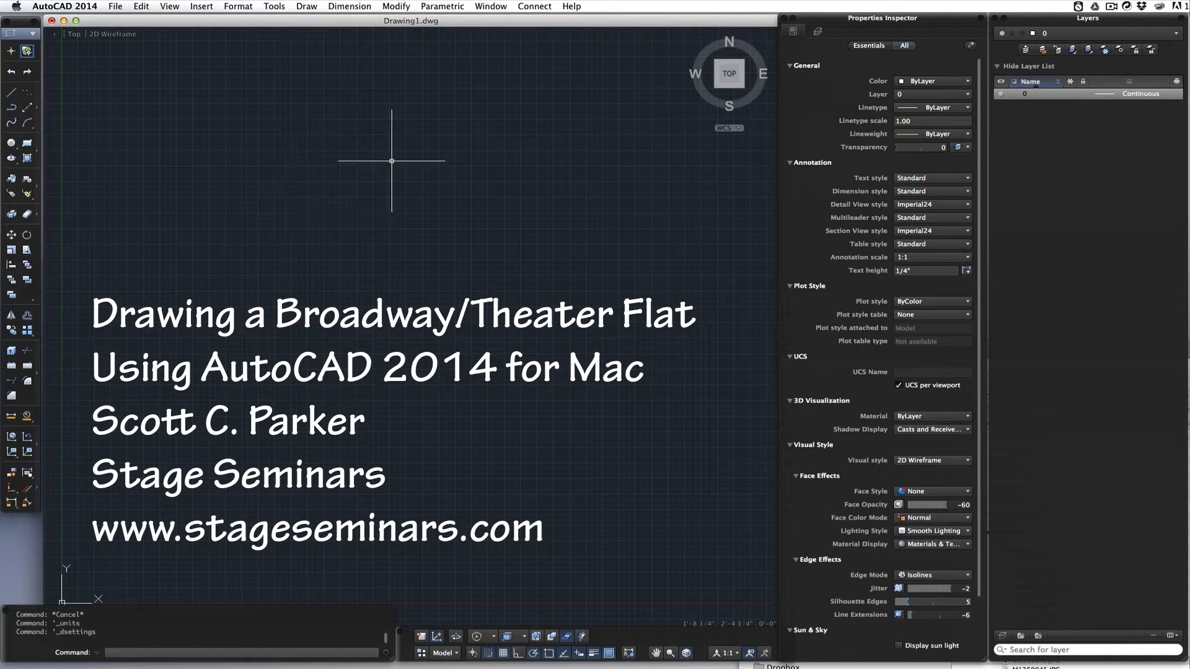
mouse_move(227, 119)
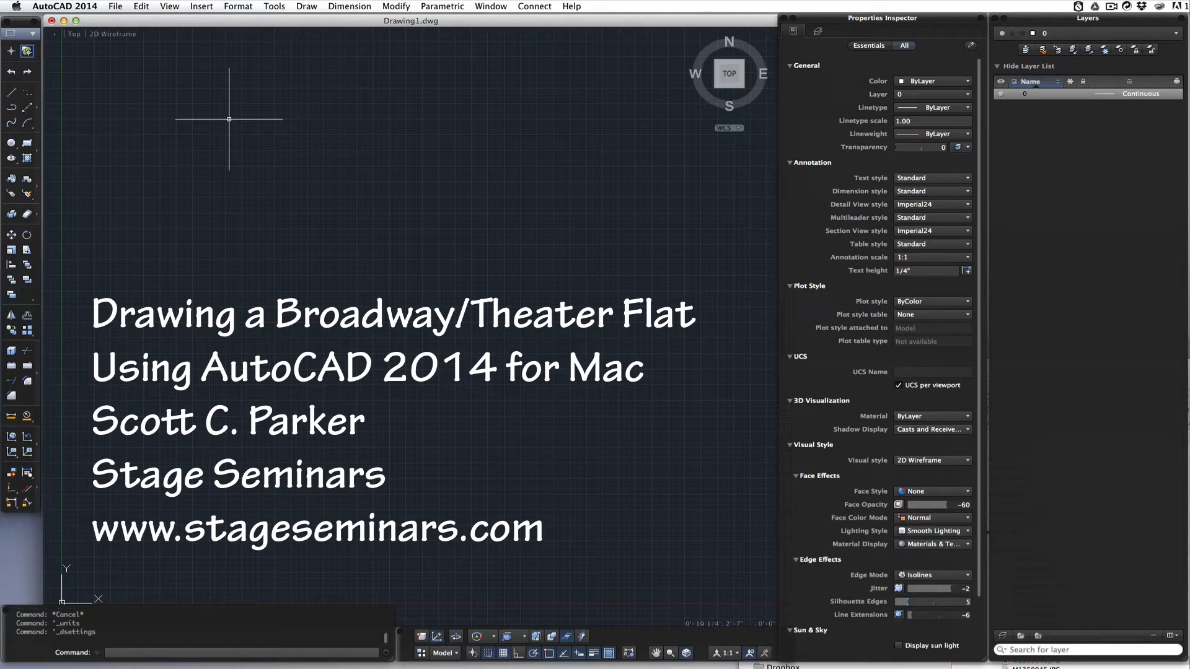
mouse_move(354, 231)
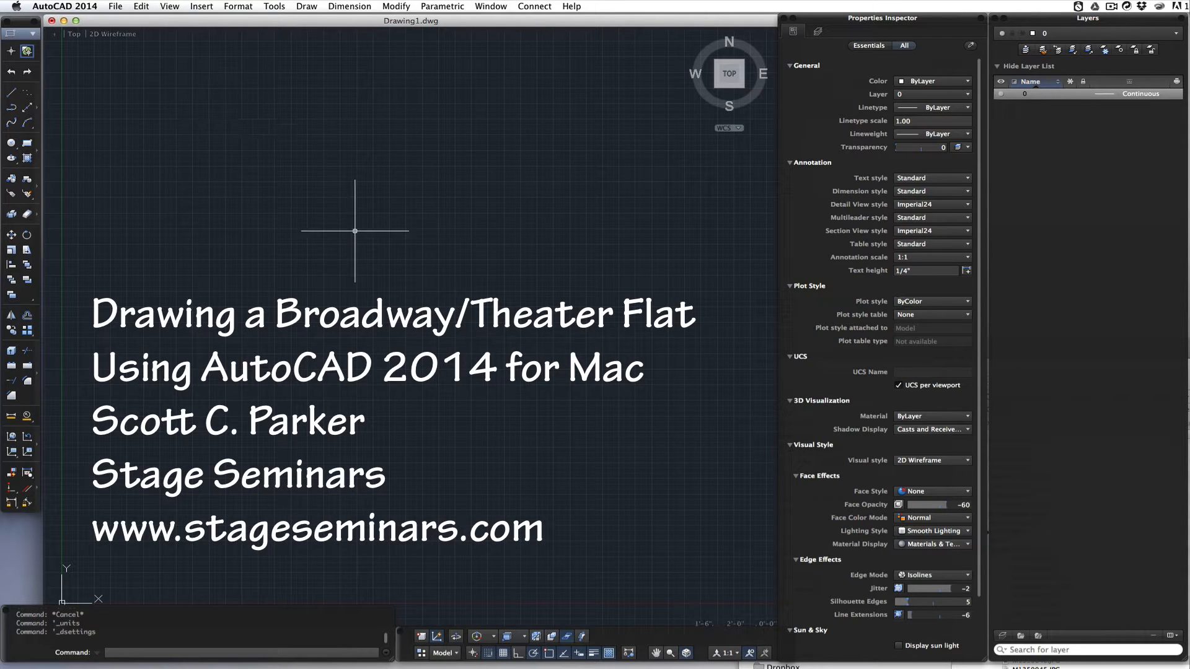
mouse_move(229, 45)
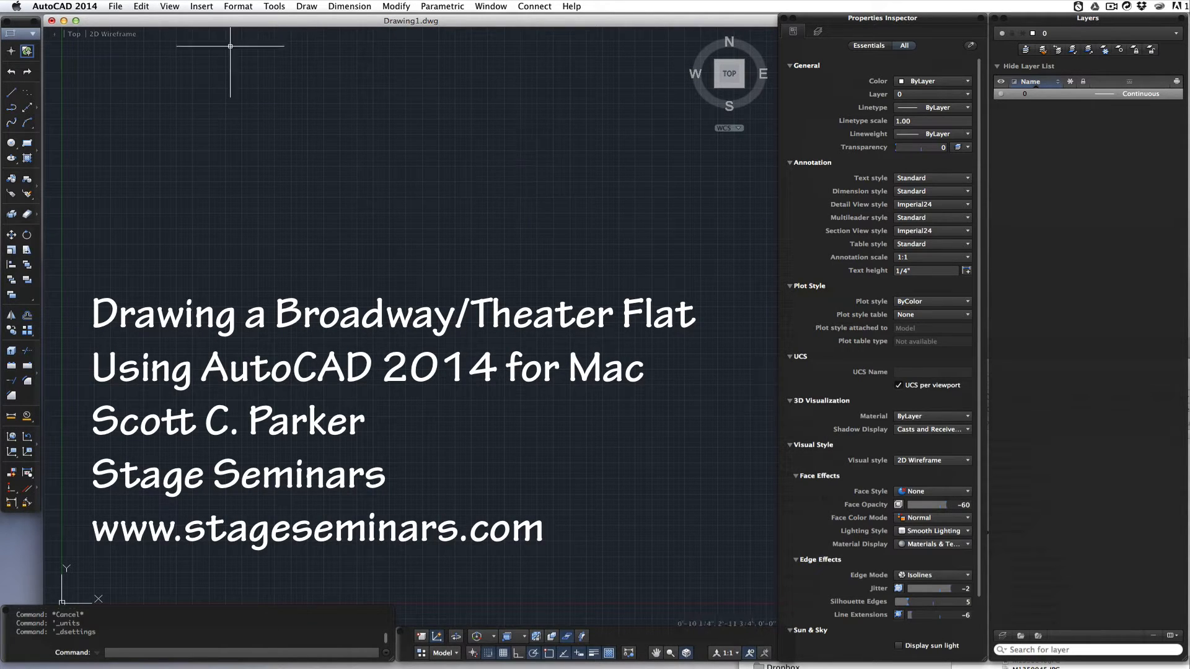
- Check the drawing units, then draw the 48-inch by 8' rectangle from the origin
click(237, 6)
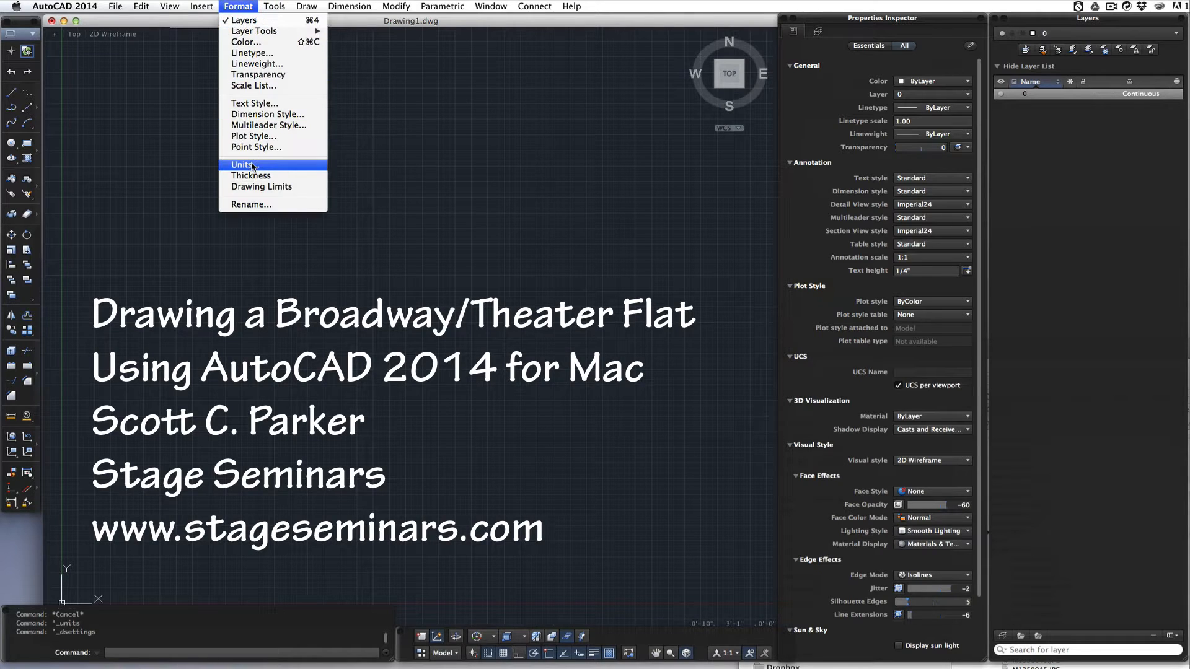
click(275, 7)
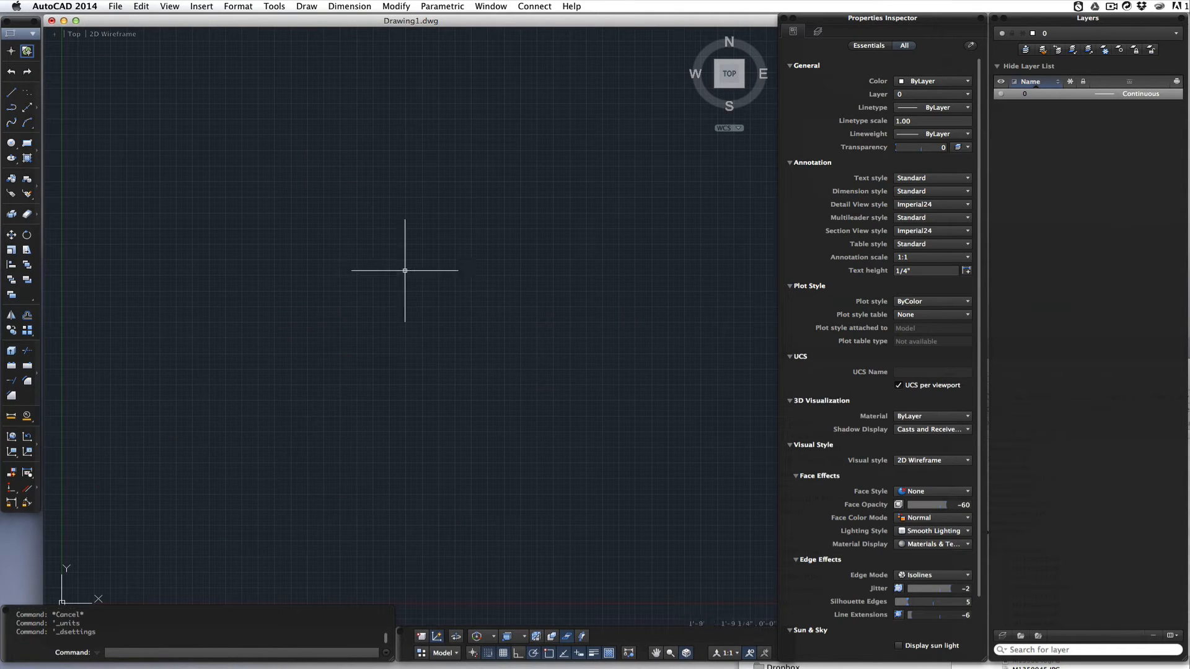
mouse_move(336, 230)
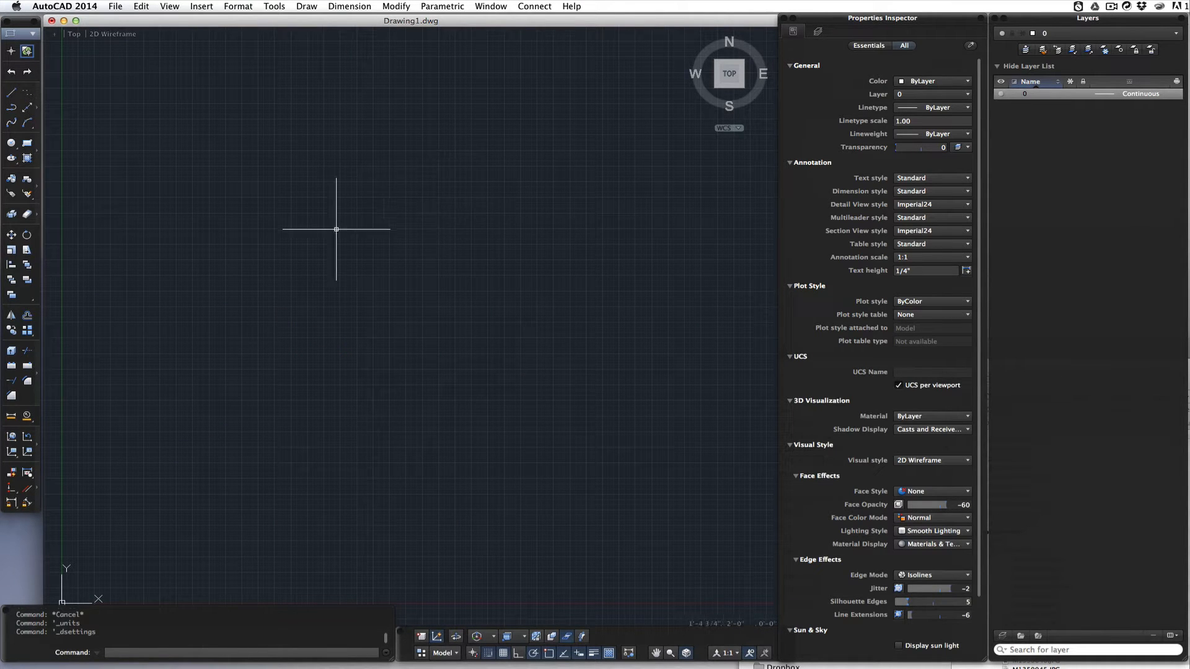
mouse_move(484, 279)
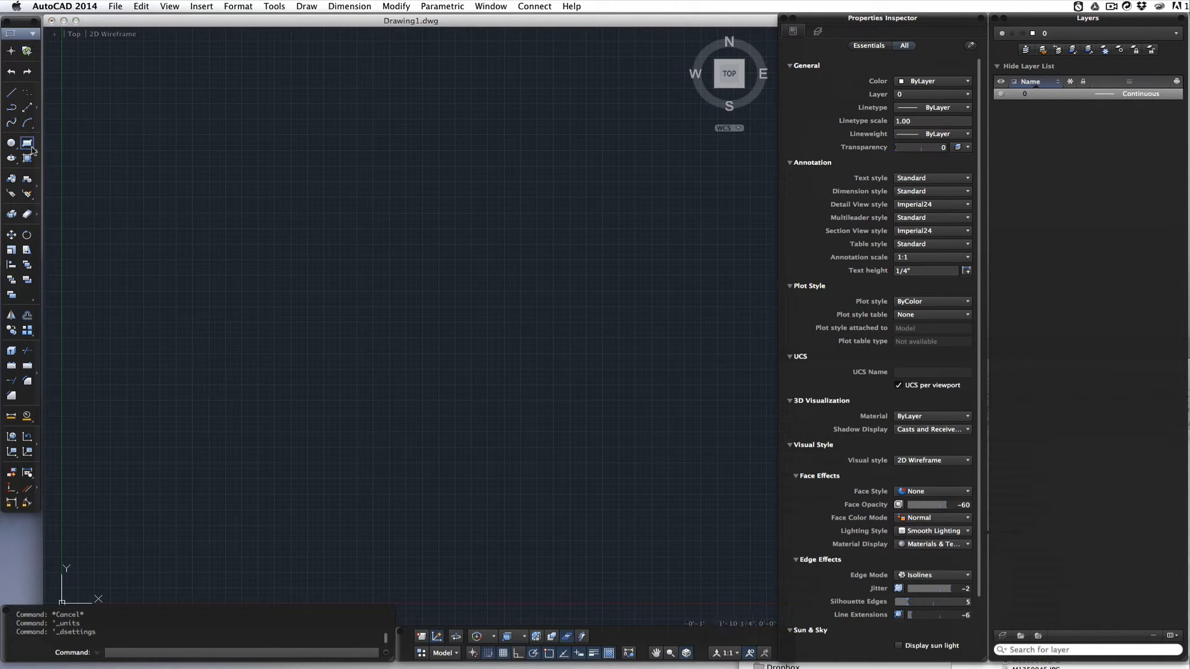
mouse_move(26, 143)
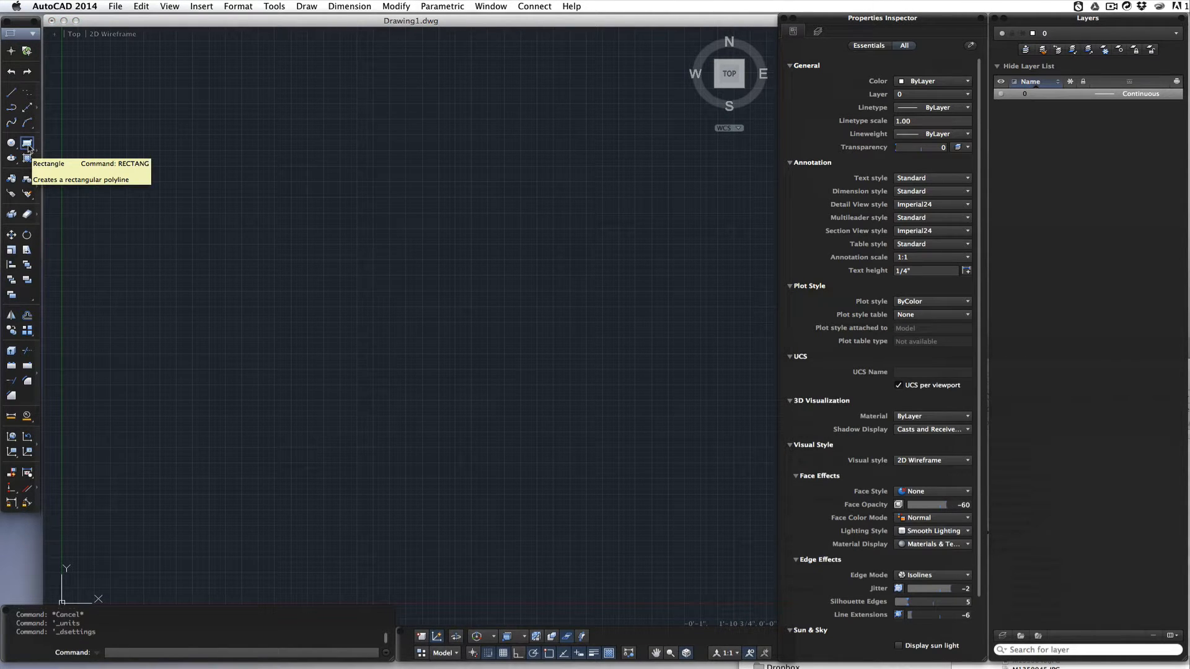
click(26, 143)
text(4)
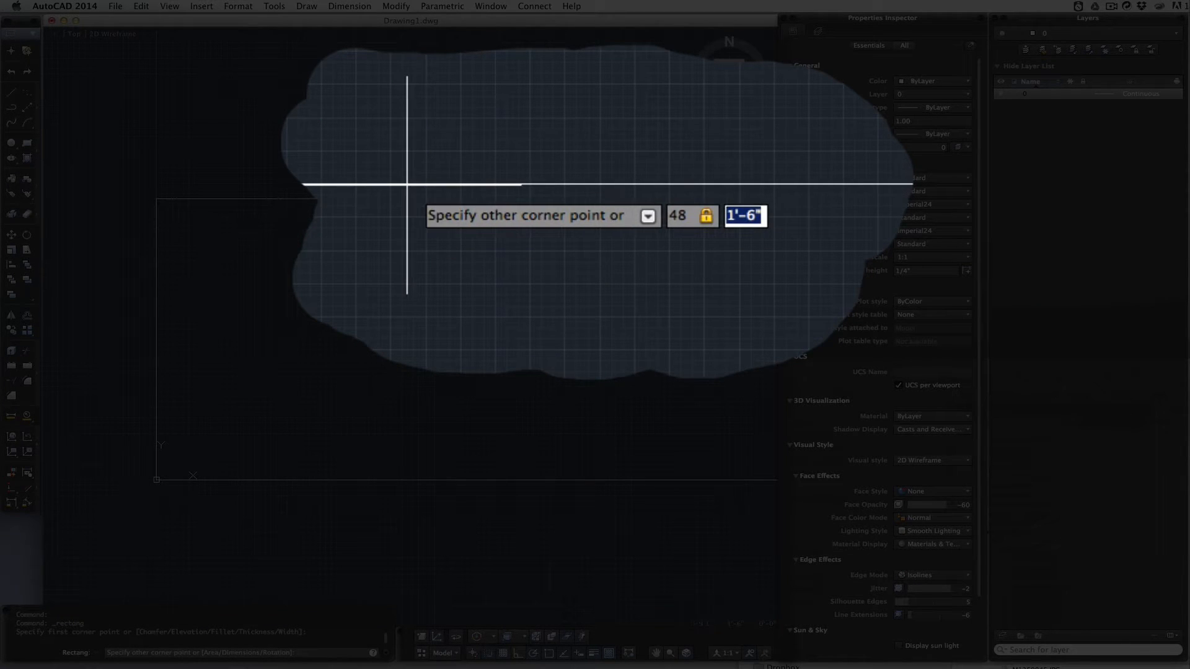
text(8,8')
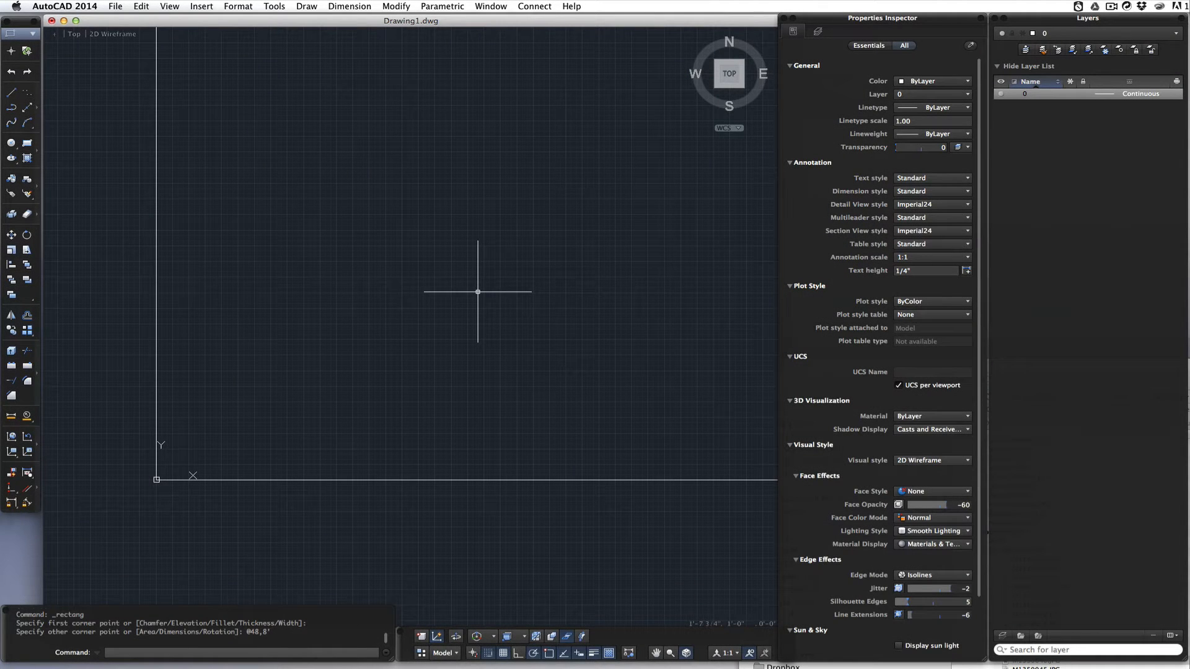
mouse_move(497, 344)
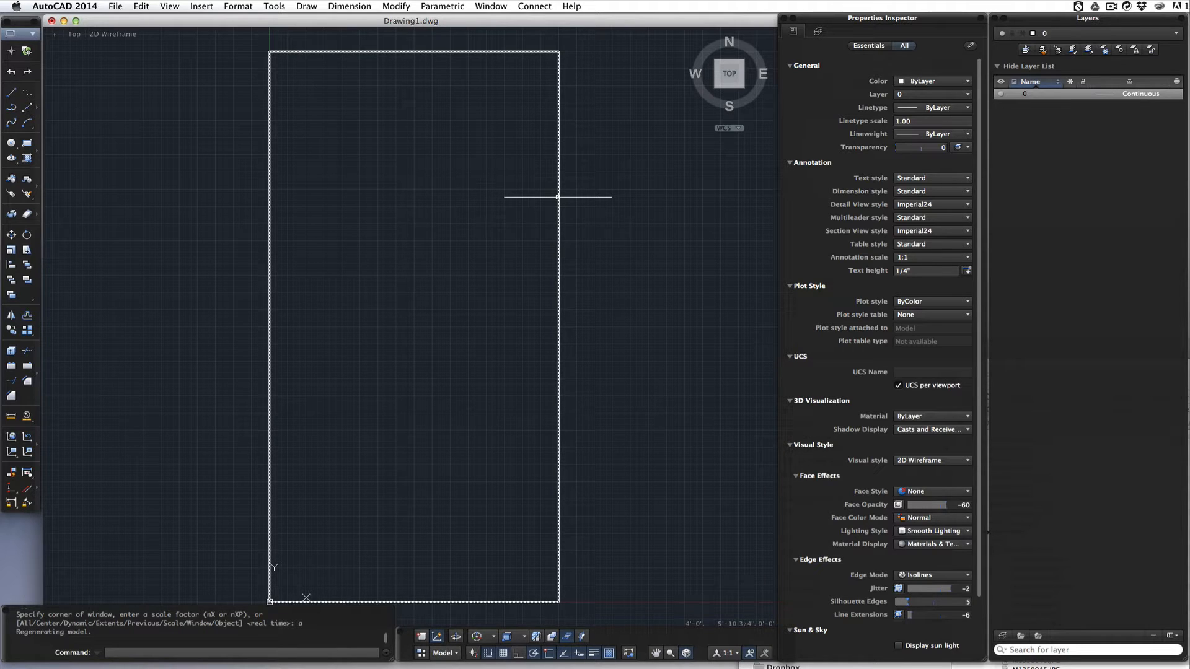
mouse_move(336, 82)
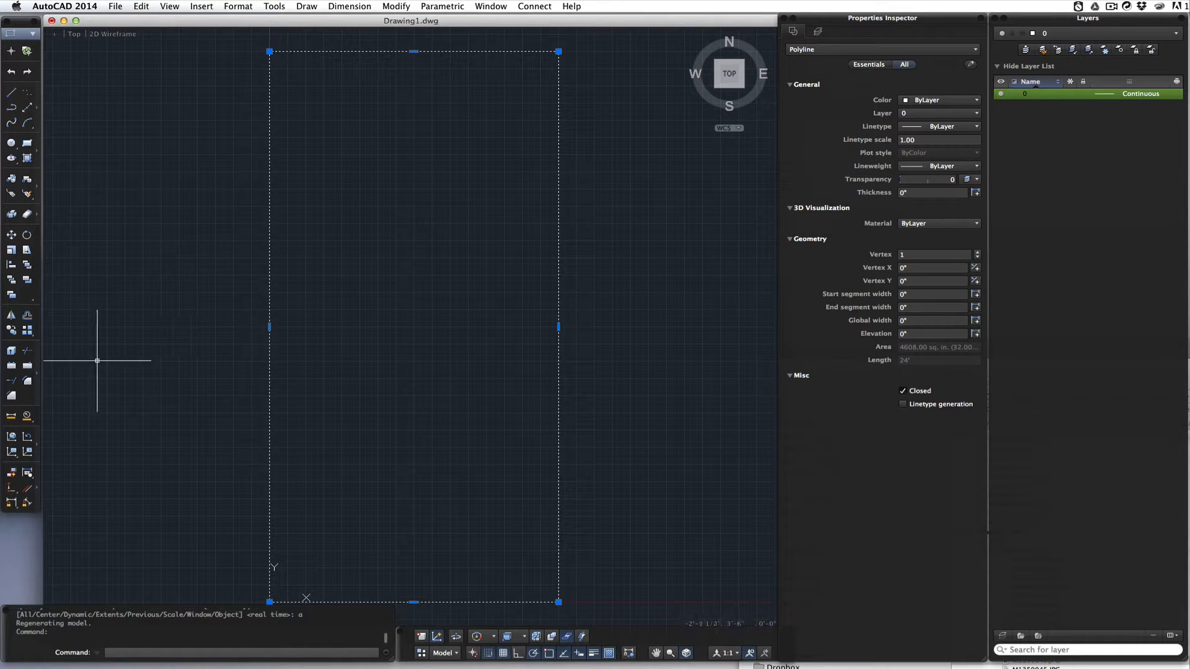
mouse_move(71, 366)
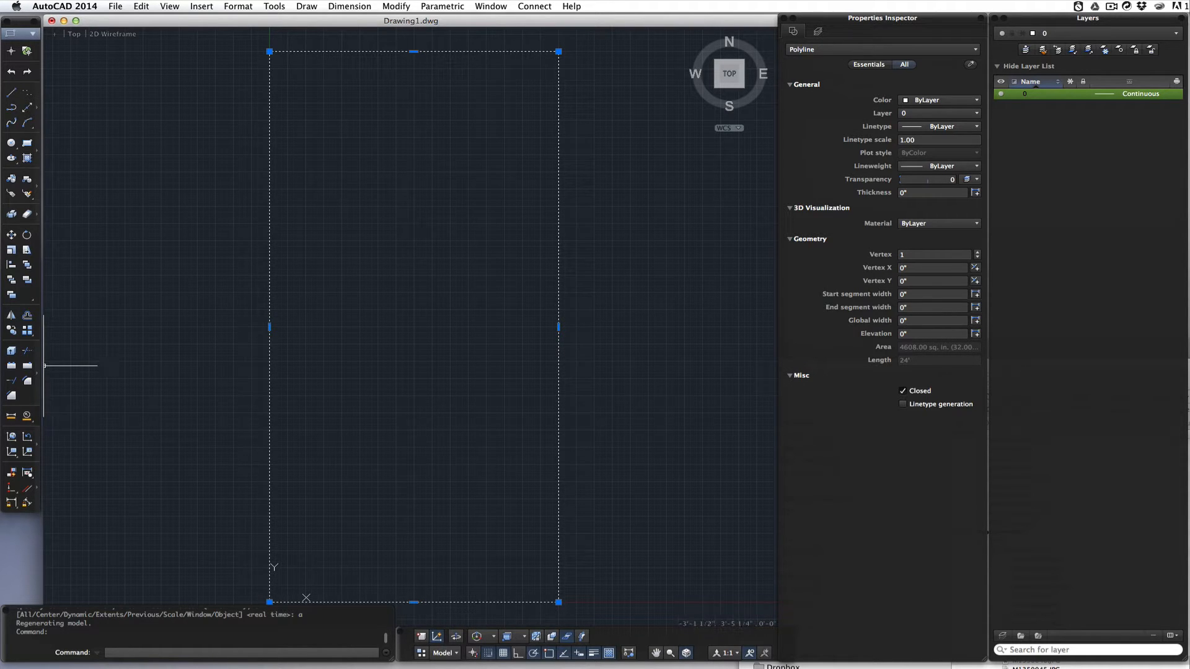
mouse_move(27, 315)
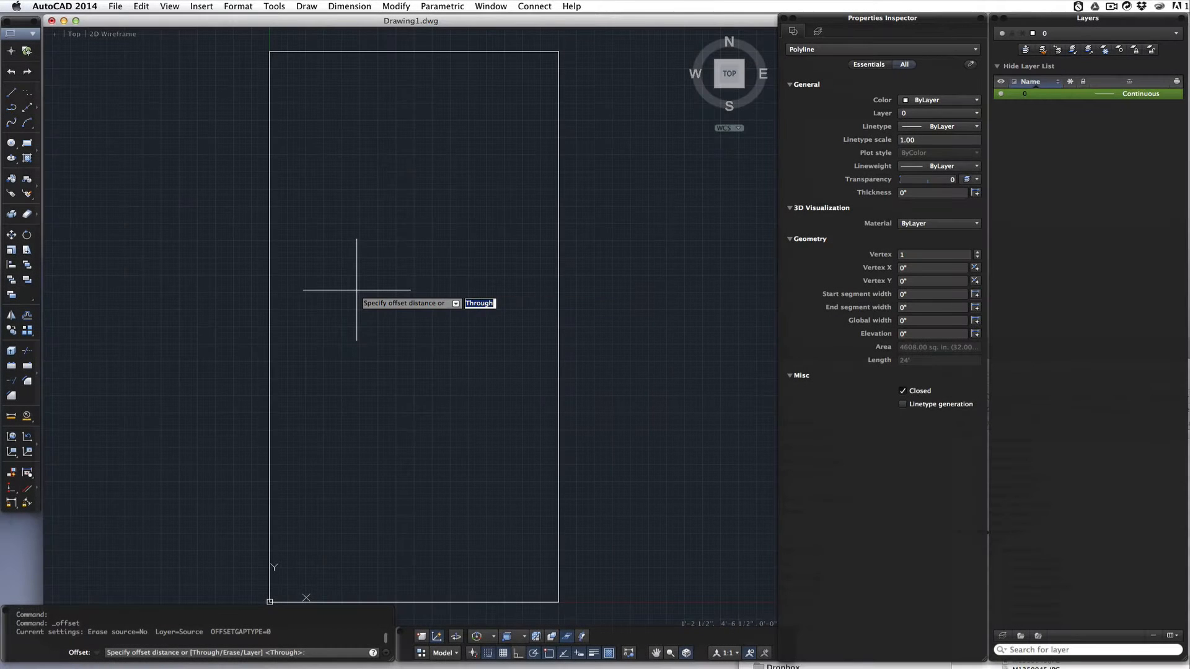
- Offset the outline inward by 2.5 inches to create the inner rectangle
text(2.5)
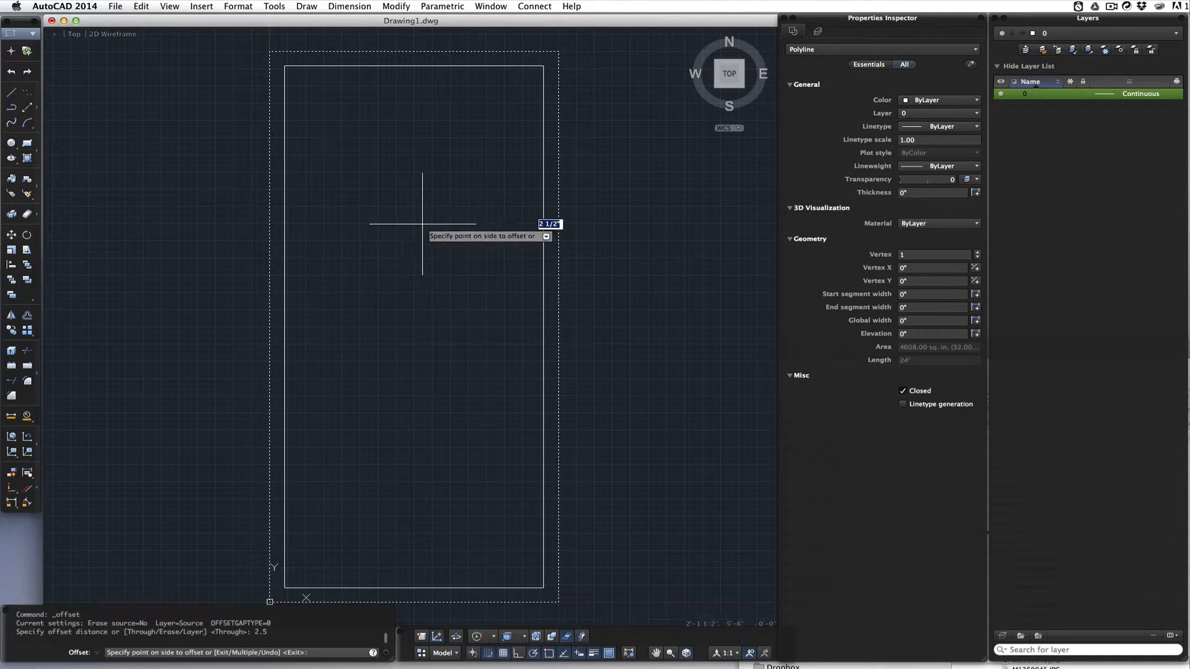
mouse_move(444, 162)
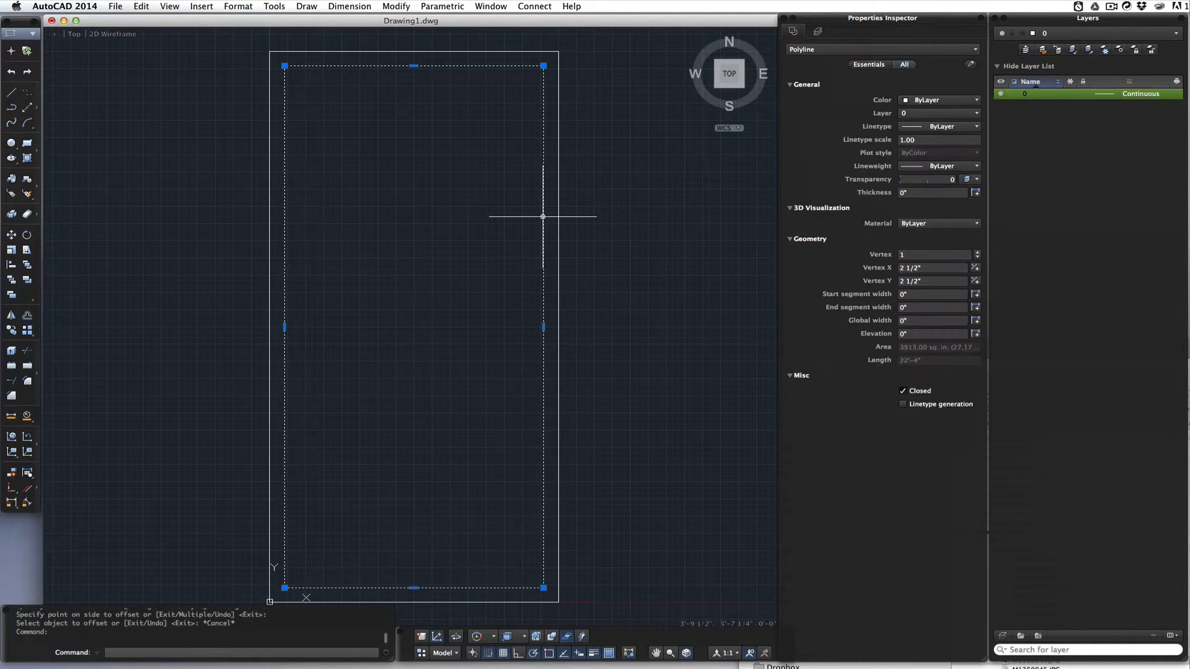
- Load DASHED2 from the Linetype Manager's list of available linetypes
click(977, 126)
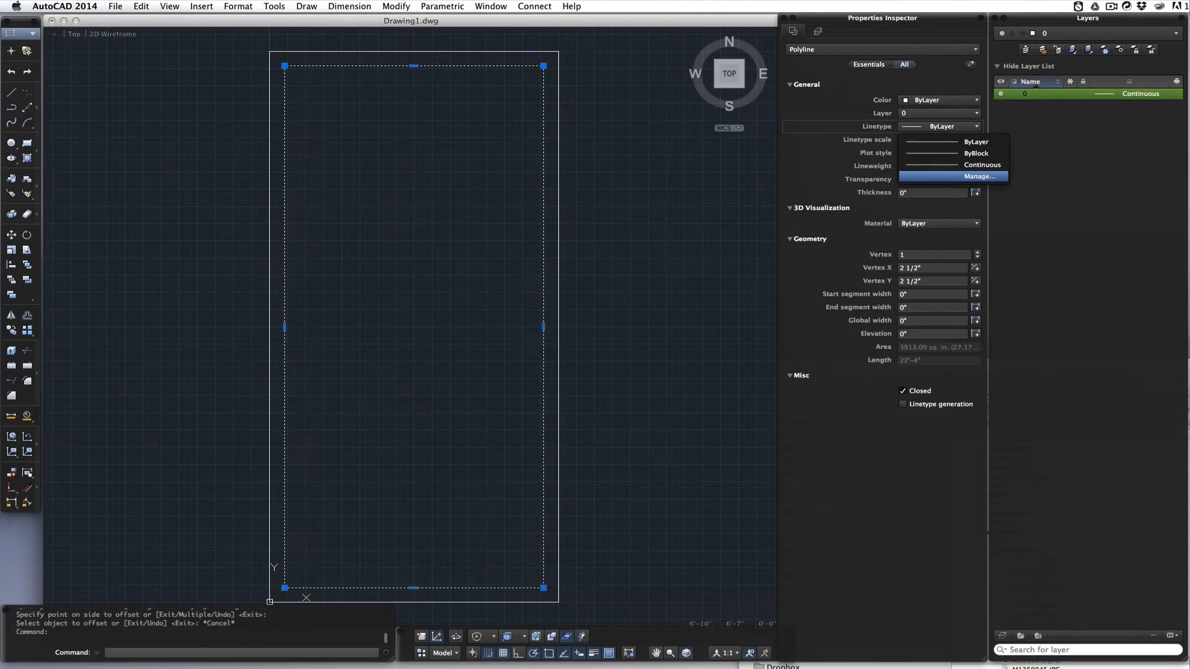
click(979, 176)
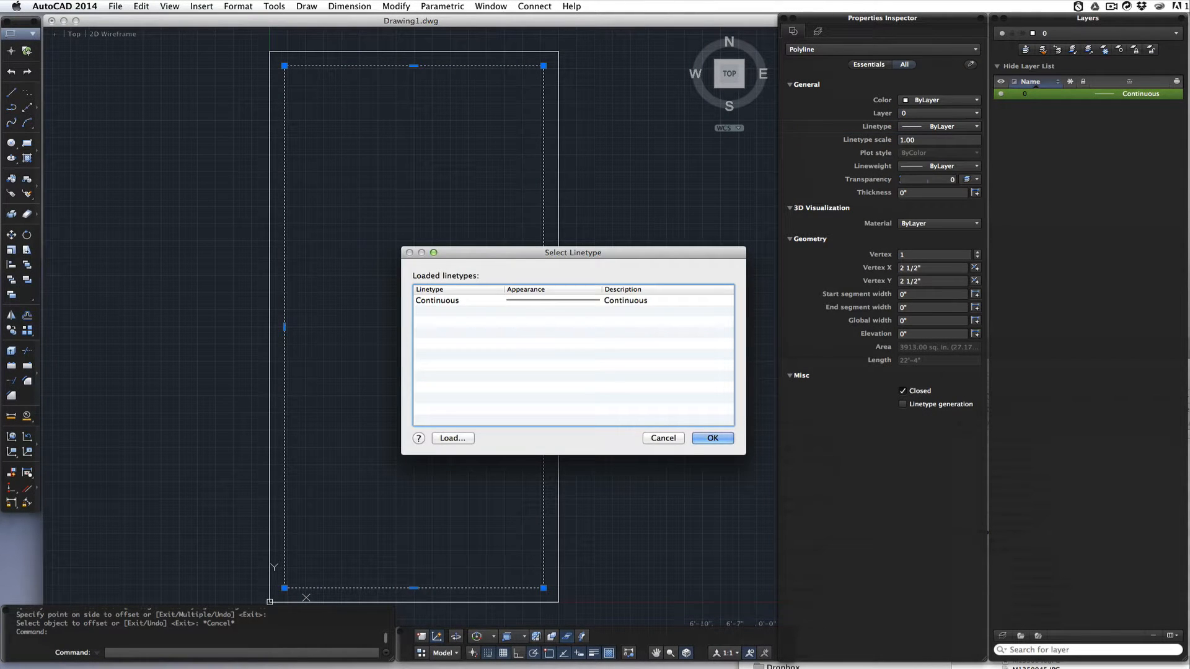
click(452, 439)
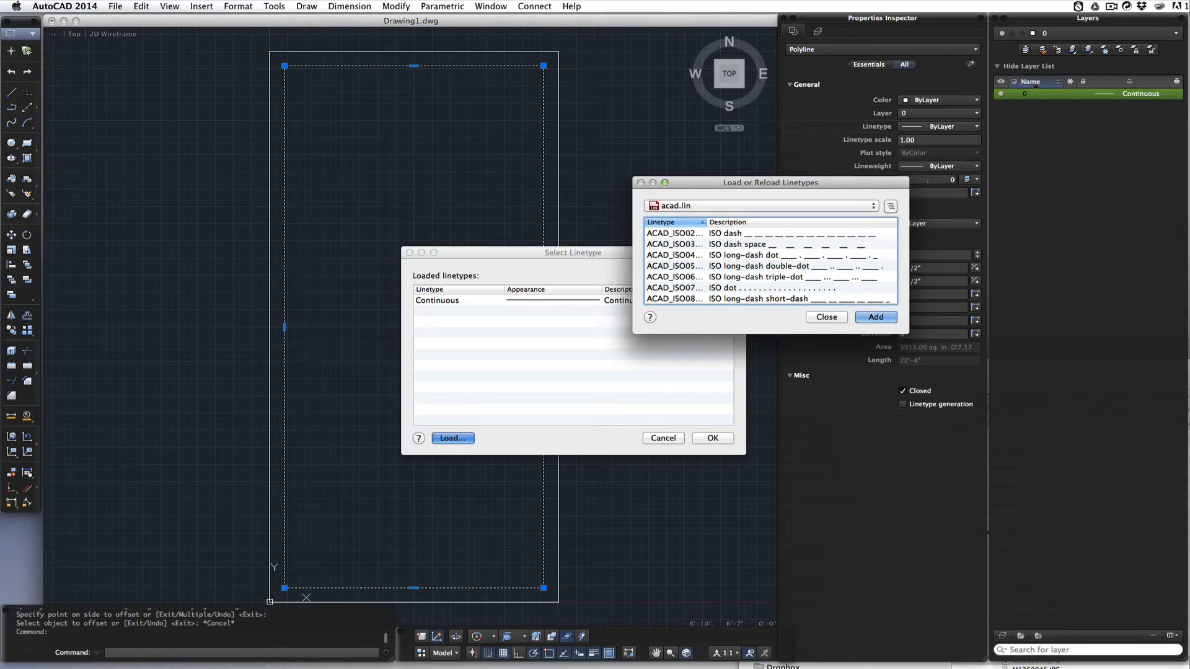
scroll(down, 3)
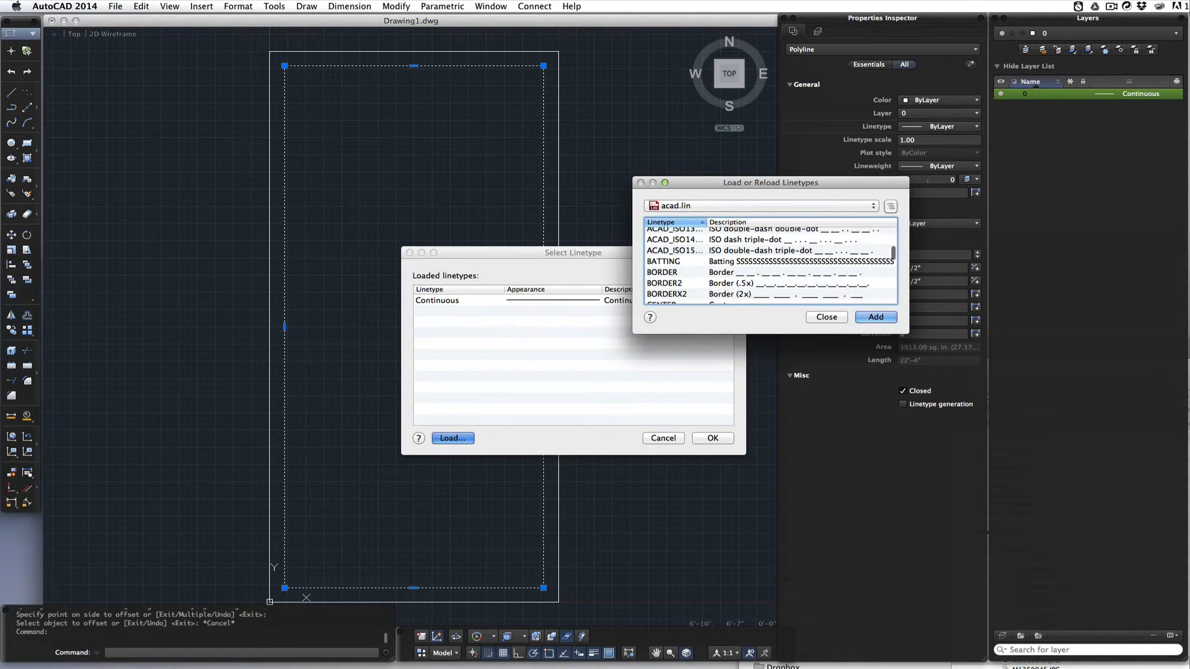
scroll(down, 3)
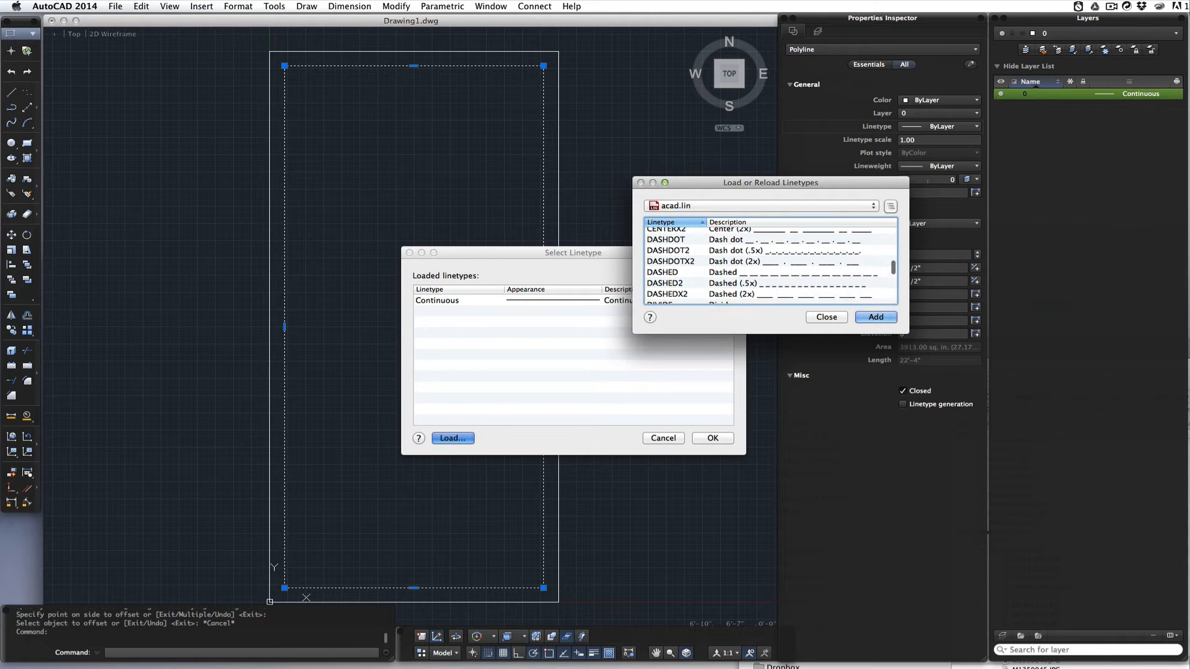
scroll(down, 3)
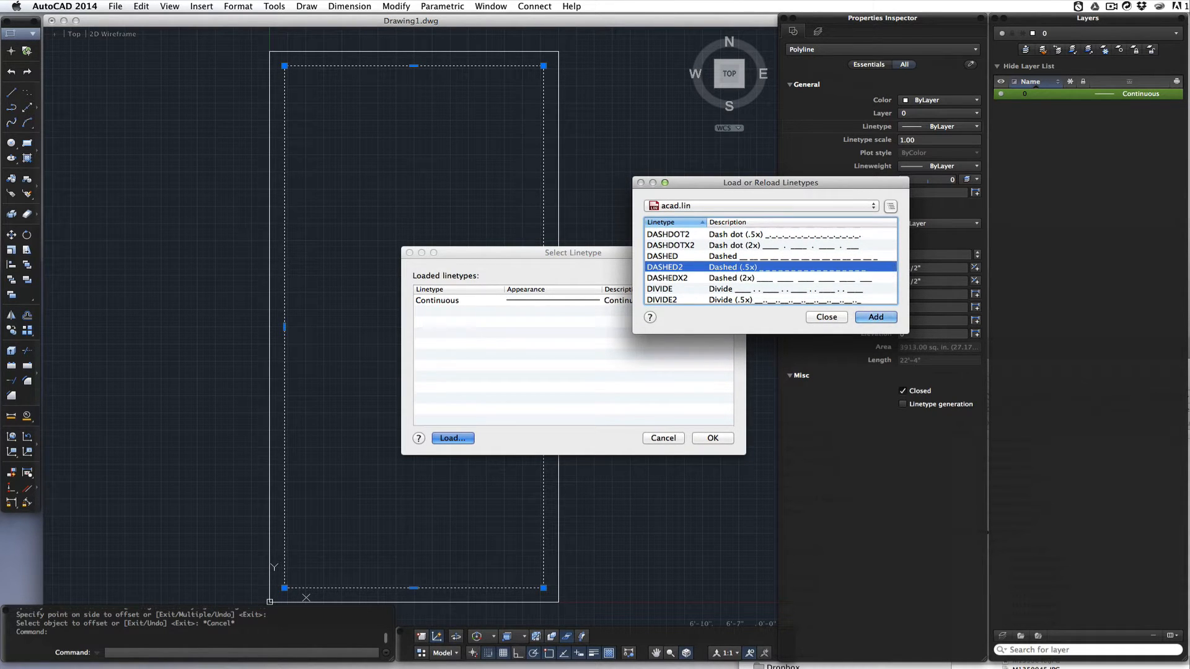
click(875, 317)
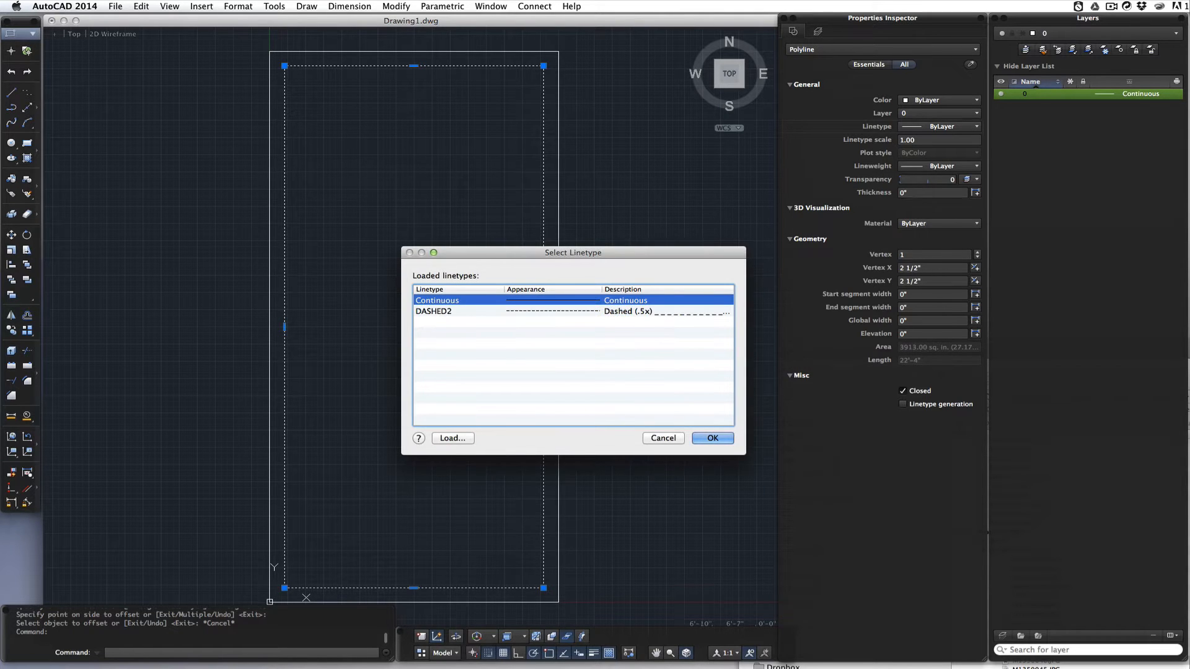
click(711, 438)
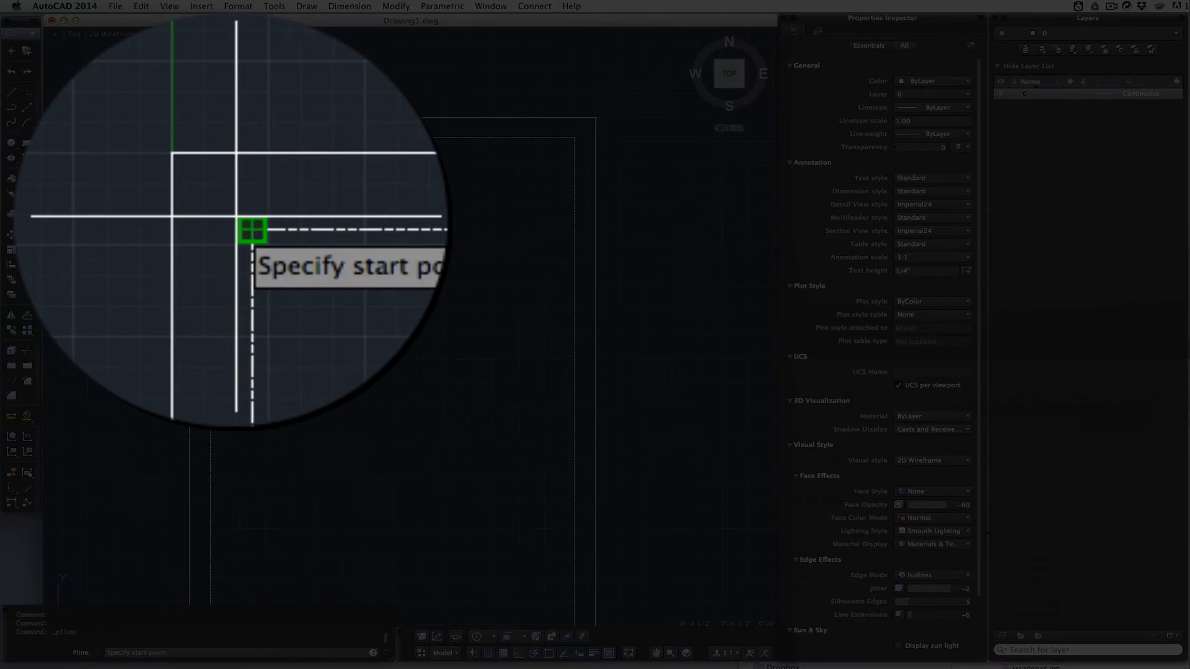
- Start the 4' top rail polyline at the inner rectangle's top-left corner
click(253, 232)
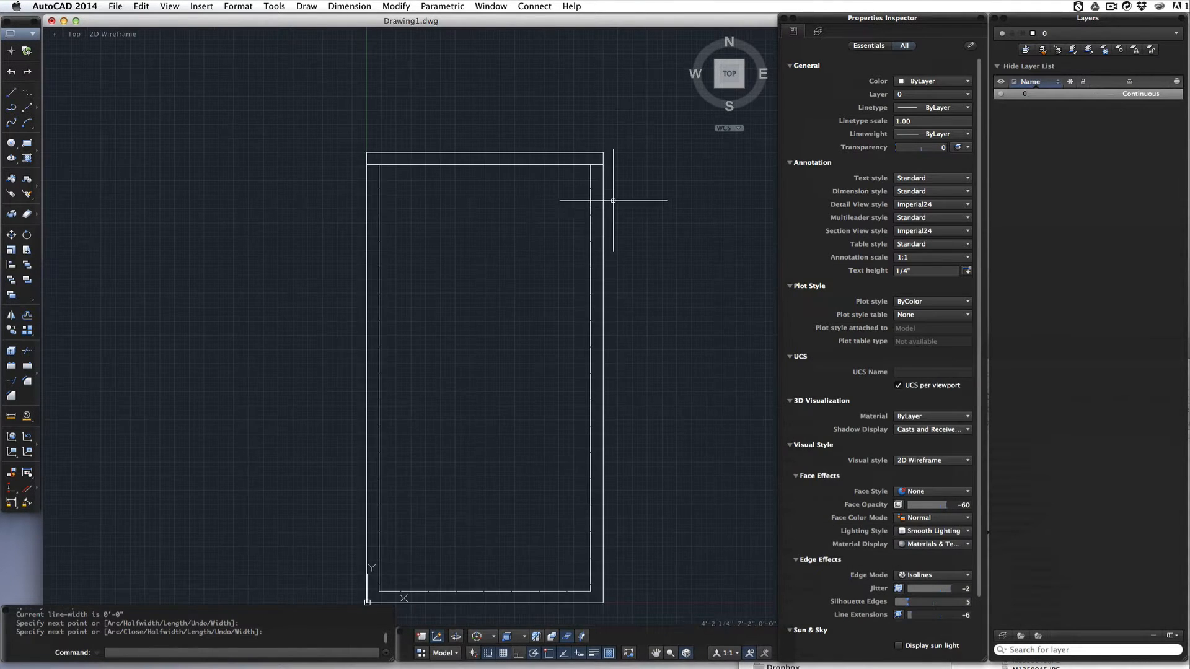
mouse_move(442, 293)
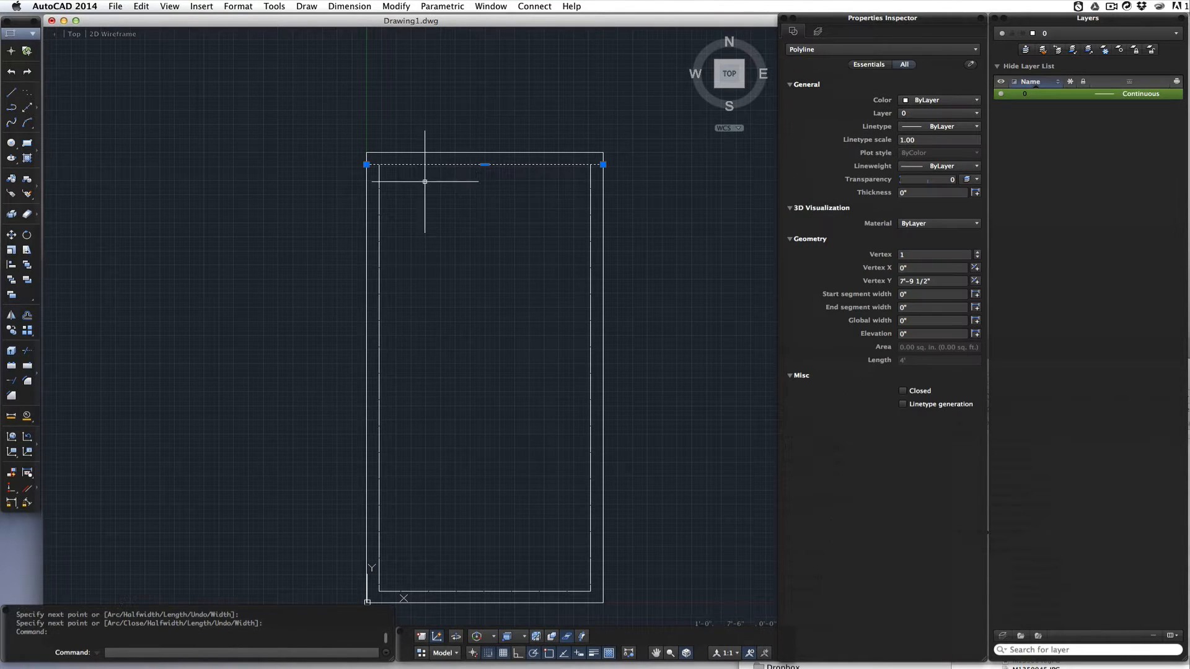
mouse_move(72, 273)
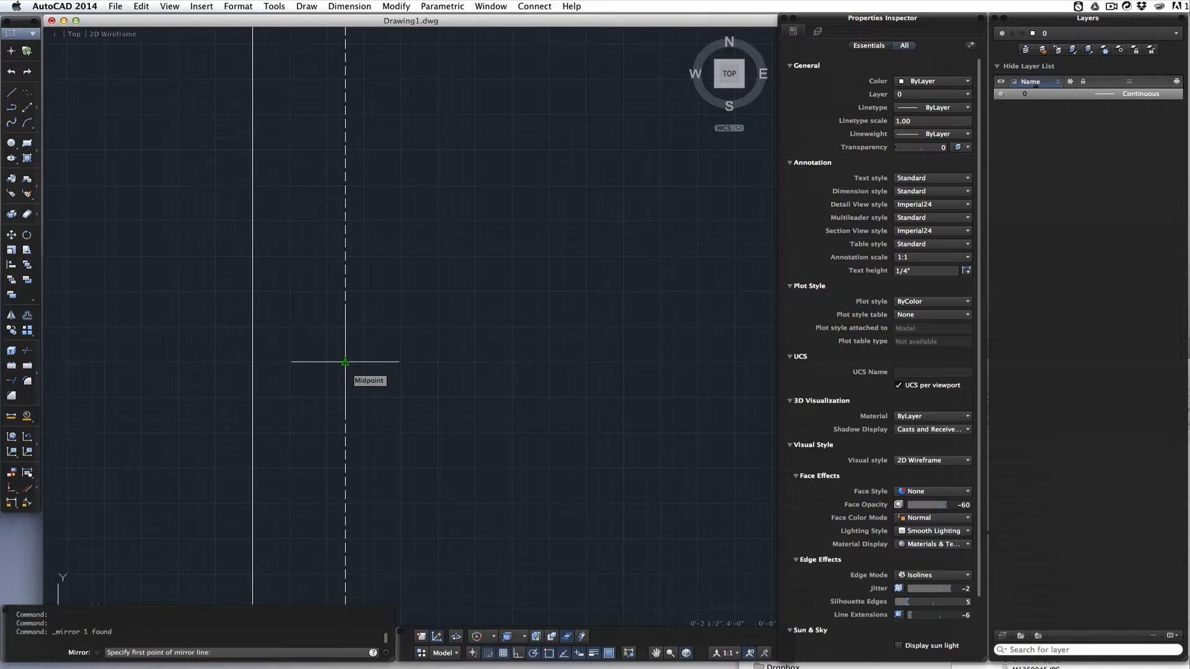
- Set the first mirror-line point at the flat side's midpoint for the bottom rail
click(346, 362)
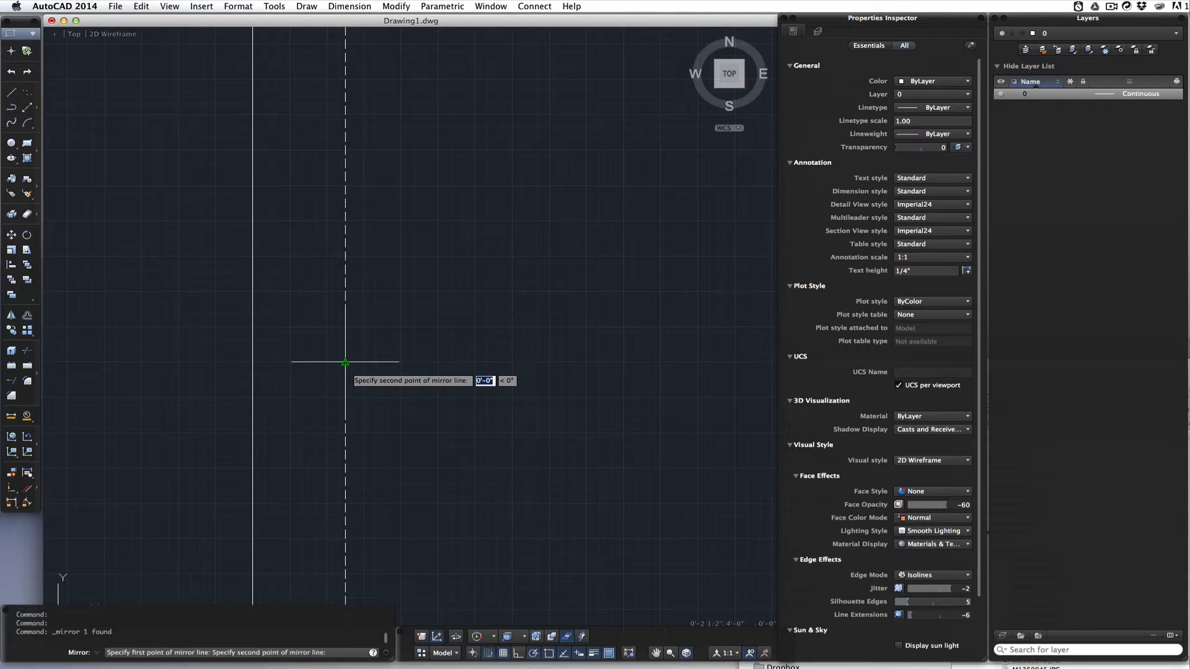
mouse_move(493, 362)
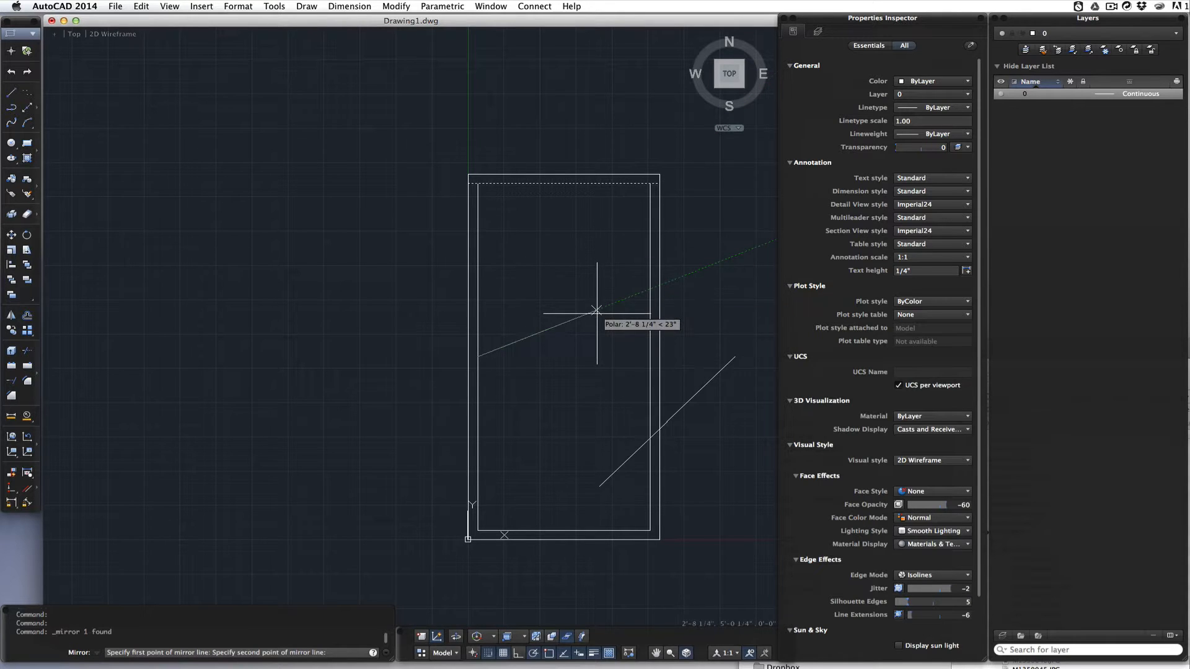
mouse_move(605, 357)
text(j)
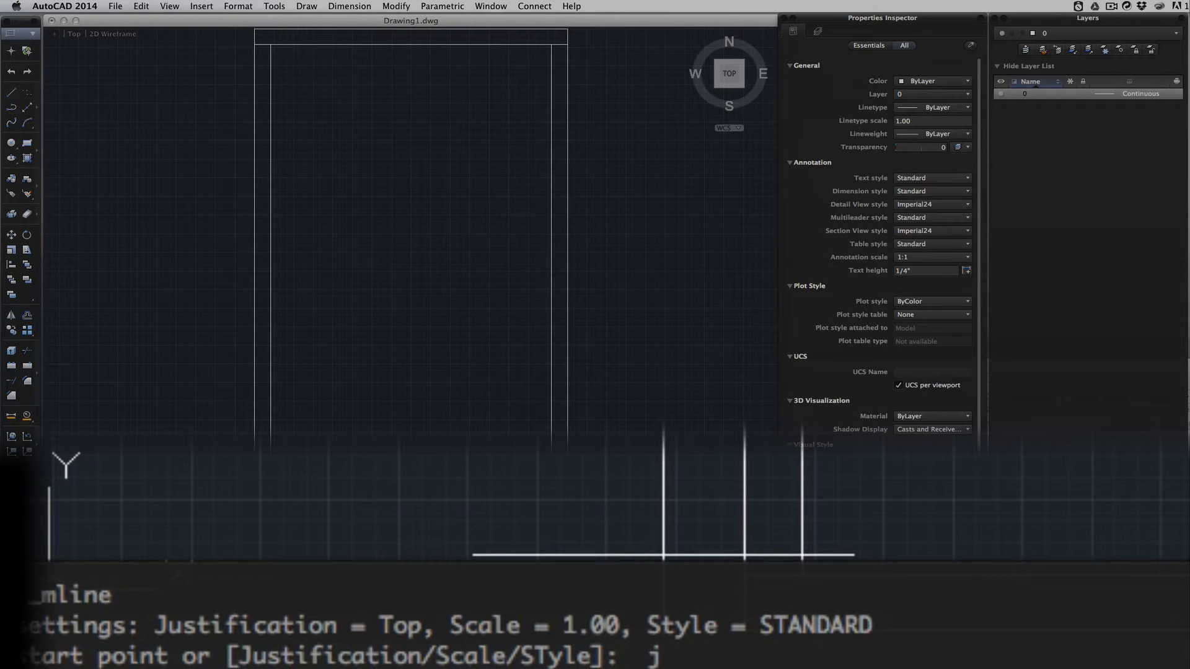
- Set multiline justification to Zero and scale to 2.5, then draw the toggle
key(z)
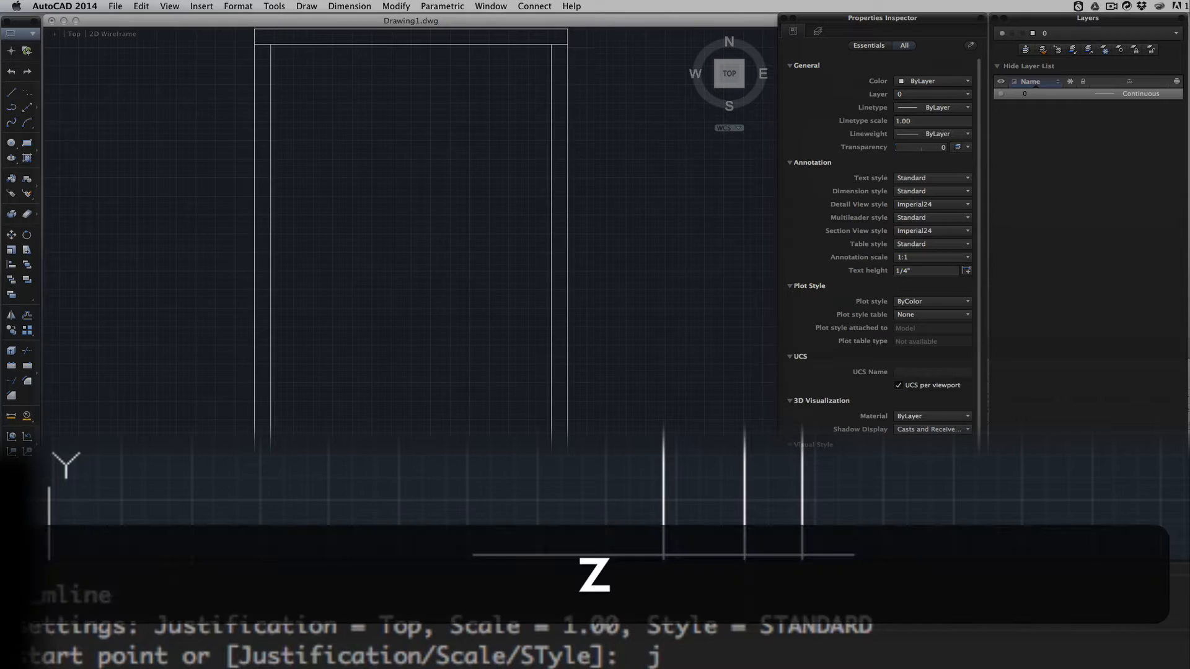
text(z)
text(s)
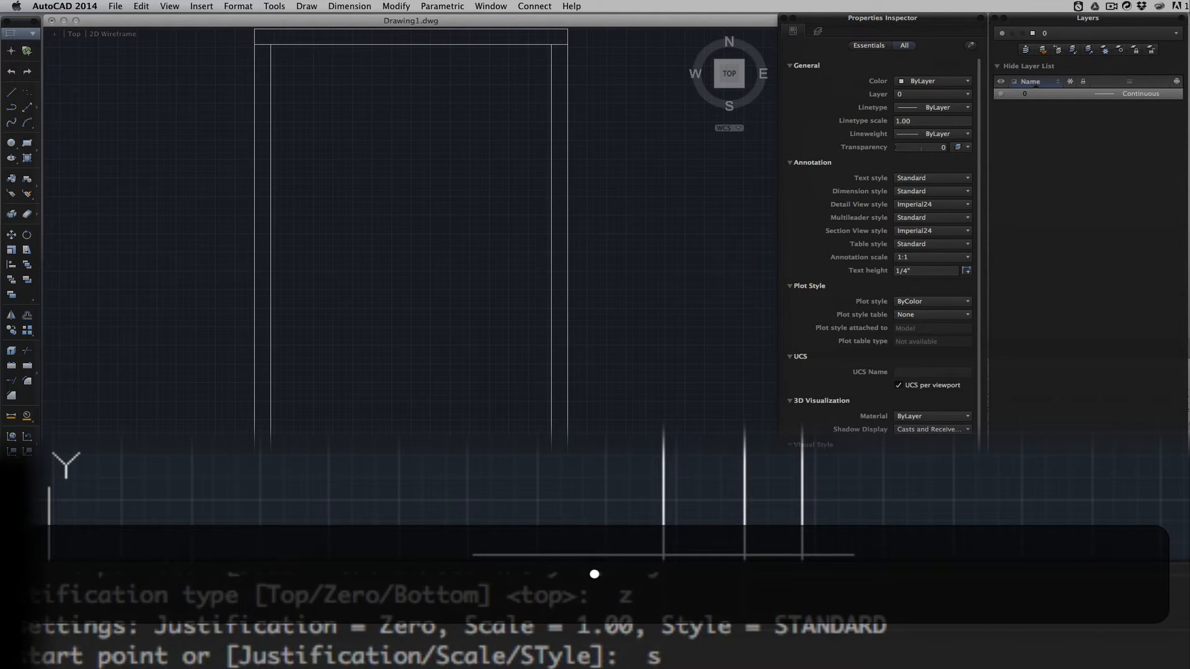
text(2.5)
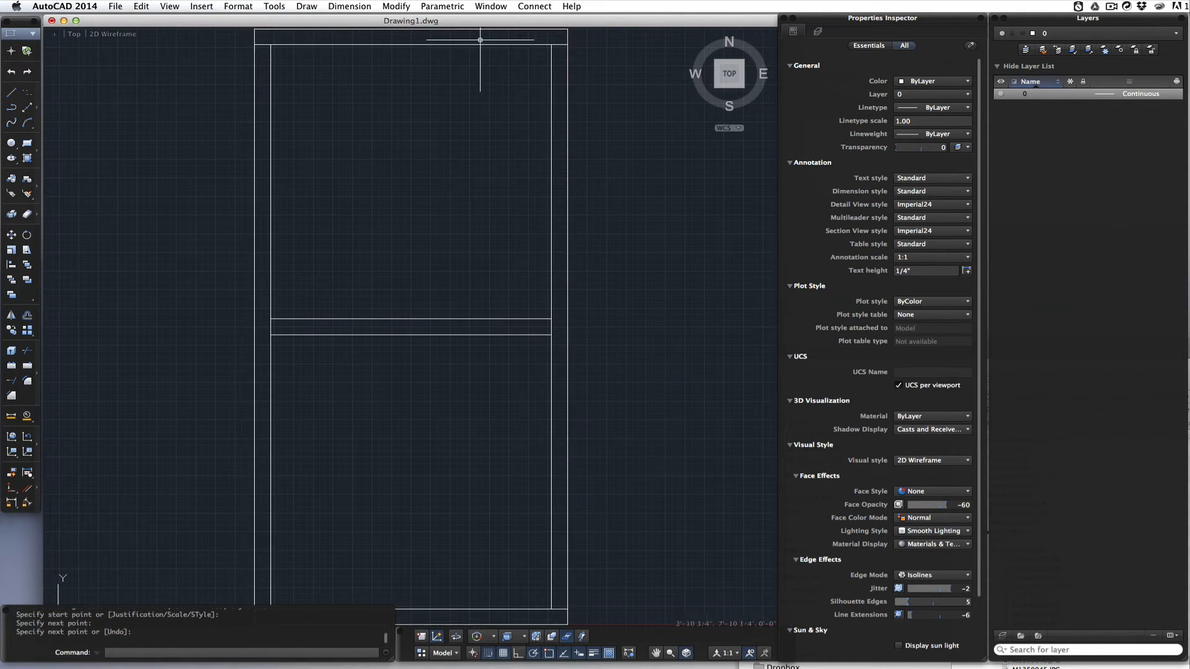
mouse_move(326, 51)
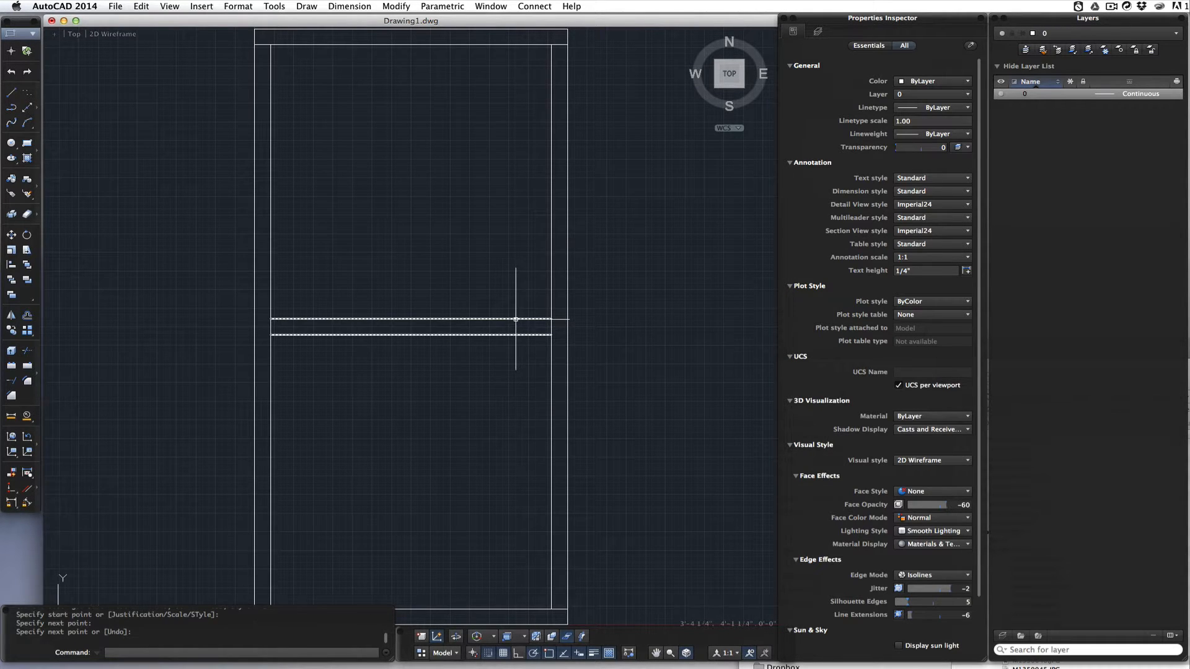
- Select the toggle multiline and explode it using Modify > Explode
click(517, 319)
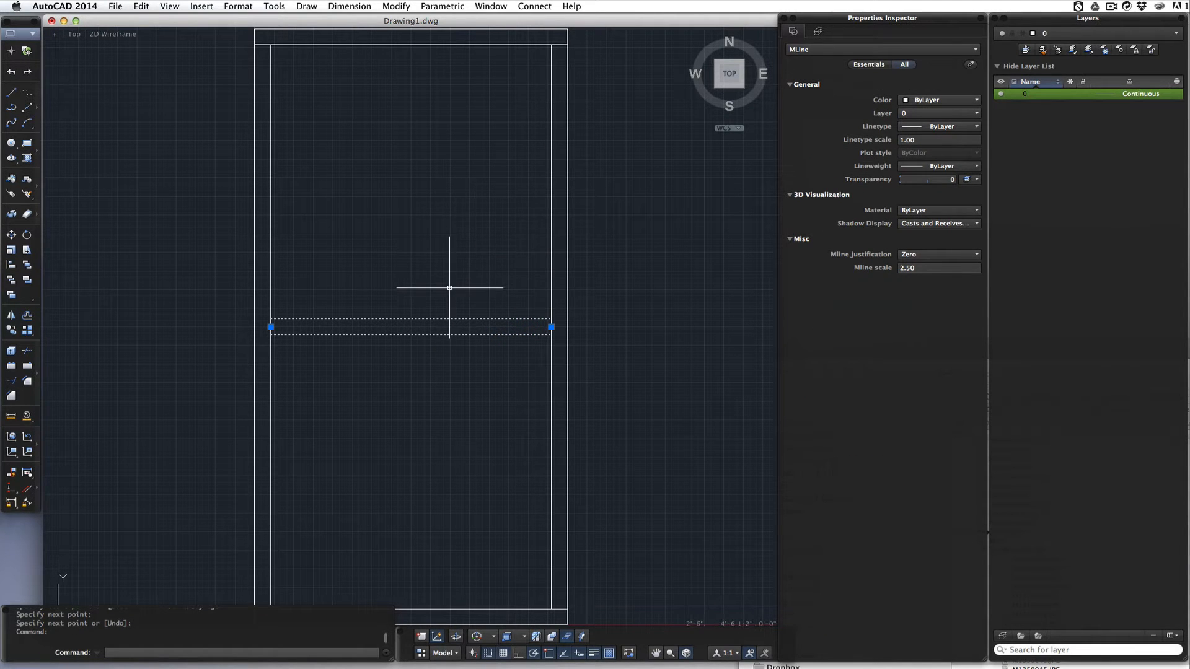
mouse_move(432, 81)
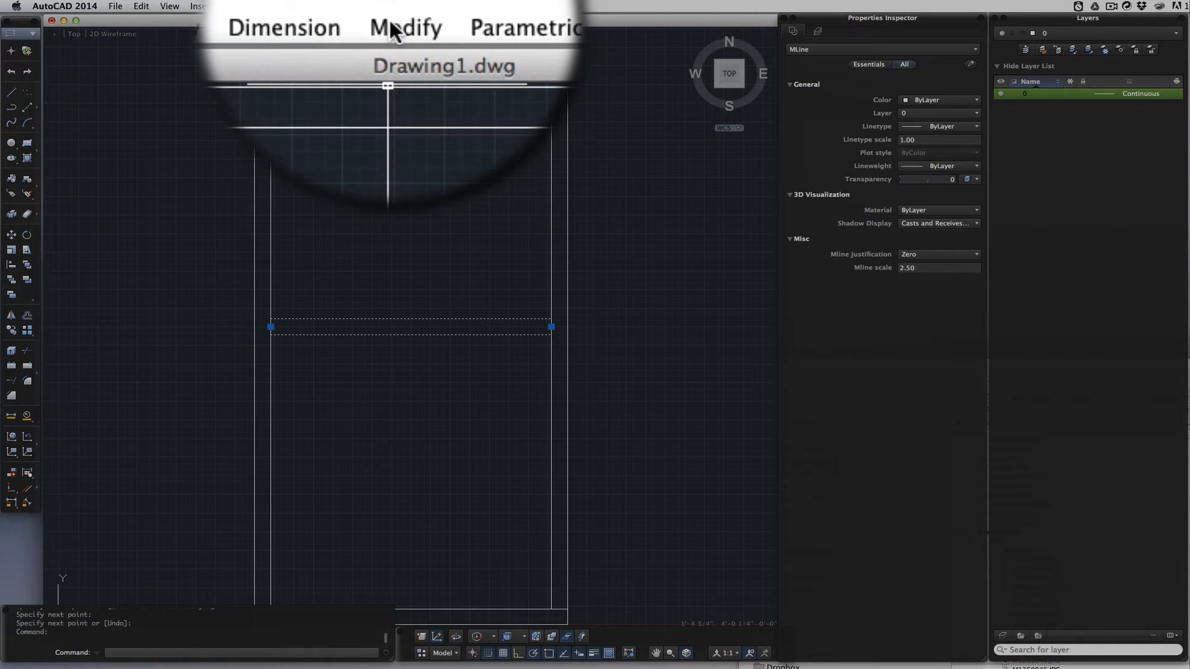
click(397, 6)
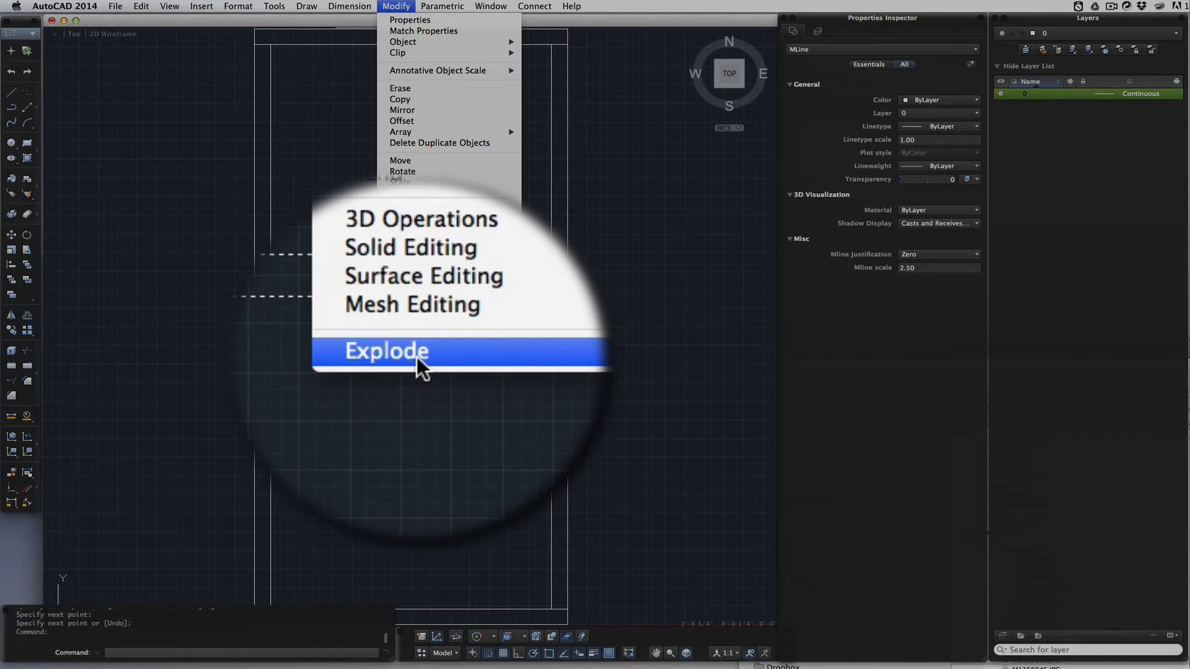
click(385, 351)
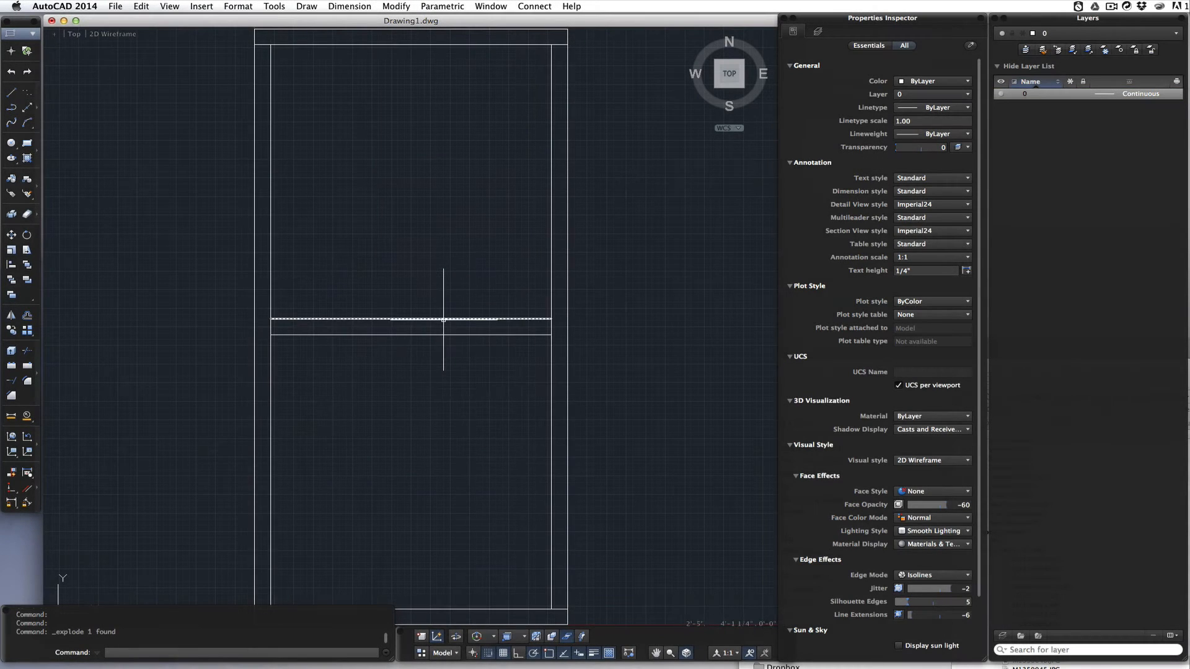
click(409, 318)
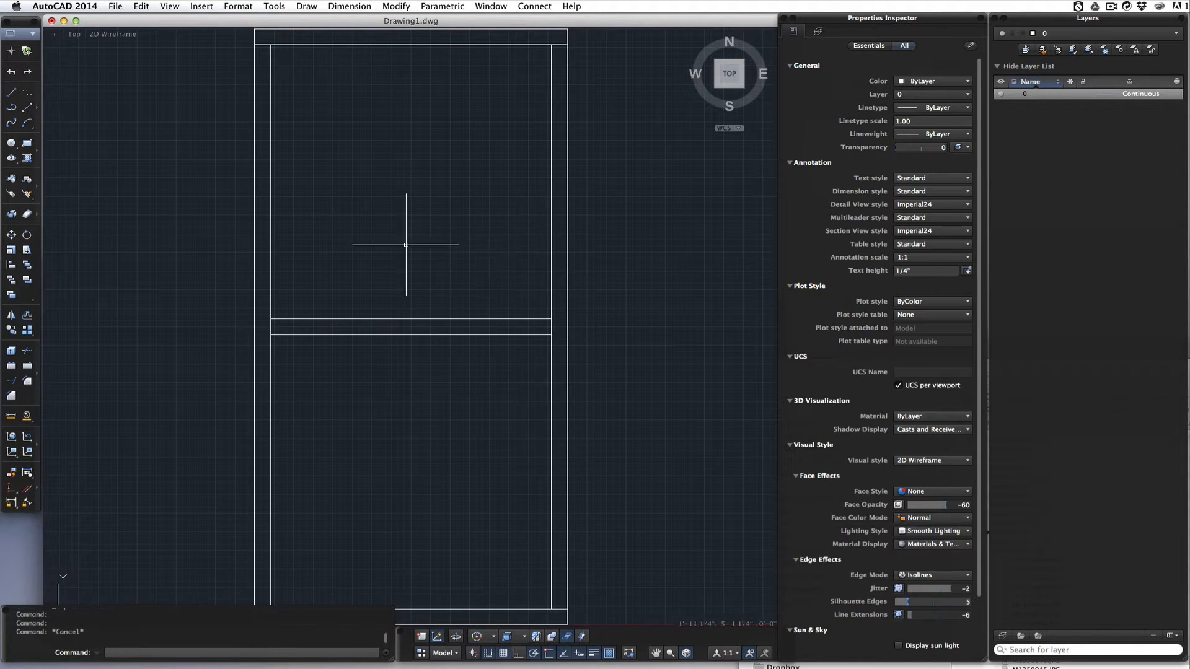
mouse_move(405, 166)
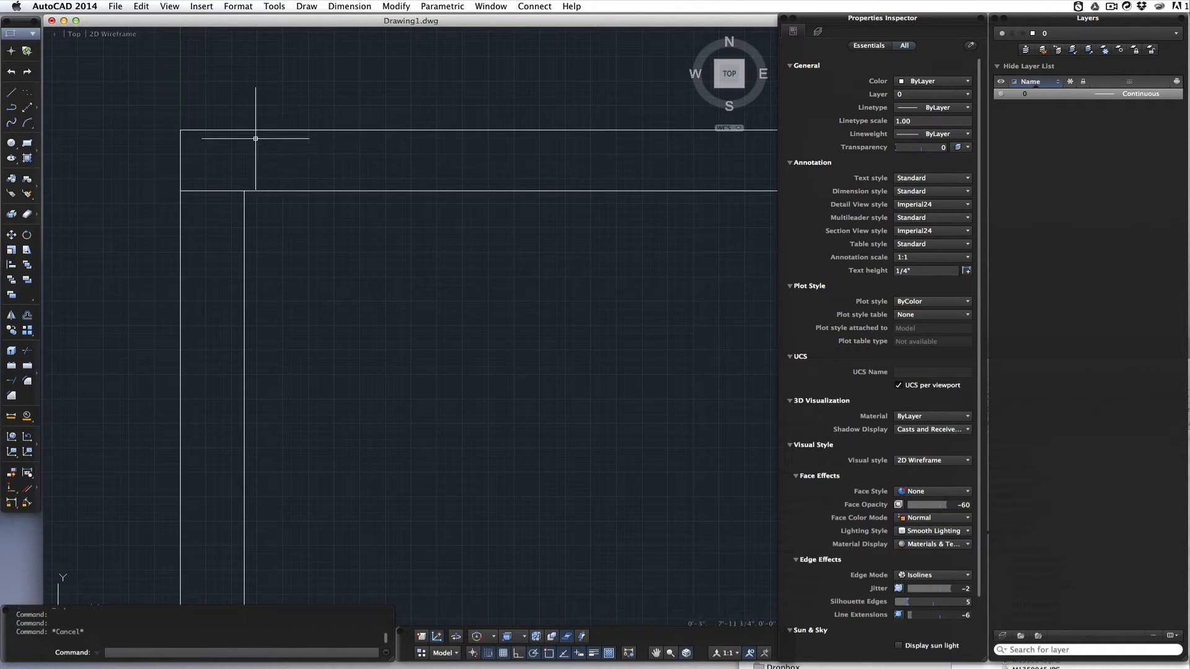
mouse_move(213, 165)
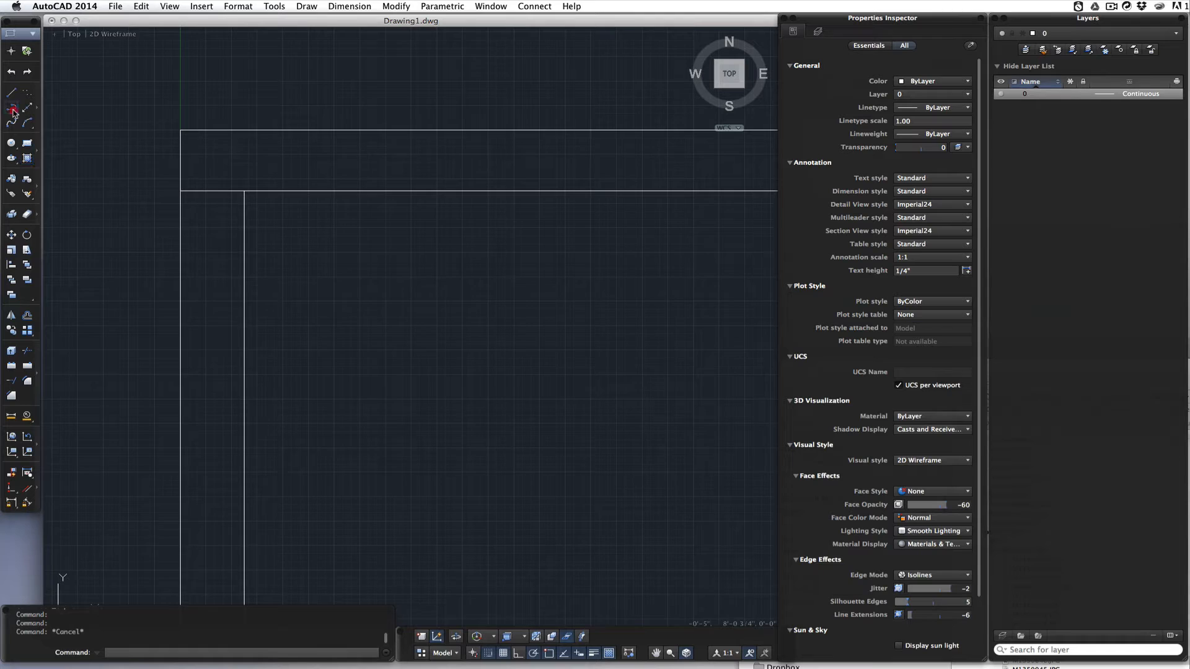
- Draw the triangular corner-block polyline and close it with C
click(11, 92)
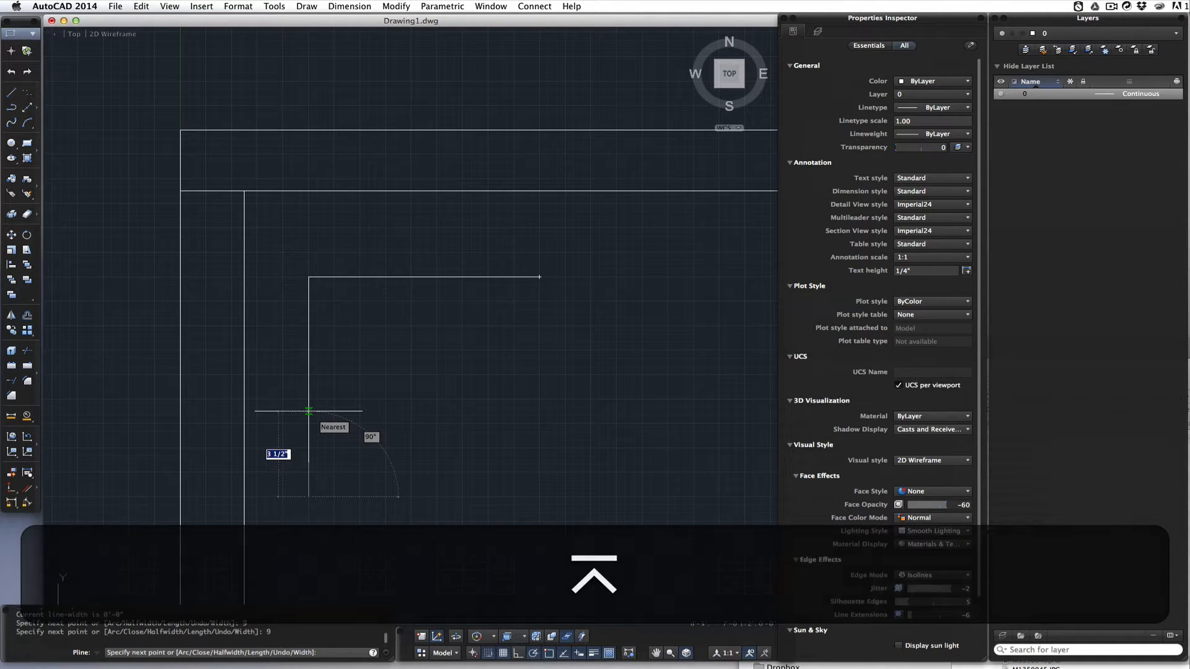
text(c)
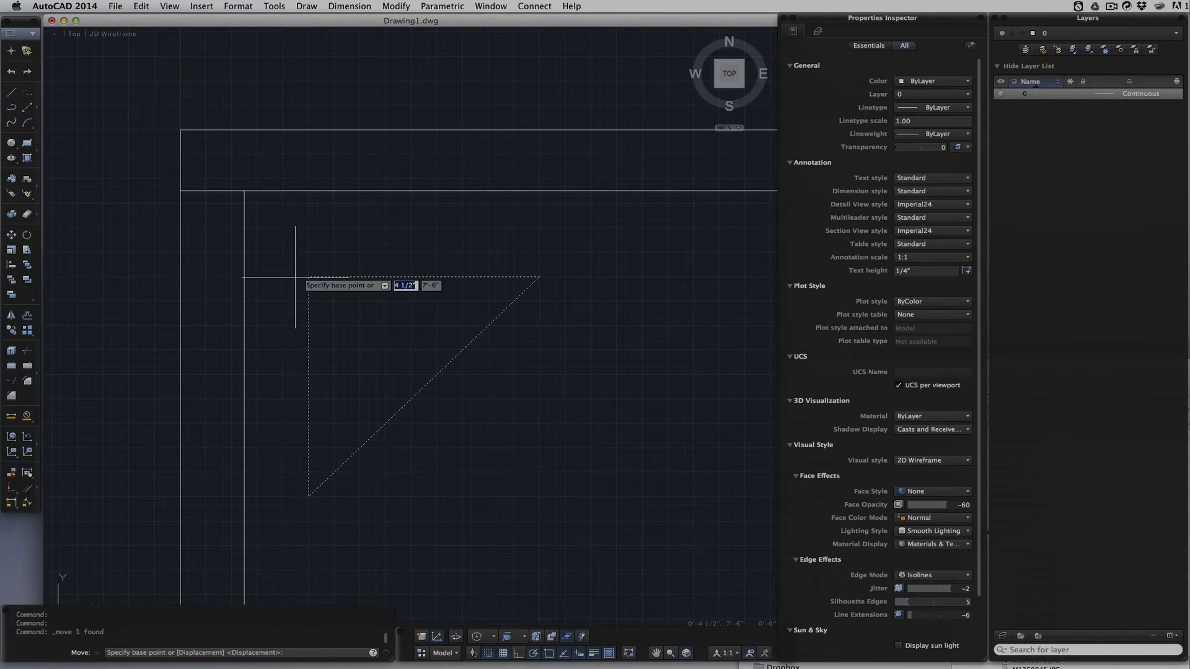
click(309, 278)
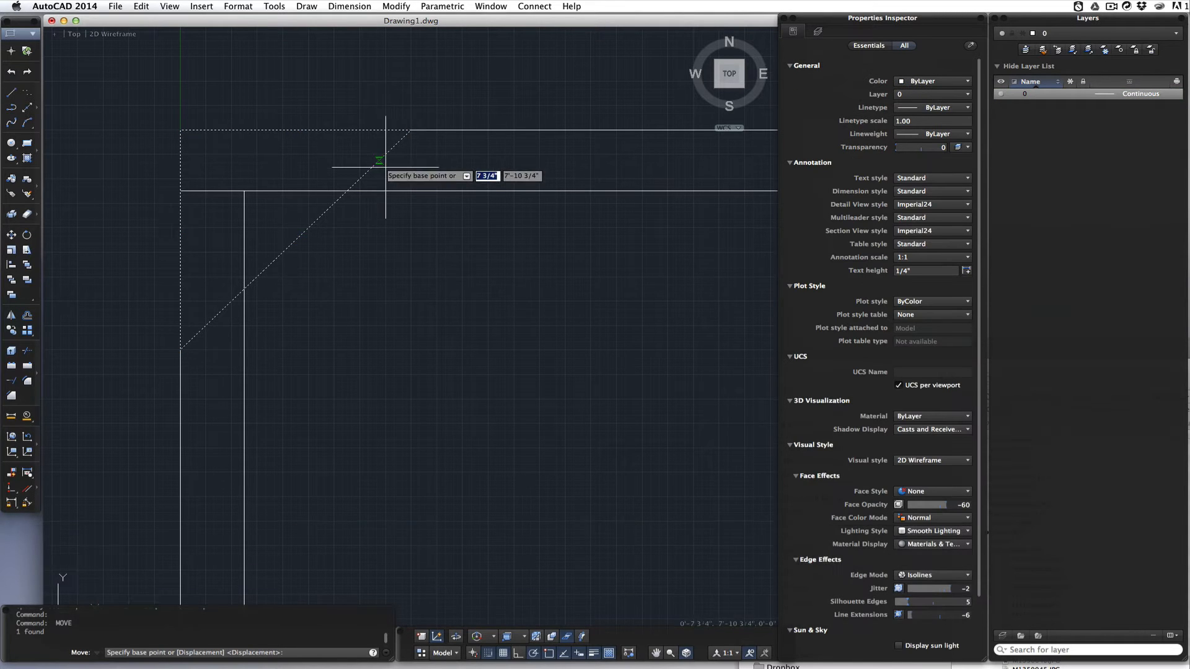
click(386, 160)
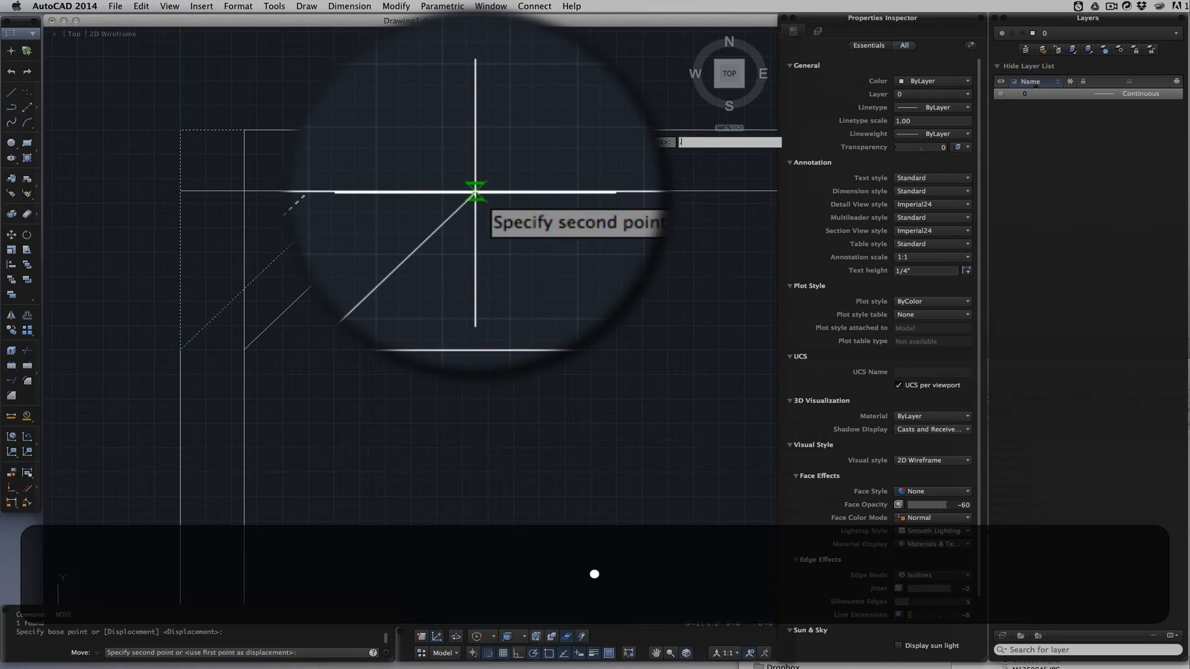
text(.75)
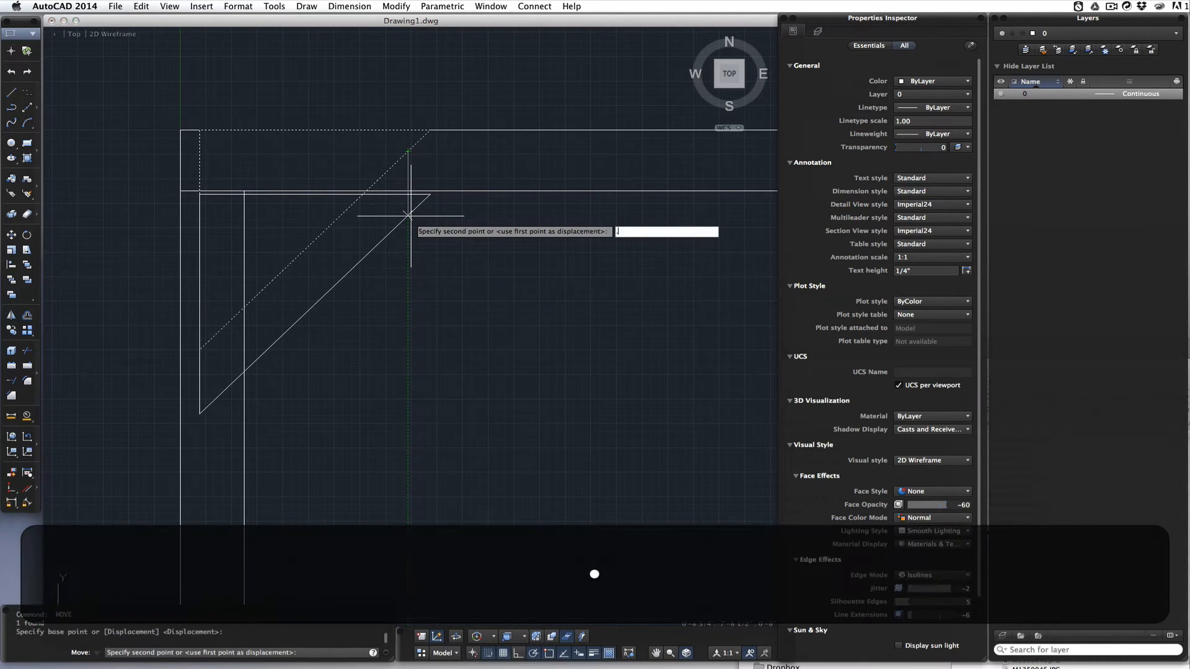
text(.75)
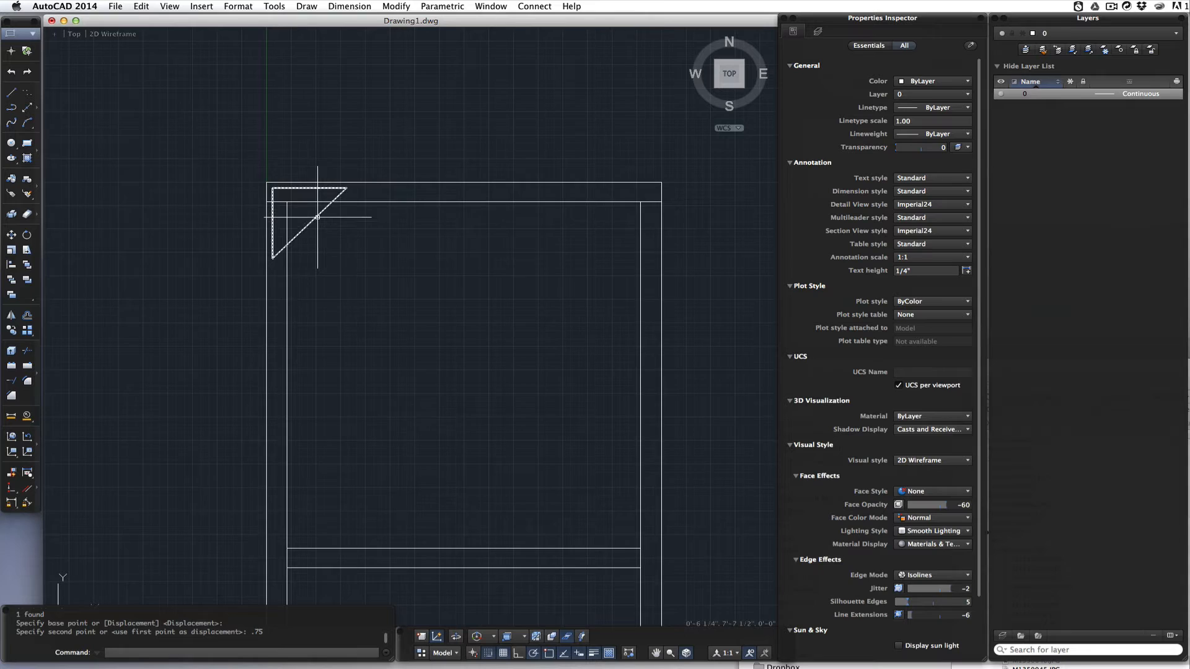
key(cmd+z)
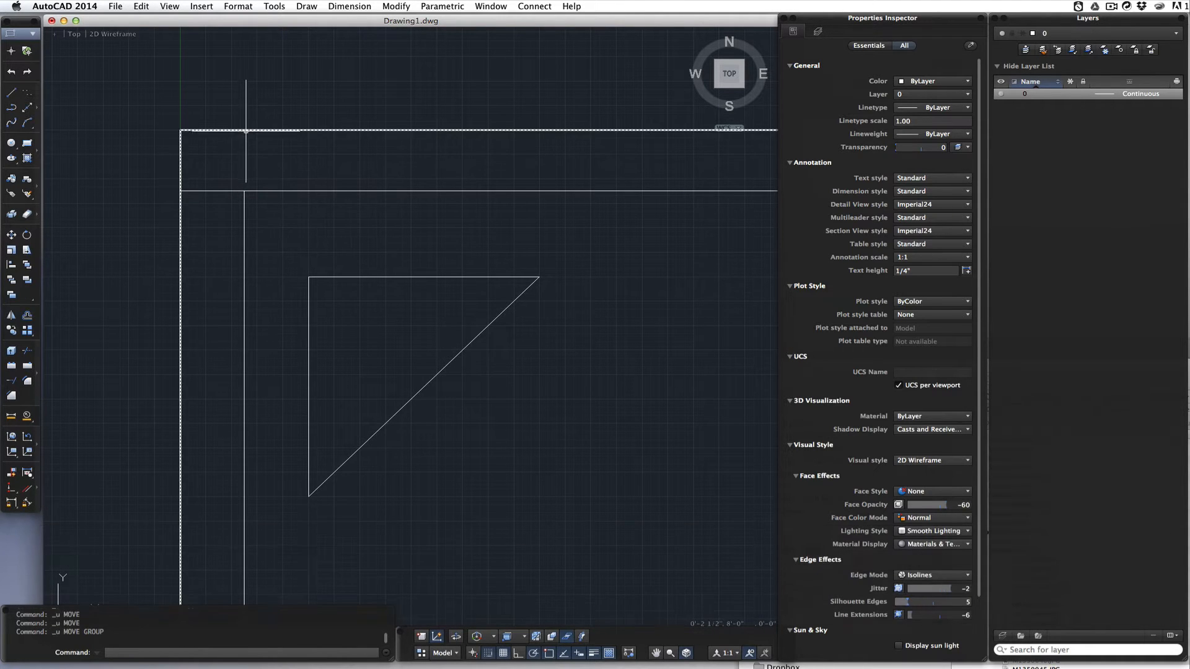
- Move the triangle corner block into the flat's top-left corner using a .75 distance
click(179, 130)
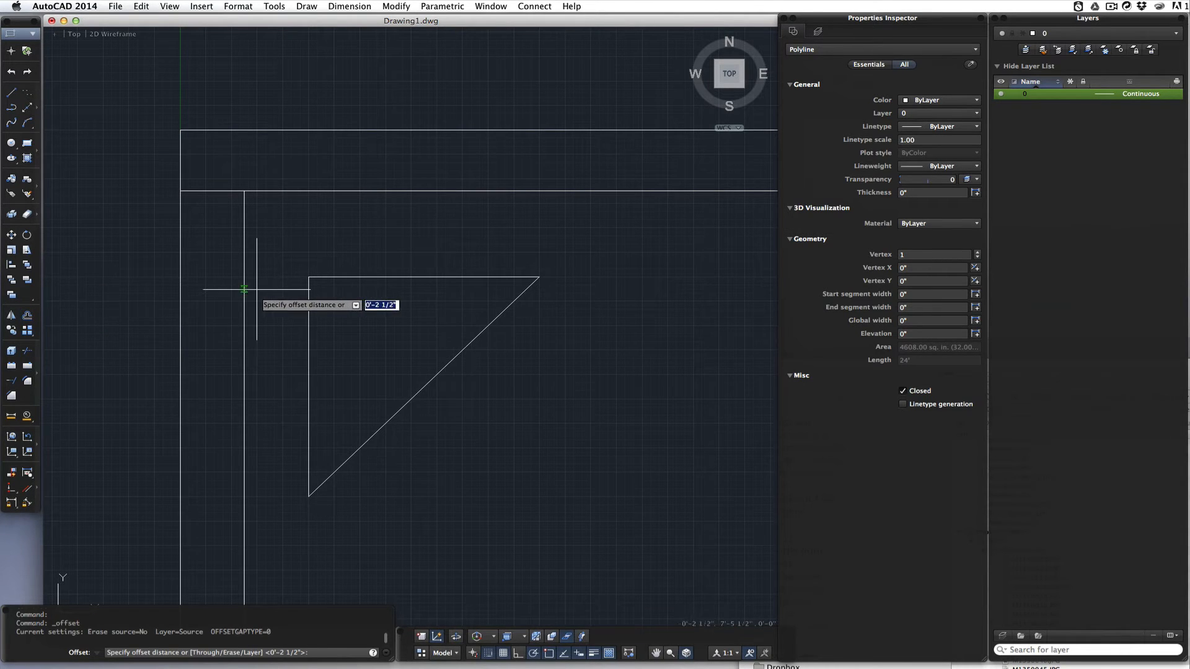
text(.75)
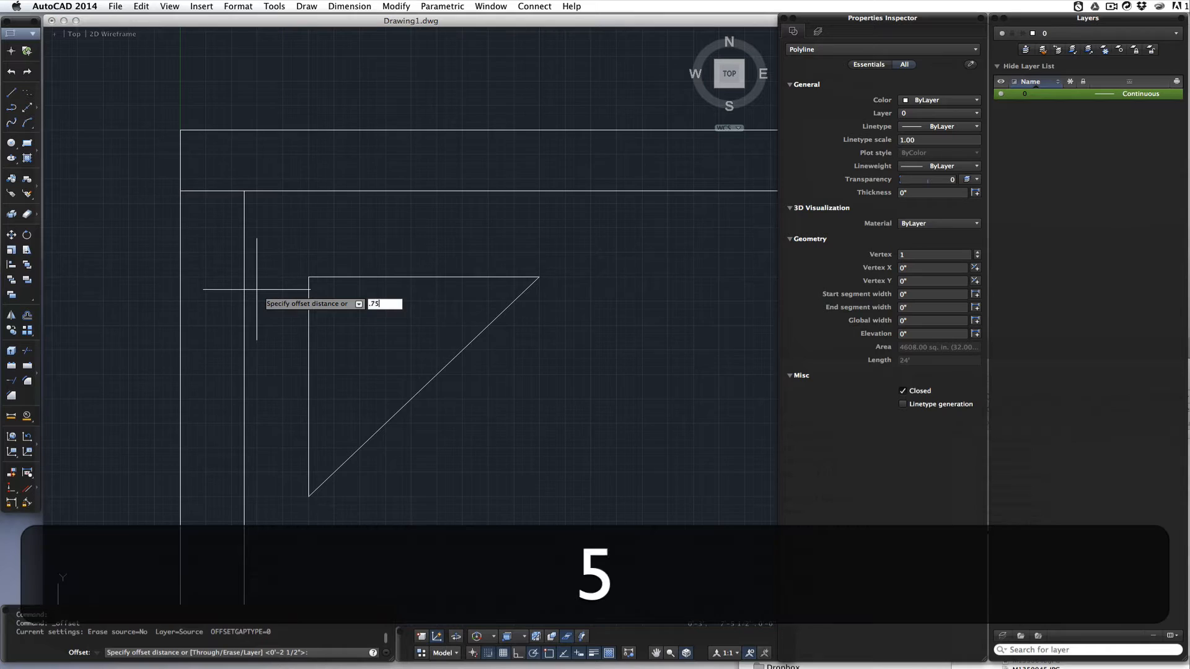
key(enter)
text(m)
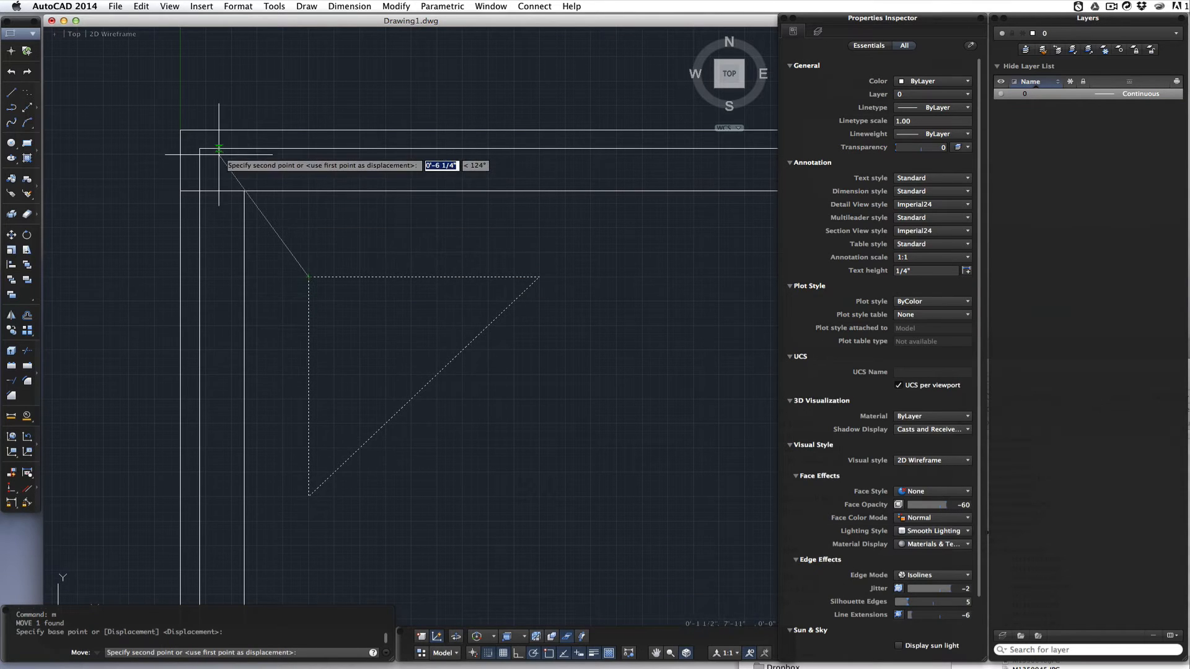
click(301, 180)
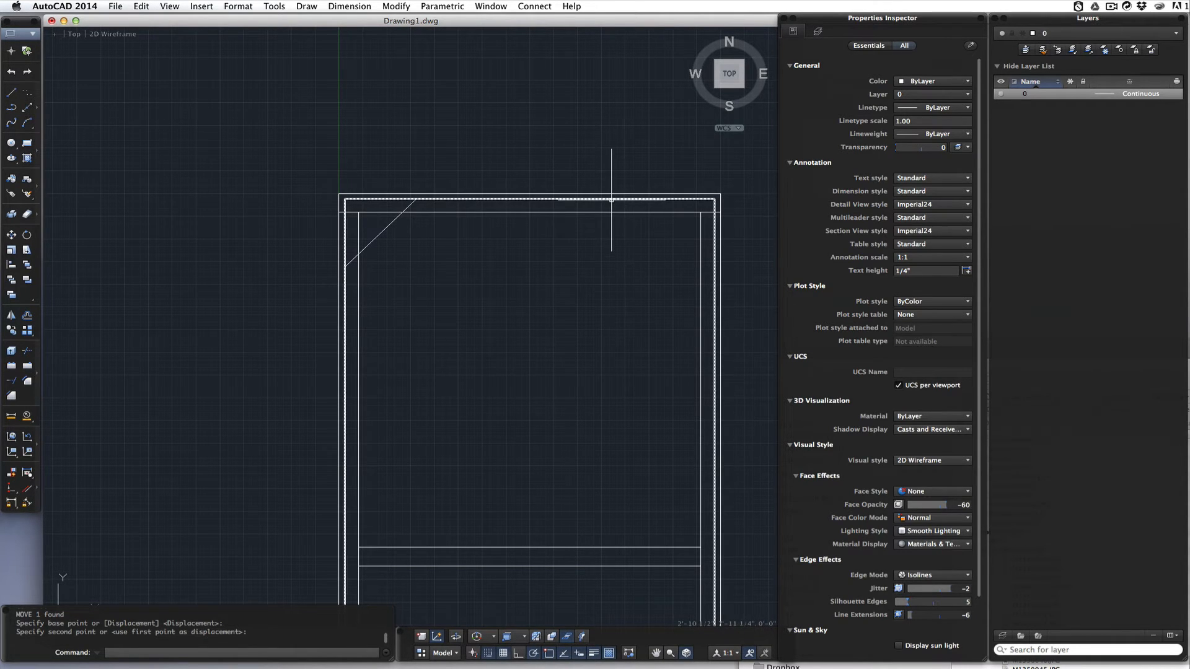
click(528, 199)
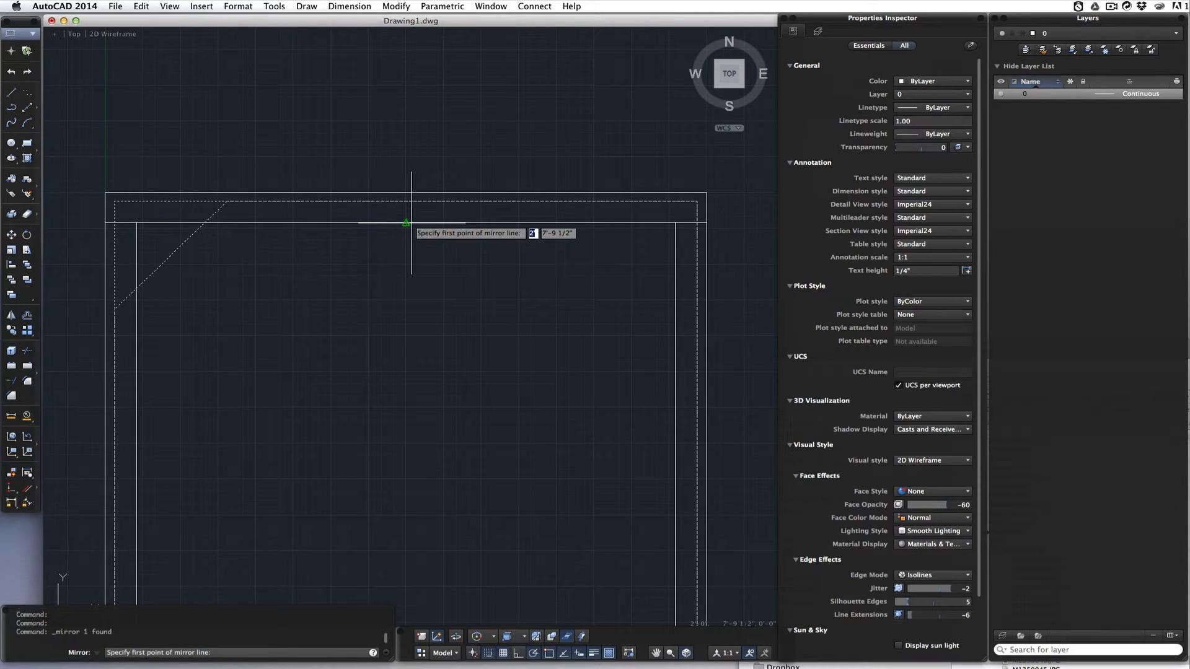
- Mirror the corner block about the flat's vertical centre, then clear the selection
click(411, 222)
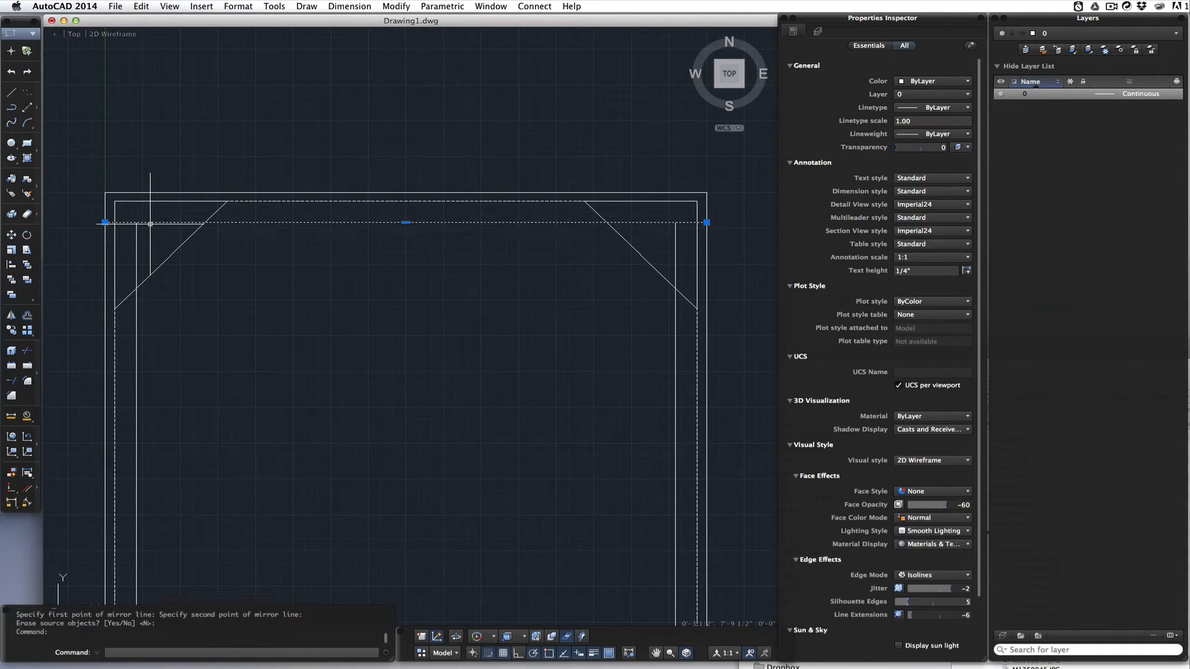
key(Escape)
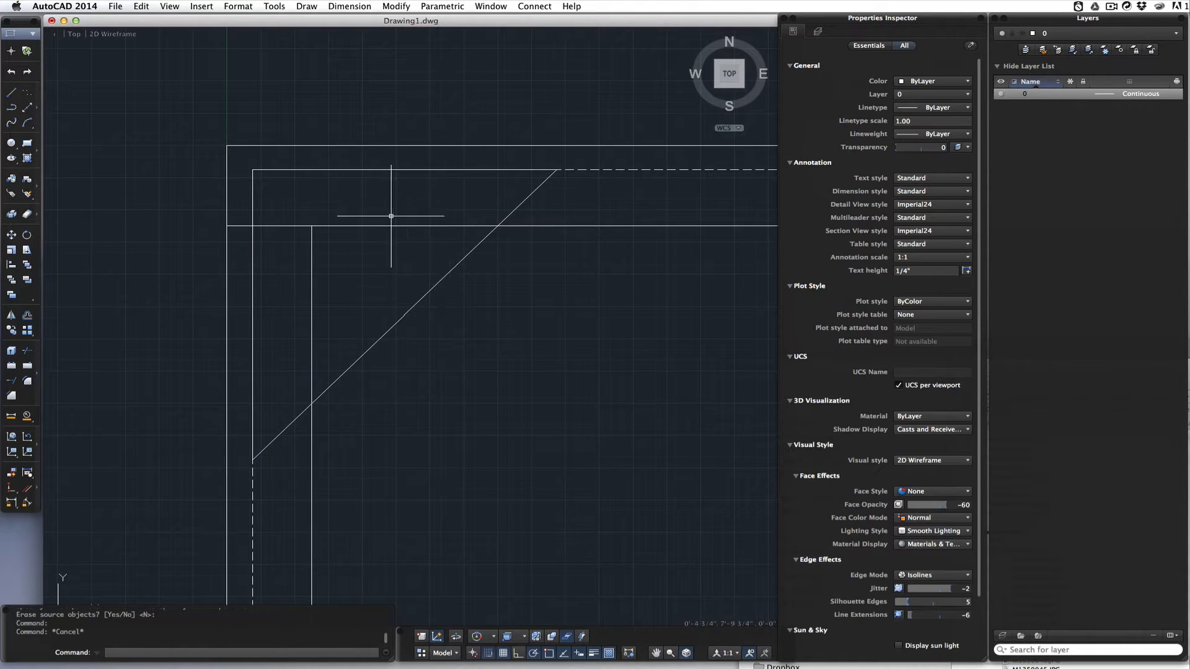
mouse_move(372, 275)
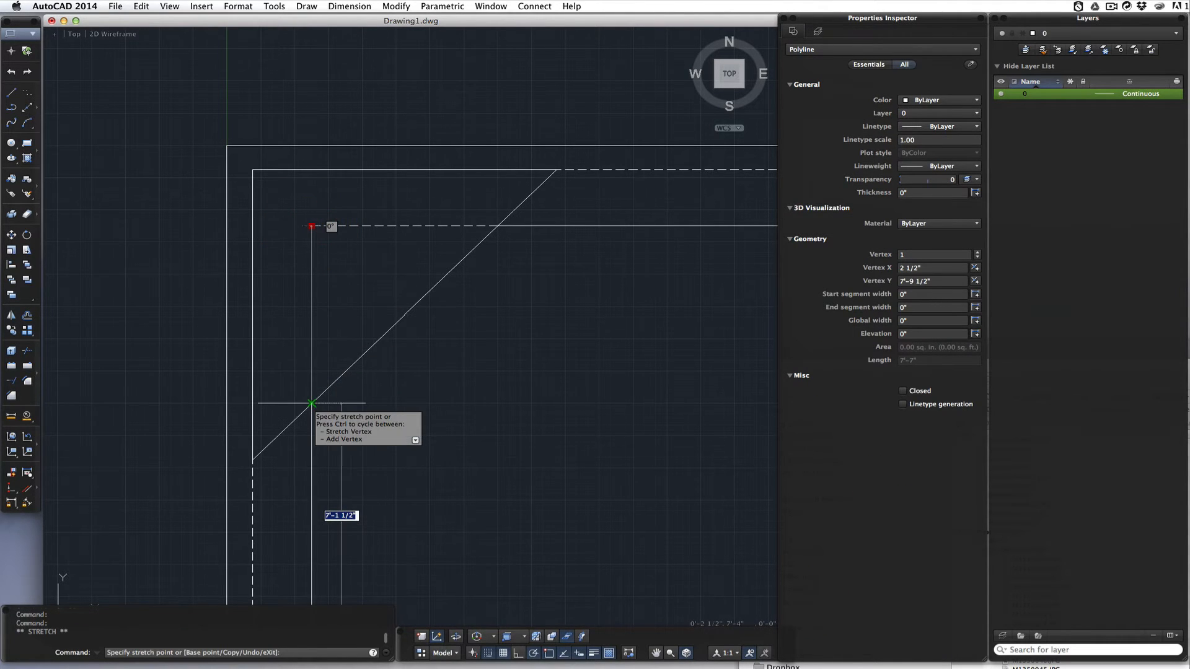
- Stretch the edge polyline's vertices onto the diagonal and up to the stile's top corner
click(311, 226)
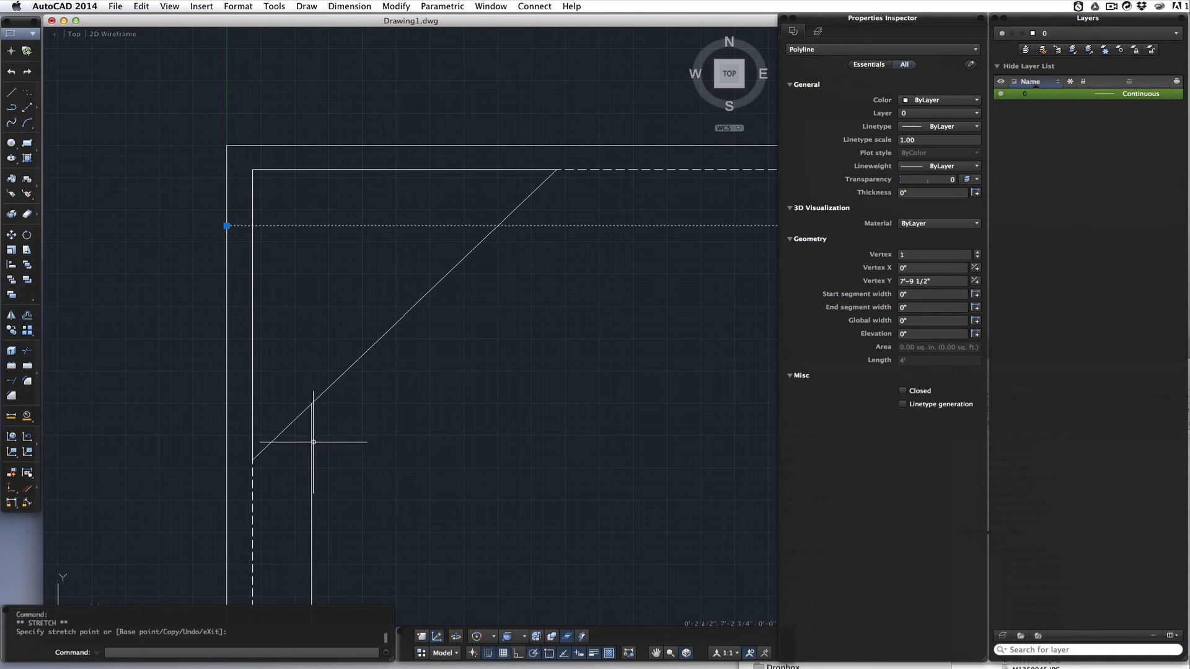
click(311, 402)
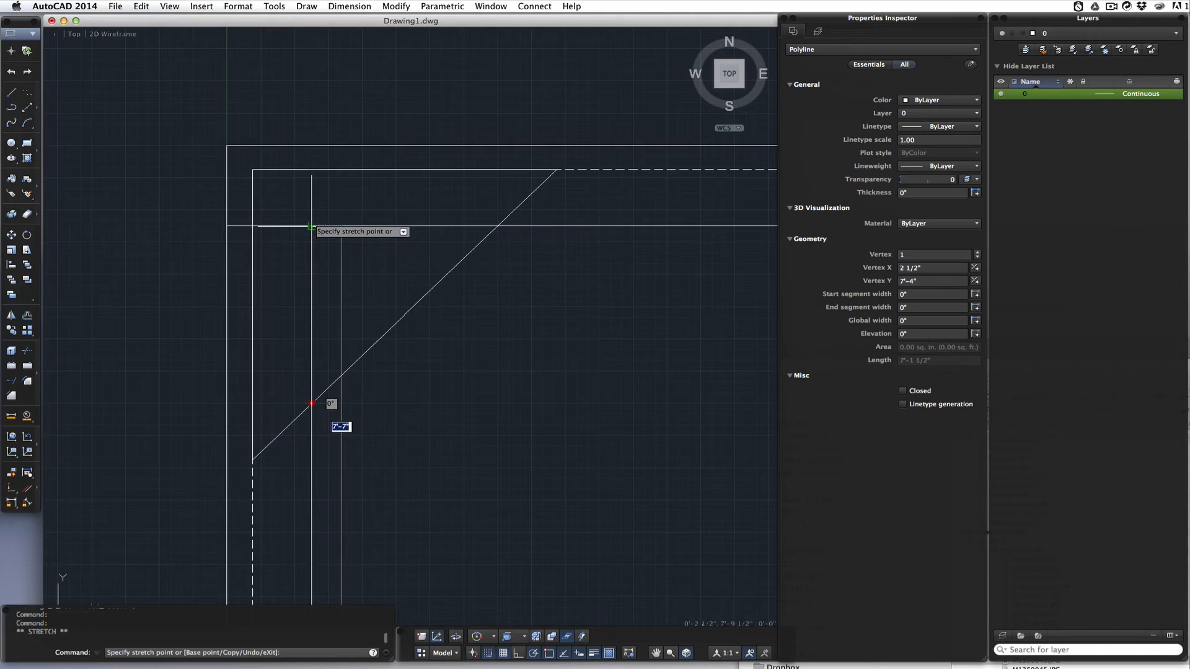
click(310, 223)
text(.5)
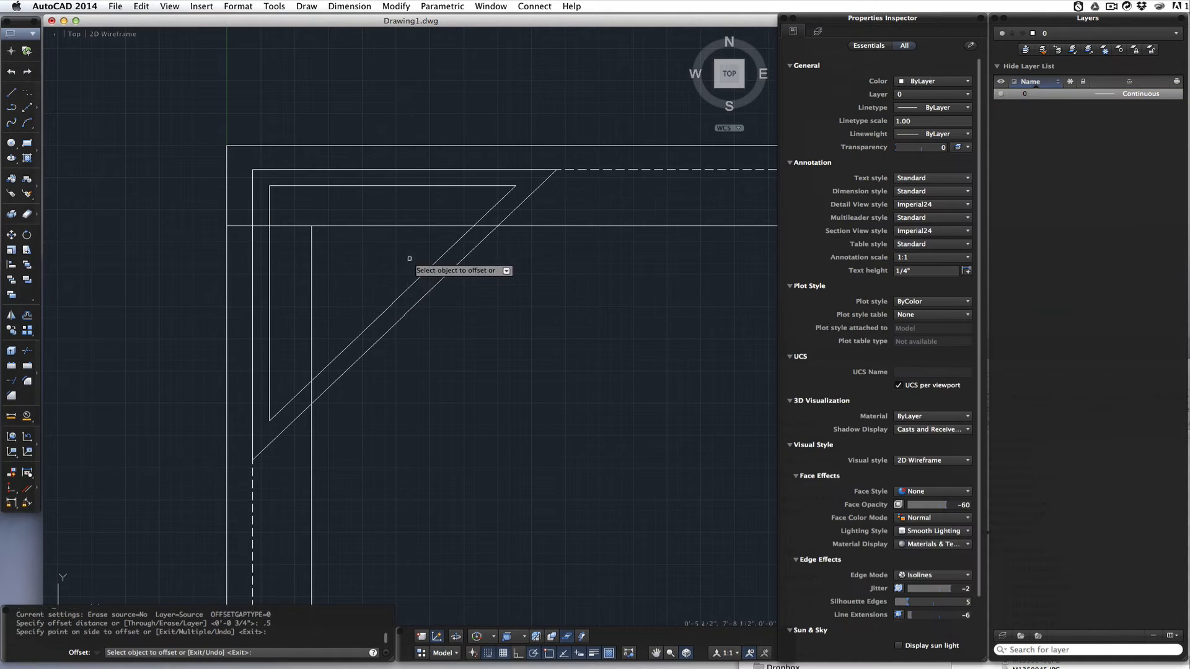
mouse_move(347, 221)
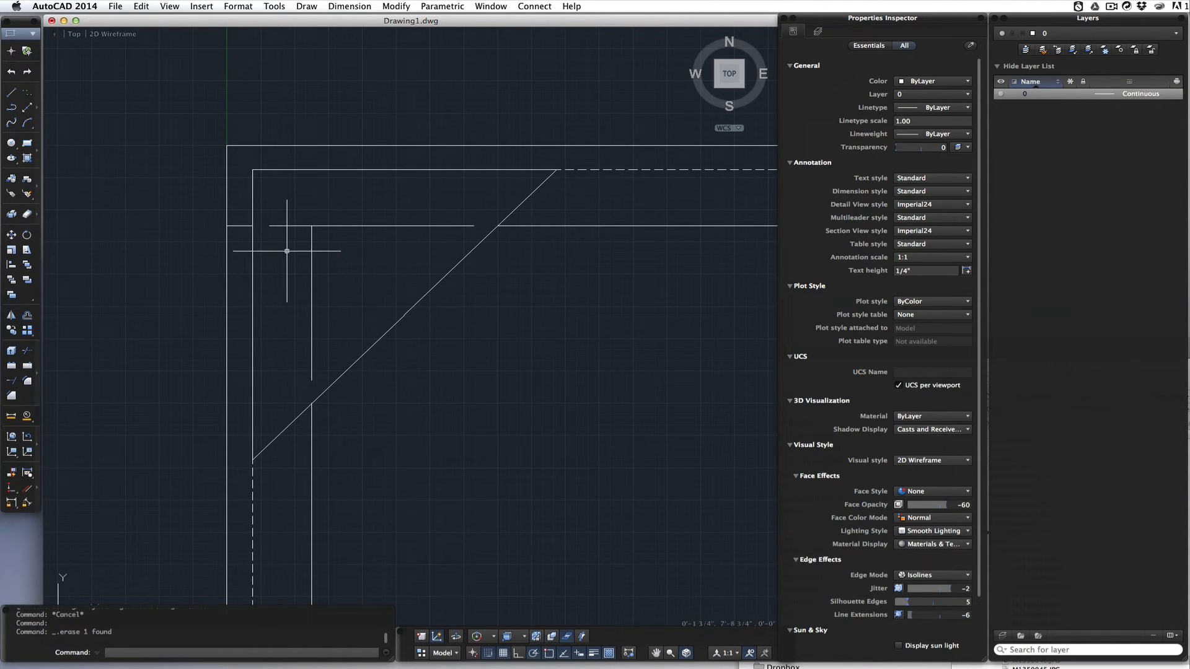
mouse_move(357, 211)
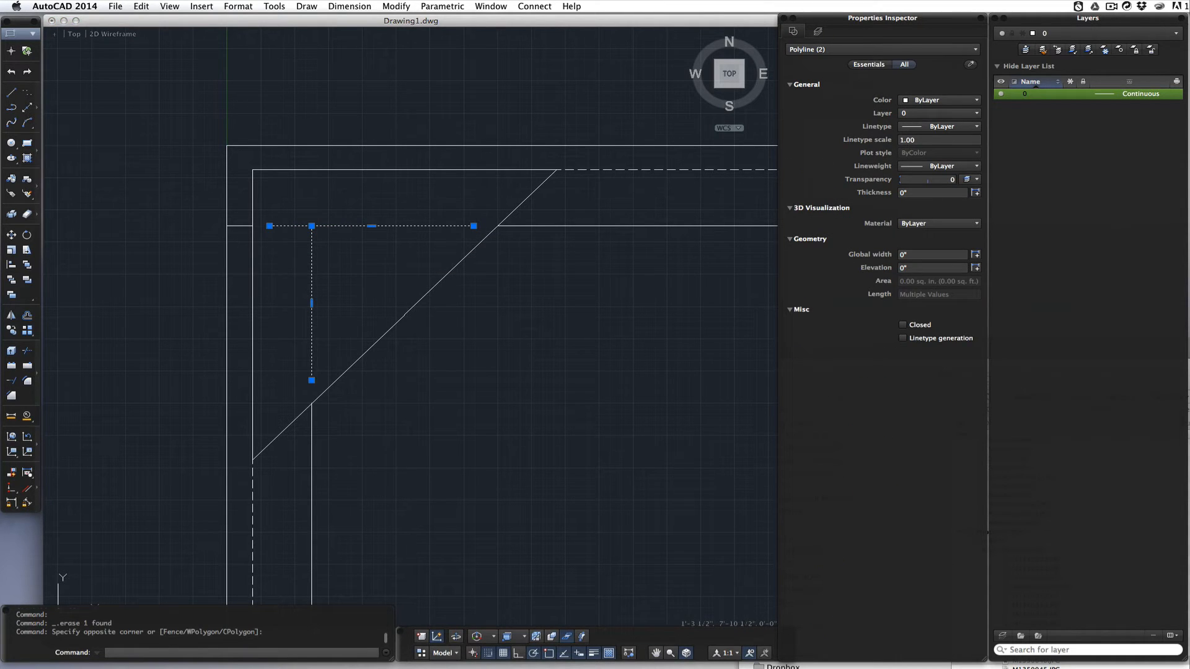
- Give both corner-block edge lines the DASHED2 linetype with linetype scale 4.00
click(977, 125)
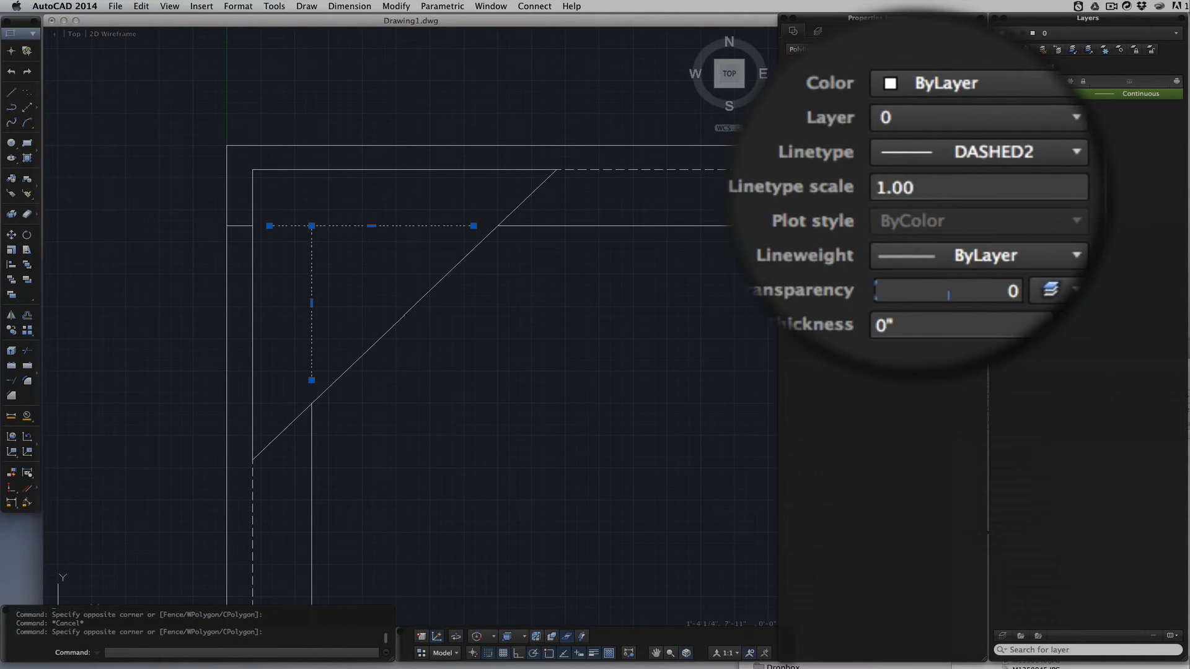
click(978, 187)
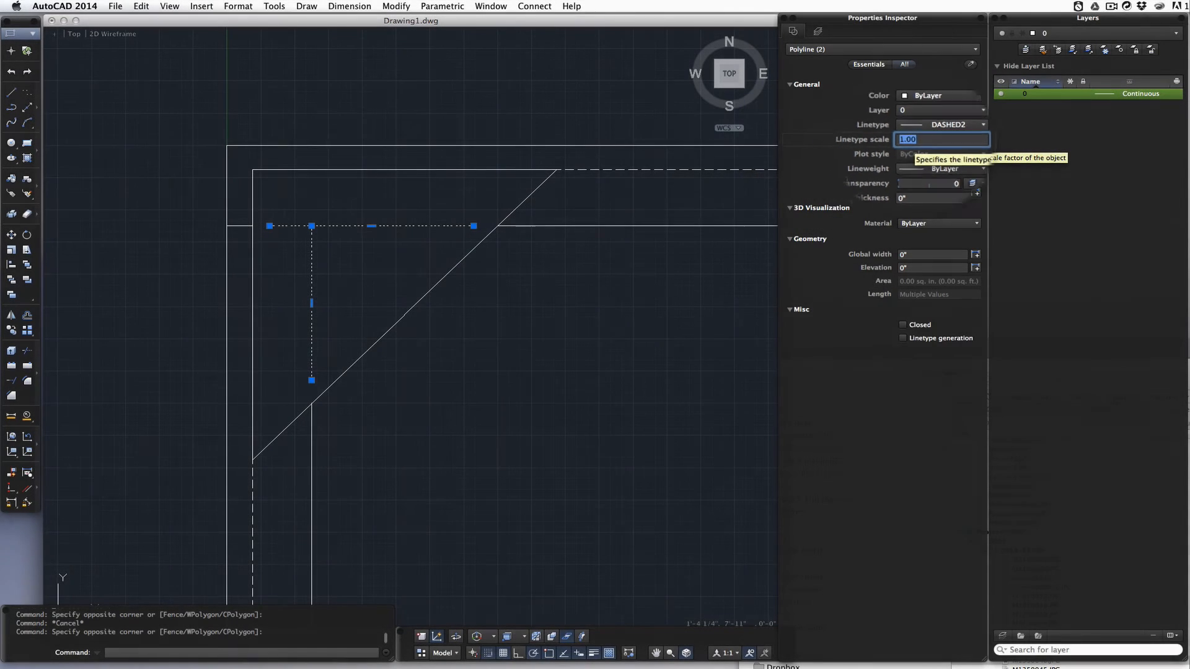
text(4.00)
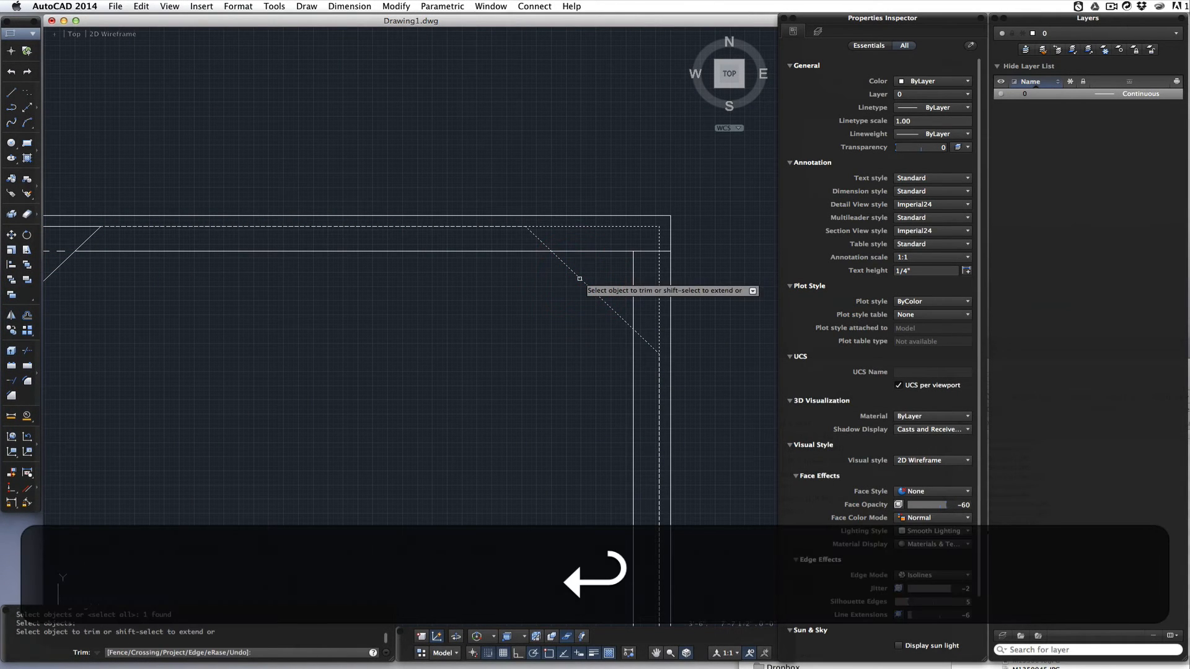
- Trim off the overhanging line end inside the top-right corner block
click(626, 264)
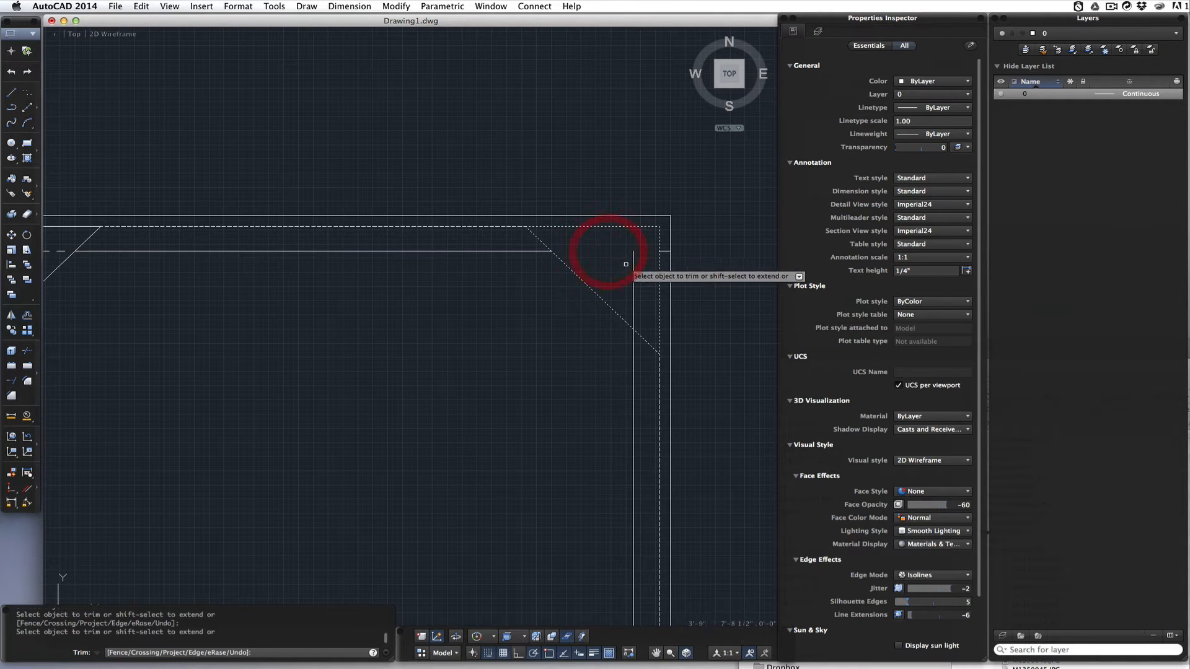
key(Escape)
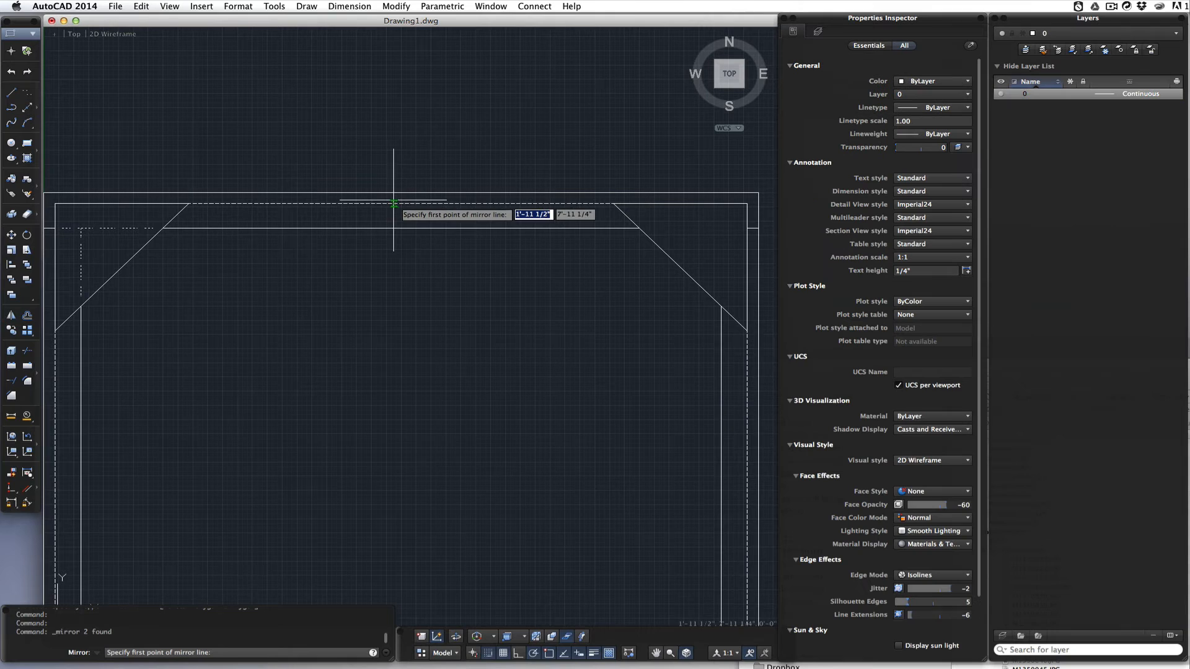
- Mirror the two dashed edge lines across the top-rail-midpoint to toggle-midpoint axis
click(395, 206)
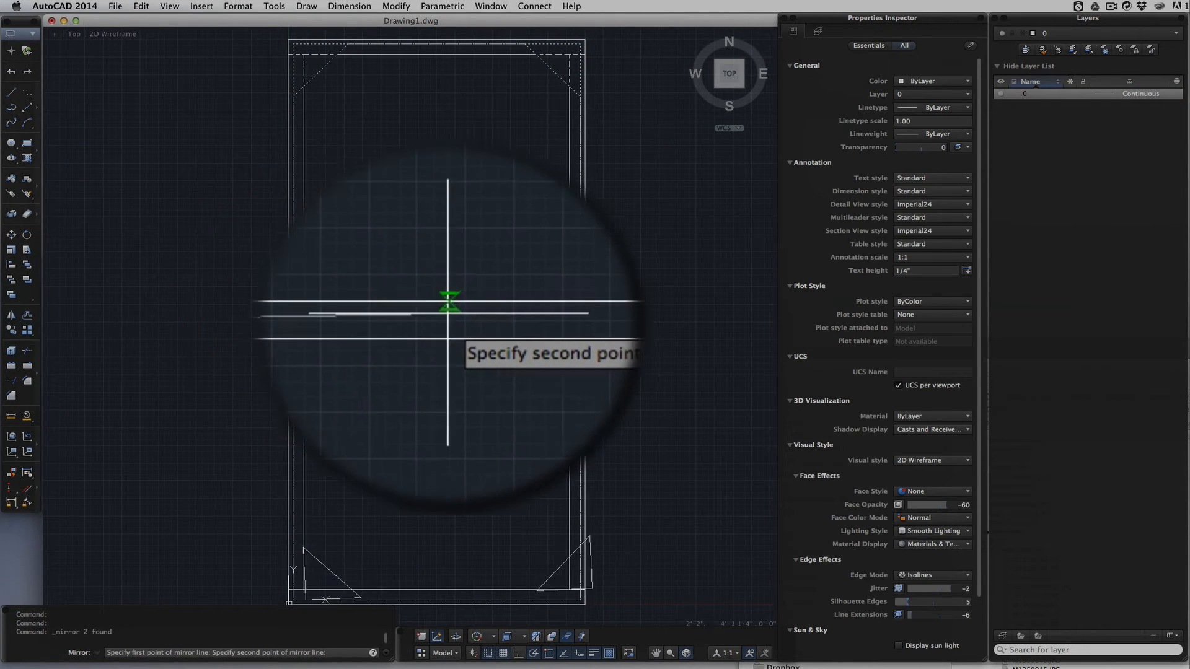
click(450, 302)
text(z)
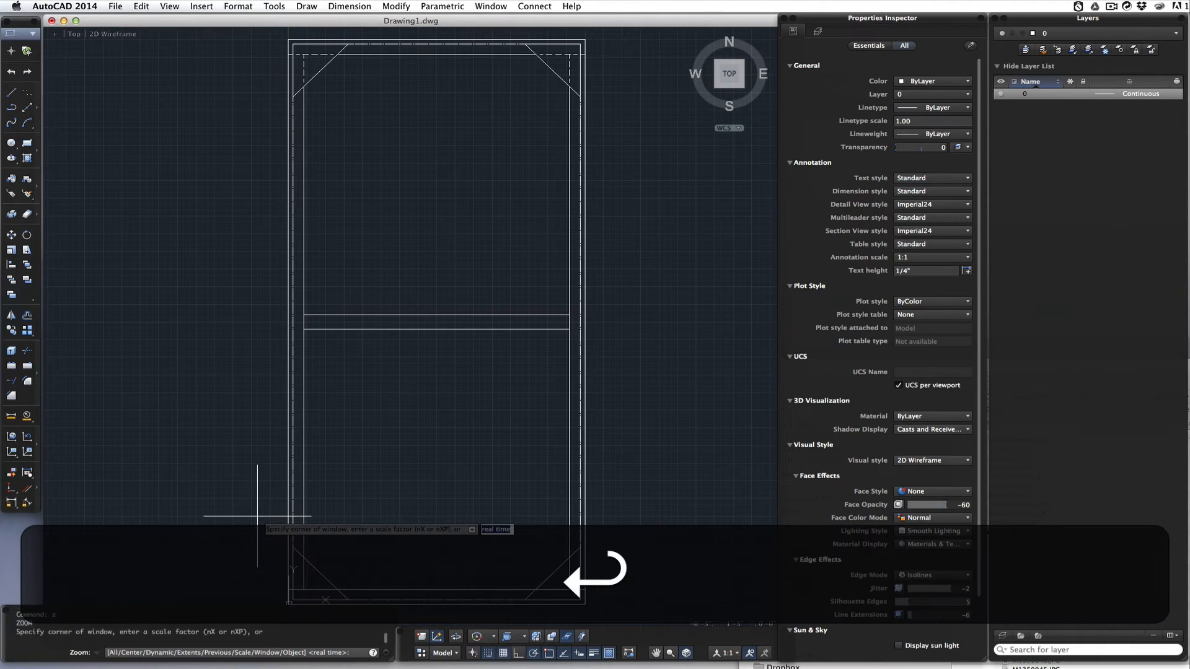
- Zoom to the flat's bottom and trim the extra corner-block lines with a crossing window
text(w)
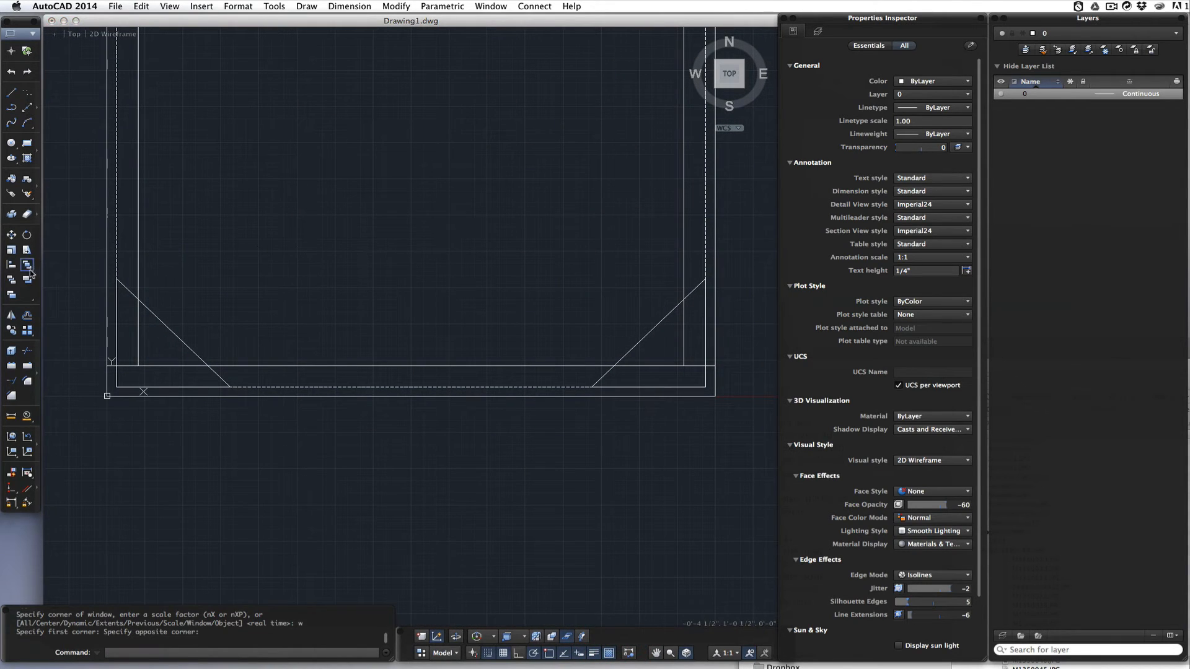
mouse_move(25, 351)
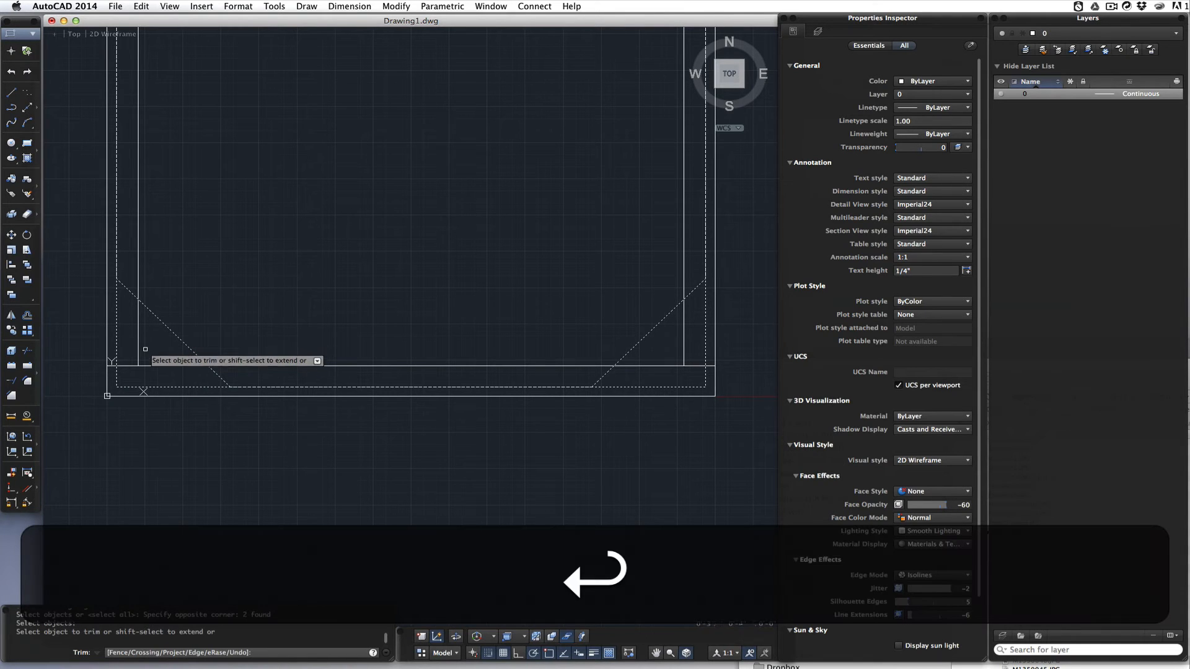
click(135, 371)
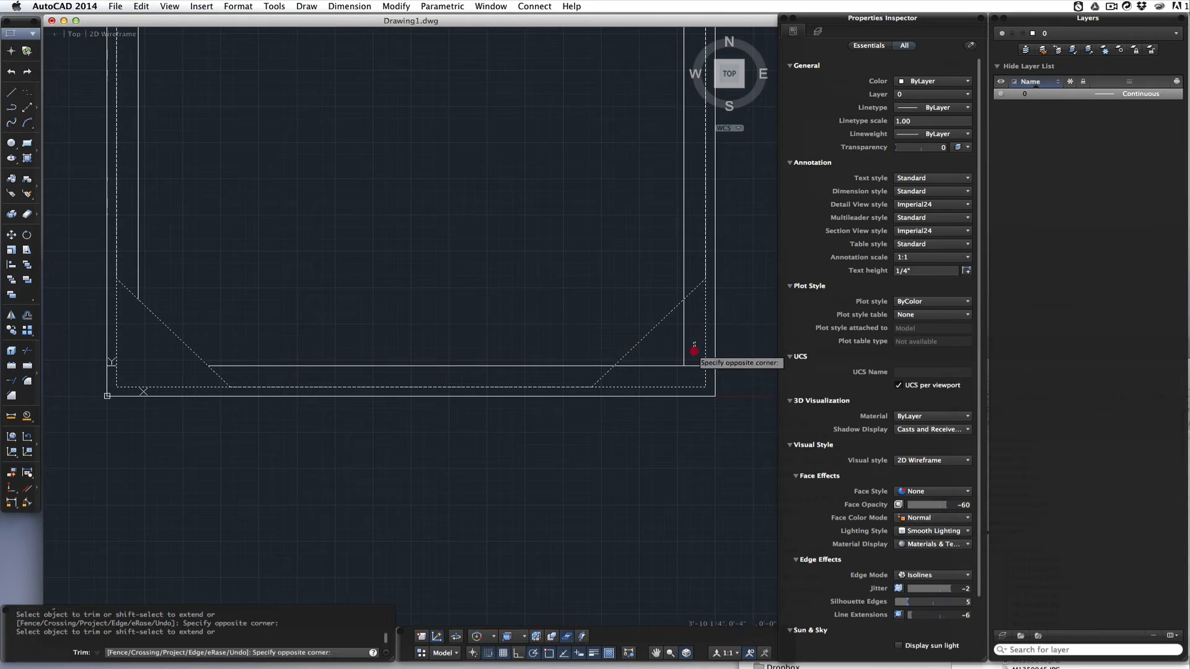
click(692, 351)
text(a)
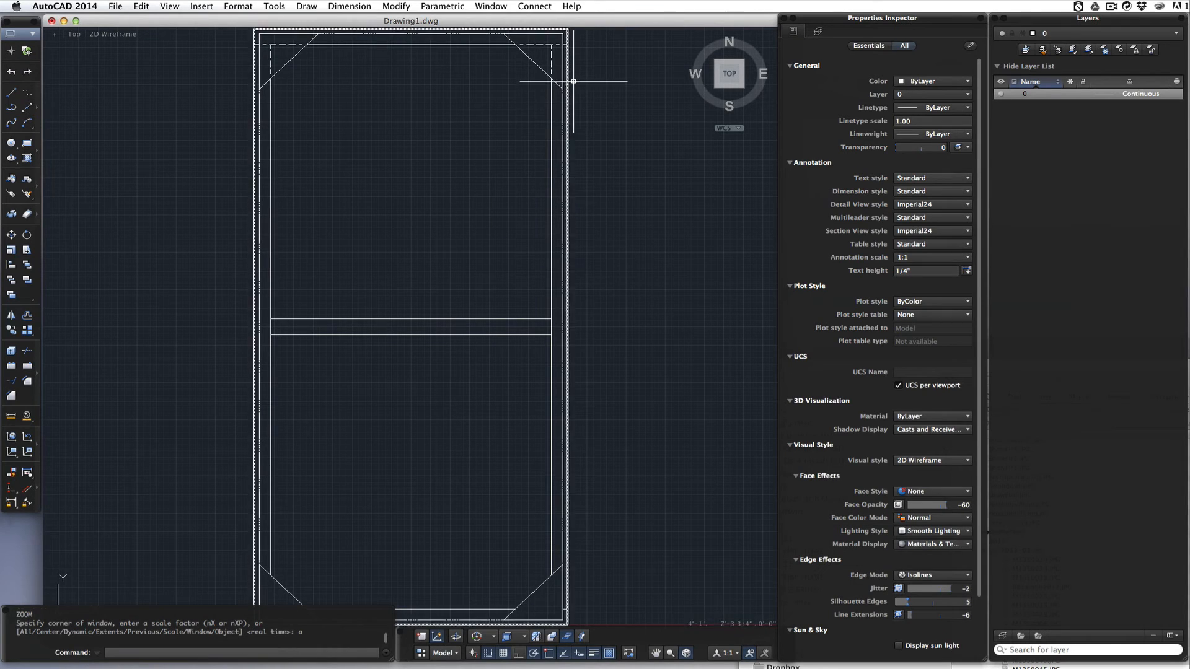
- Select the four dashed top corner-block lines to mirror across the toggle
click(554, 43)
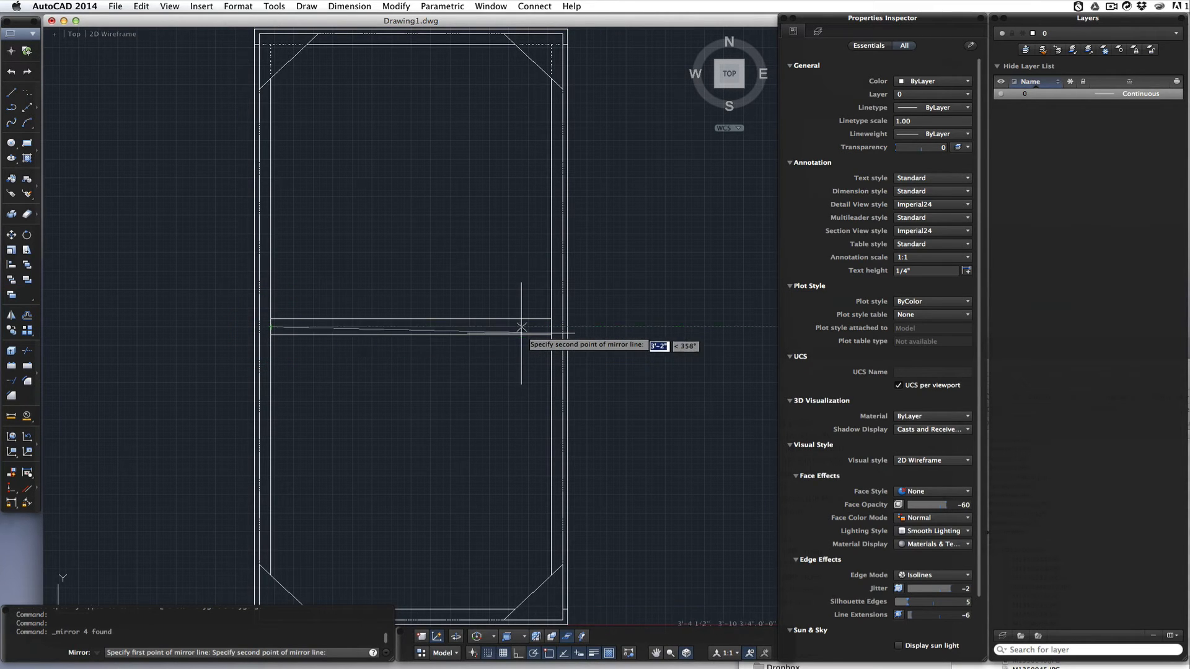
mouse_move(529, 327)
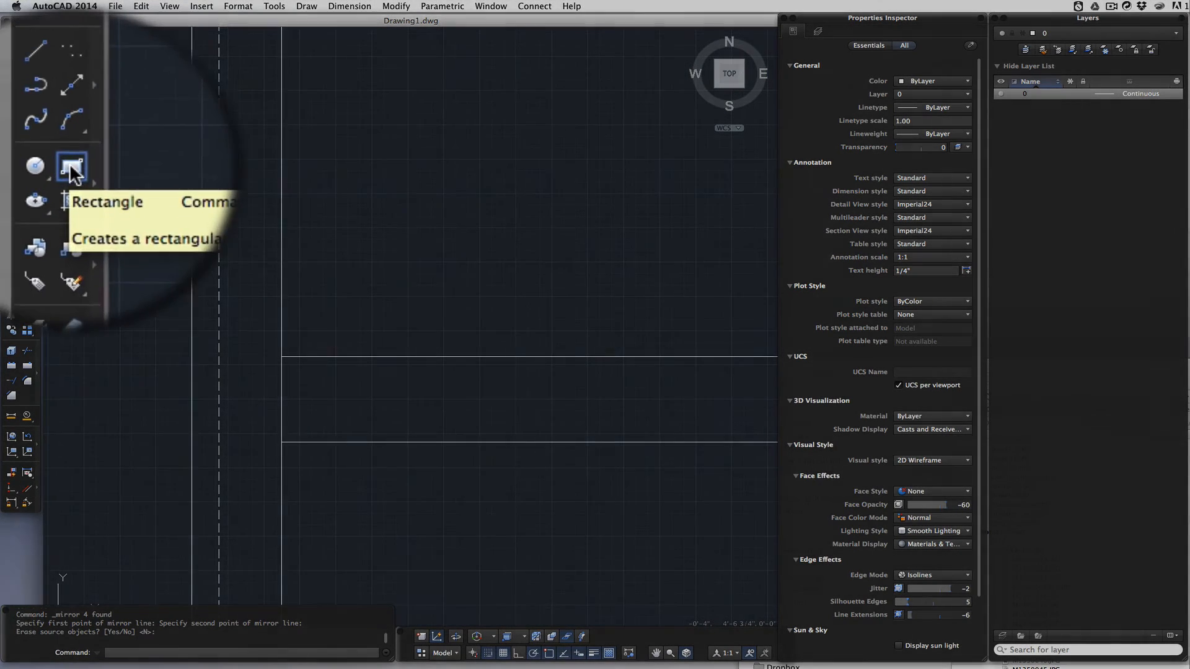
- Draw a small toggle-strap rectangle above the toggle, entering 25 for its size
click(72, 166)
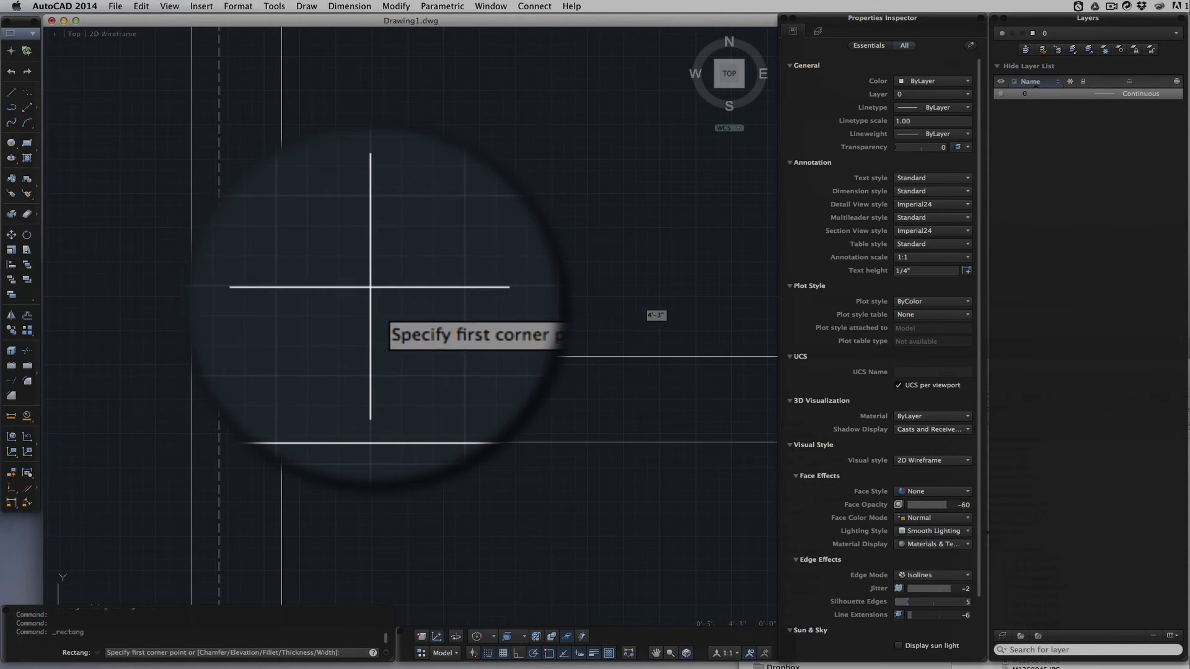
click(372, 304)
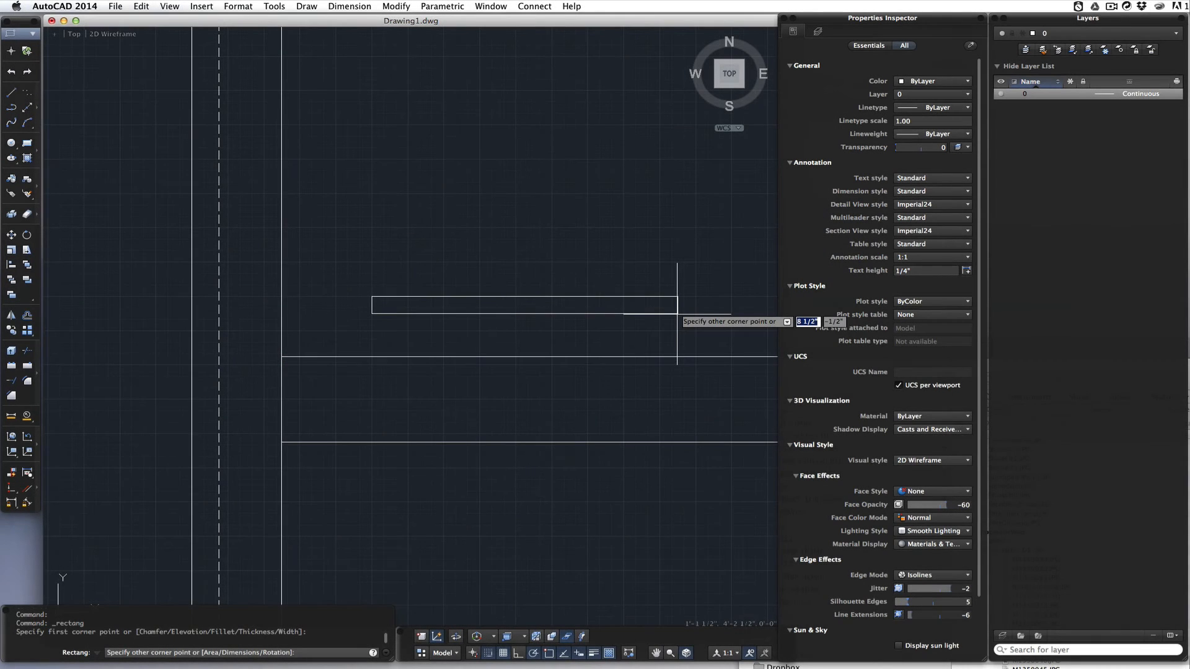
mouse_move(712, 314)
text(2.)
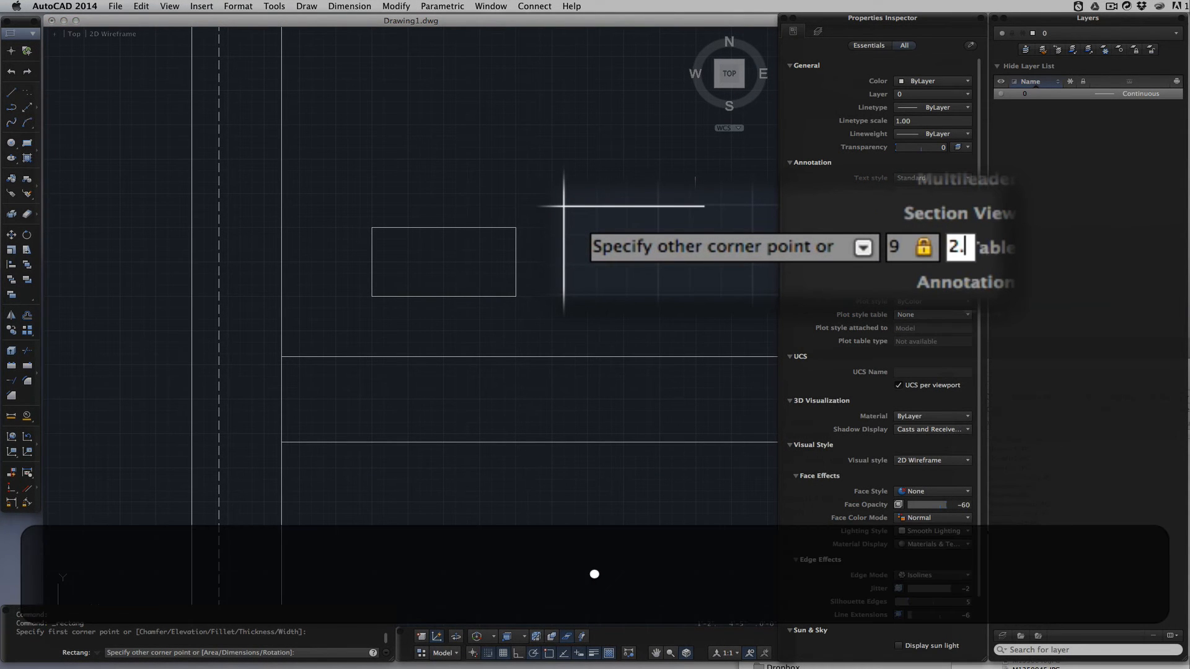
text(25)
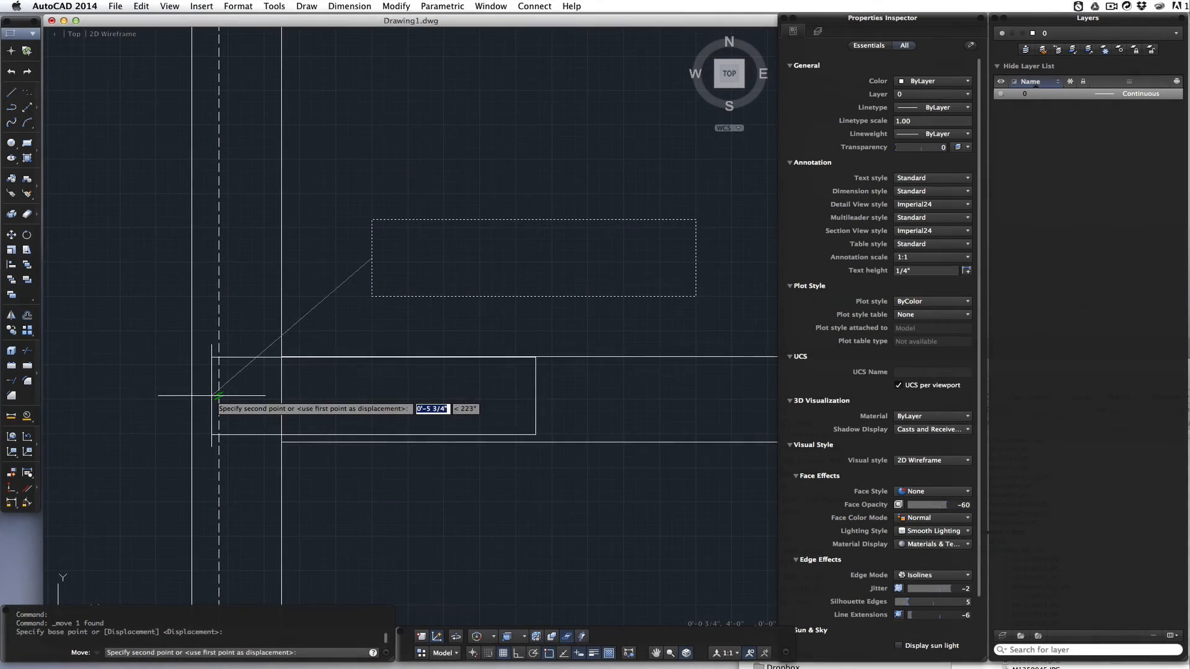
- Set the strap rectangle down at the toggle's left end against the stile
click(349, 380)
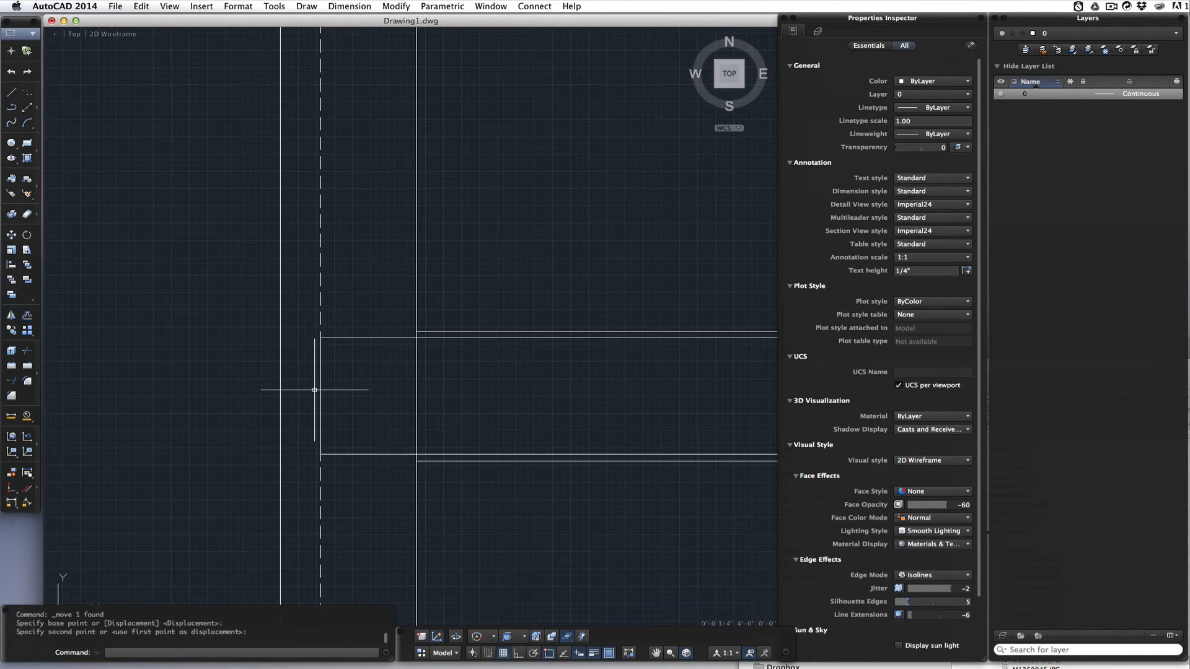
mouse_move(406, 368)
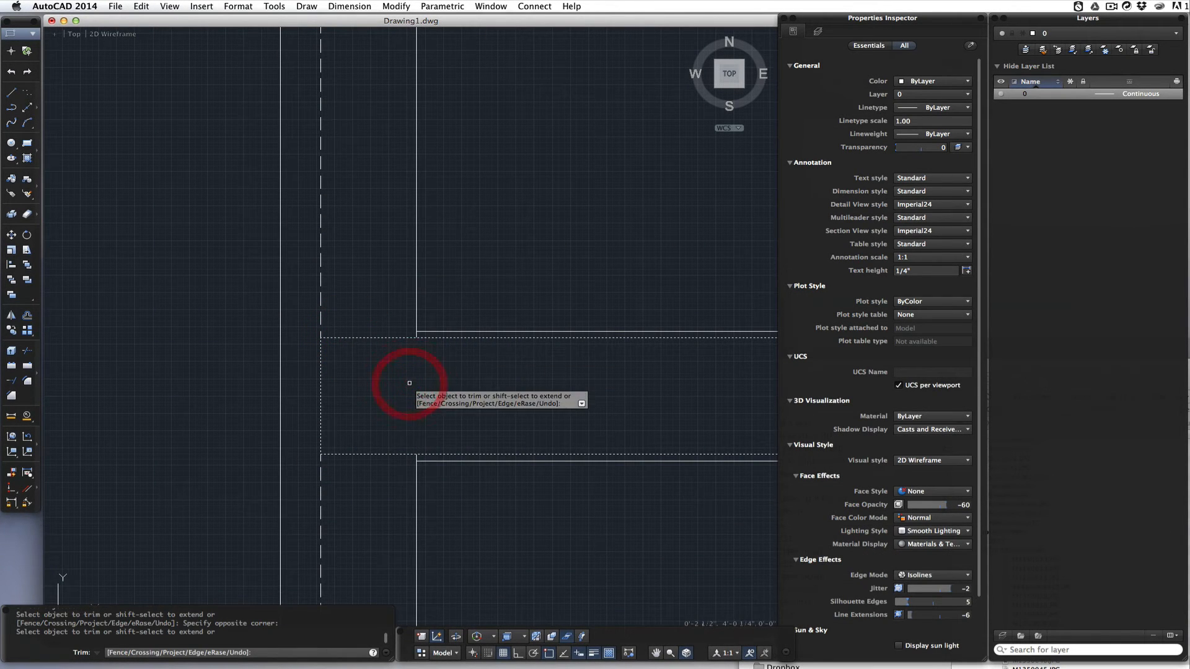
mouse_move(372, 365)
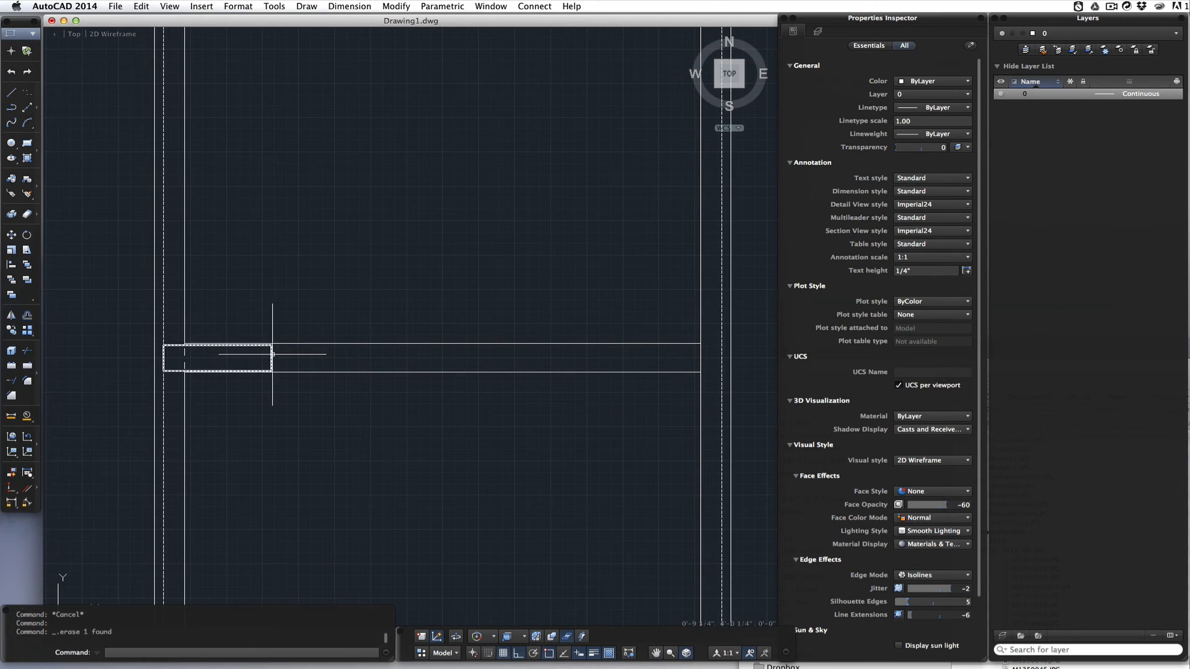
- Pick the strap rectangle at the toggle's left end for the second toggle strap
click(218, 355)
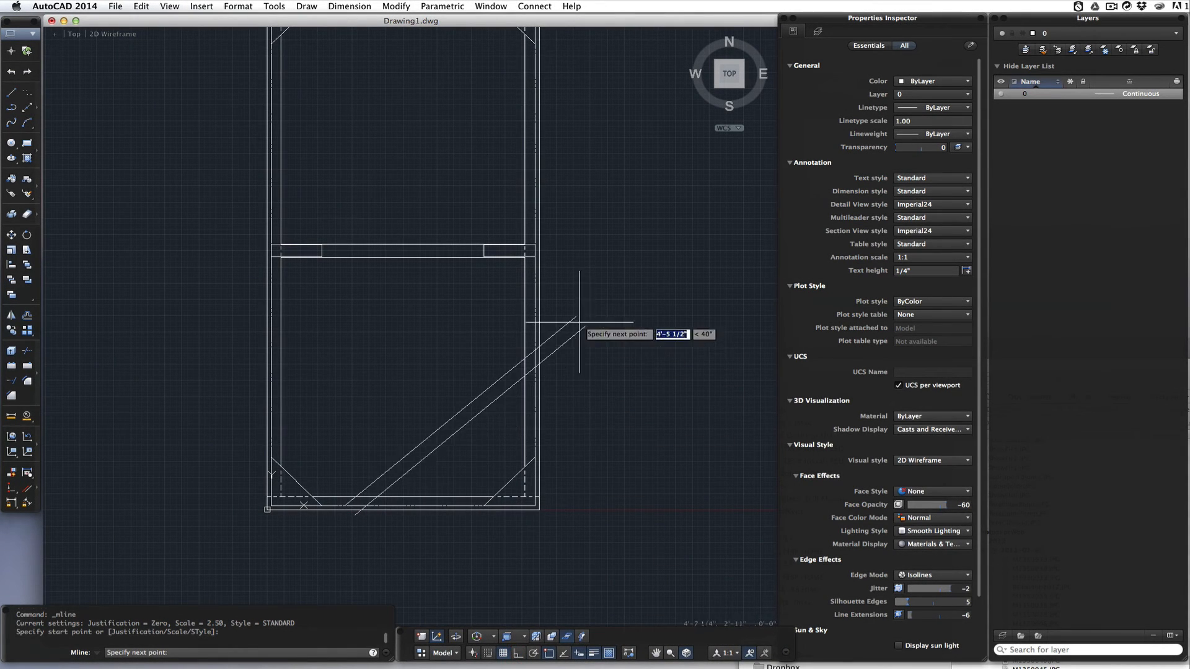
mouse_move(601, 217)
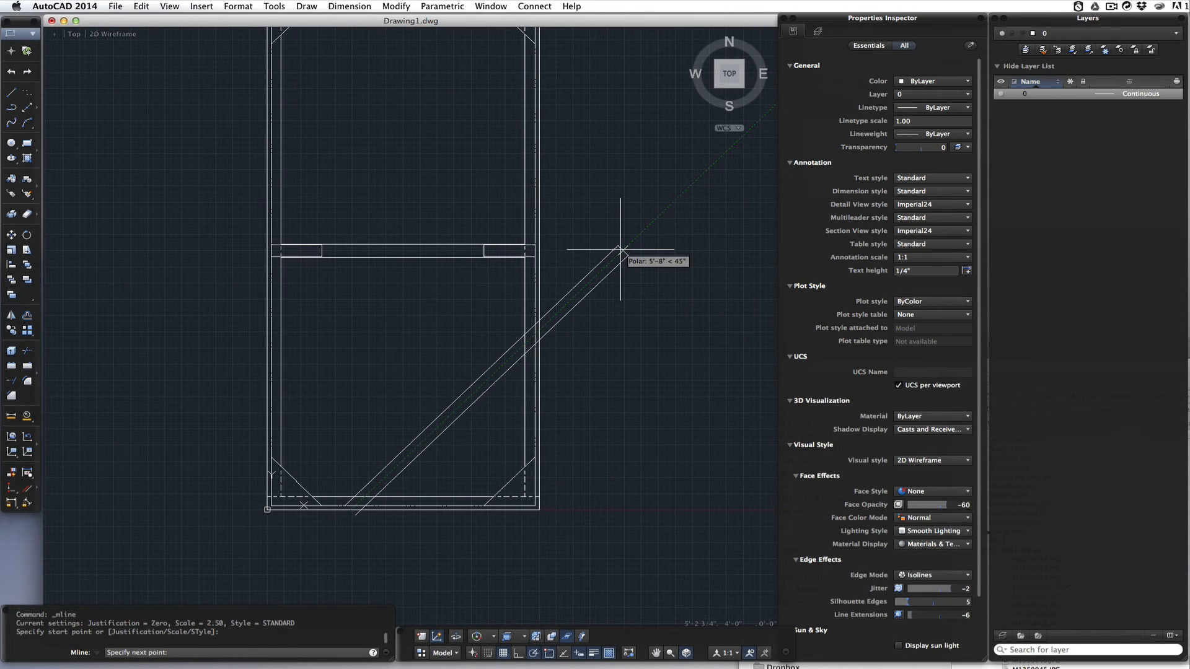
- End the multiline once the 45-degree double-line brace rises past the toggle
key(Escape)
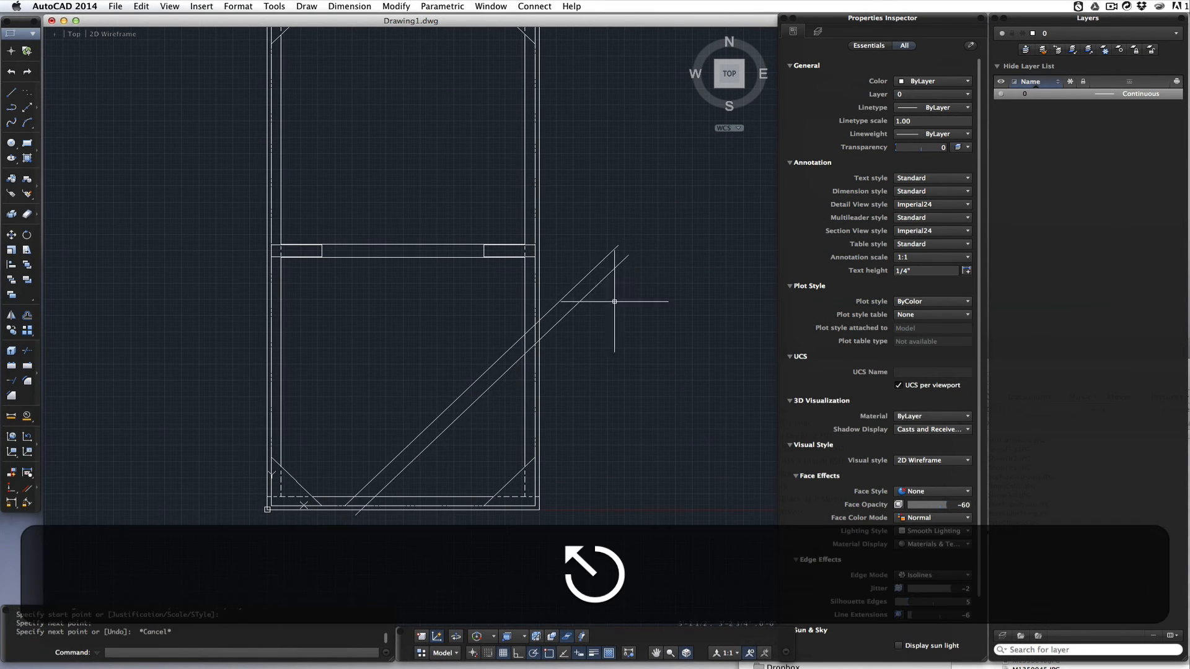
mouse_move(527, 318)
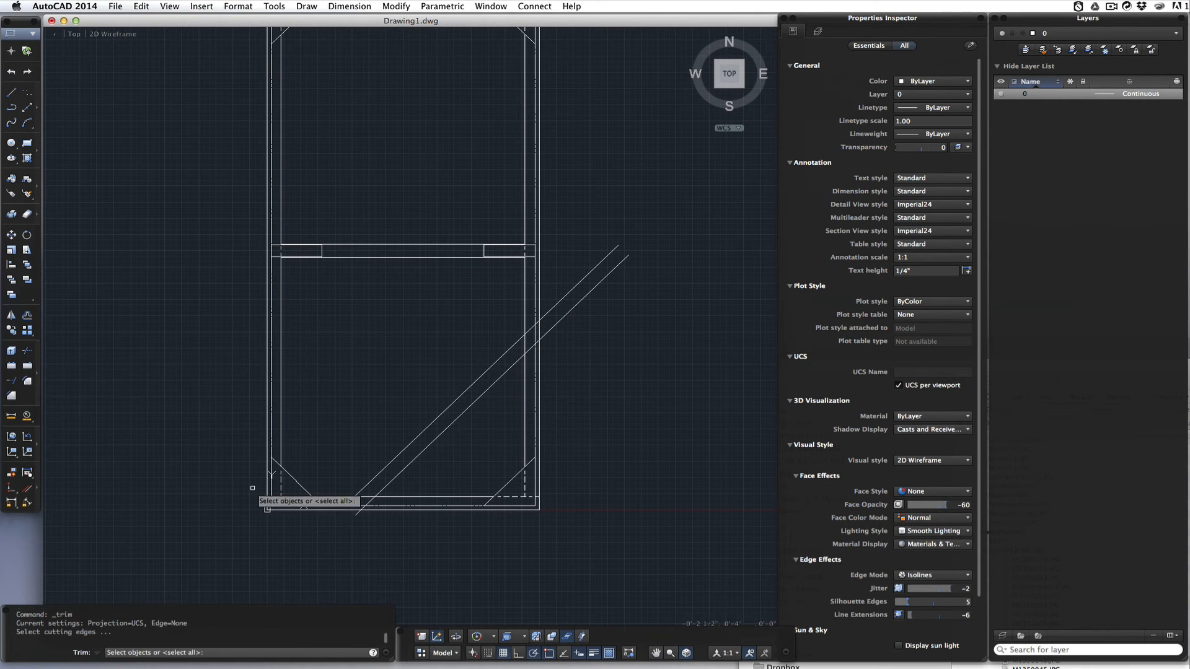
- Pick the bottom rail and stile as cutting edges to trim the brace ends
click(327, 498)
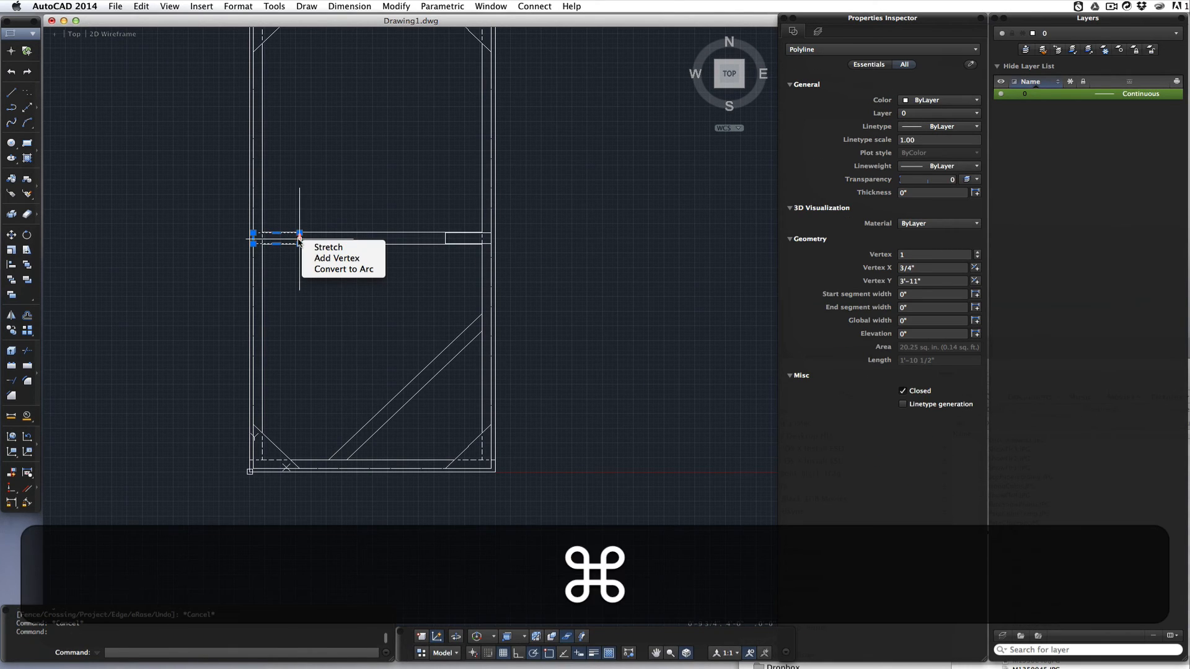
- Copy the toggle strap inside the frame and rotate the copy 45° to the brace angle
click(904, 64)
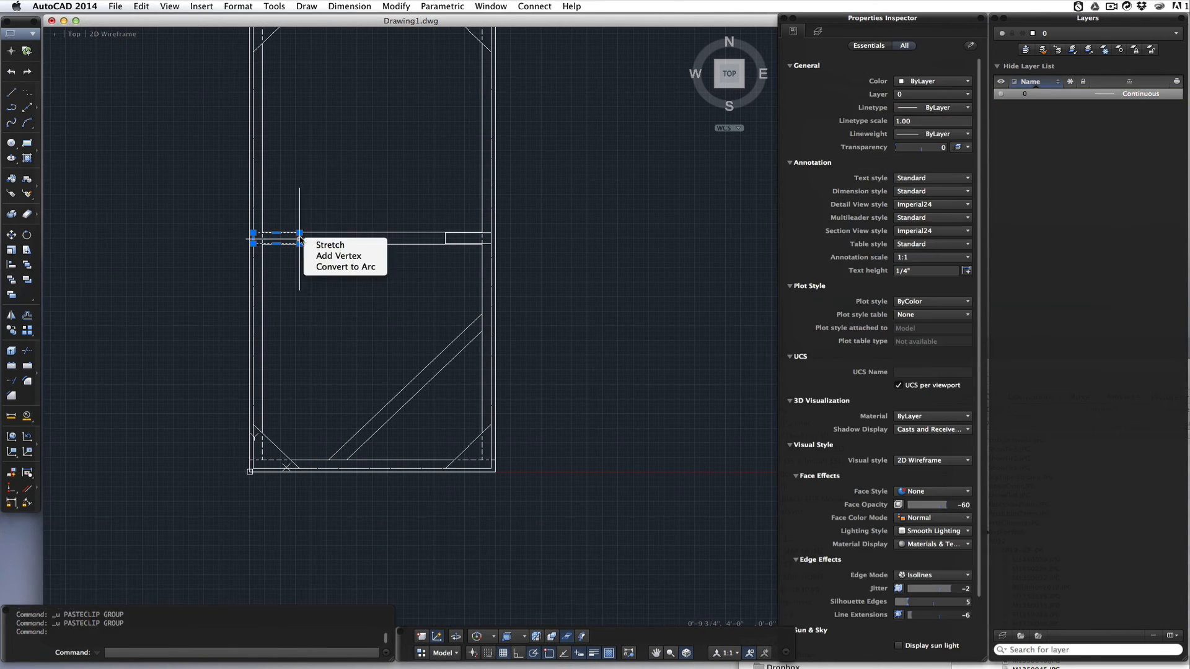
key(cmd+c)
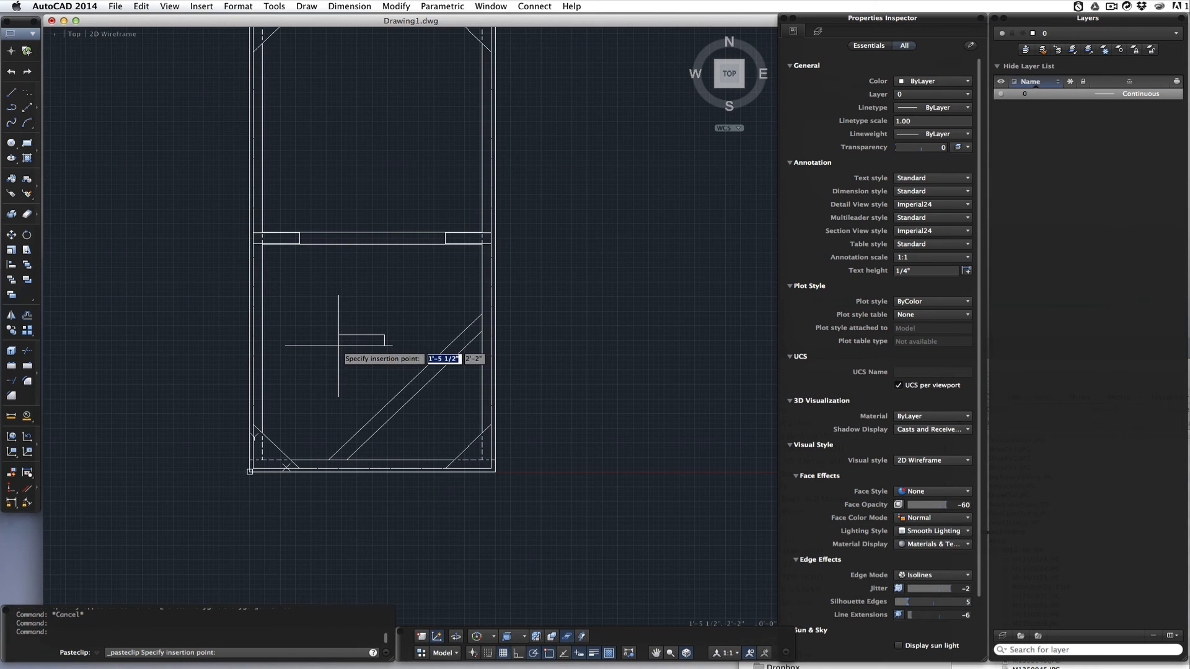
click(327, 349)
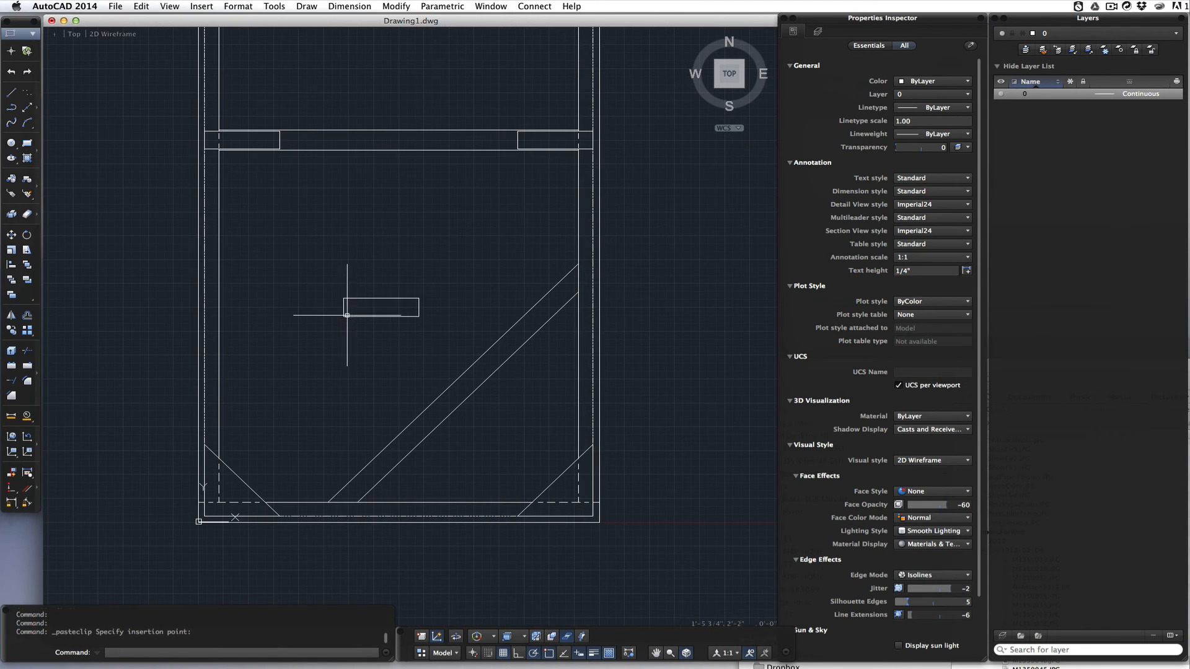
click(379, 308)
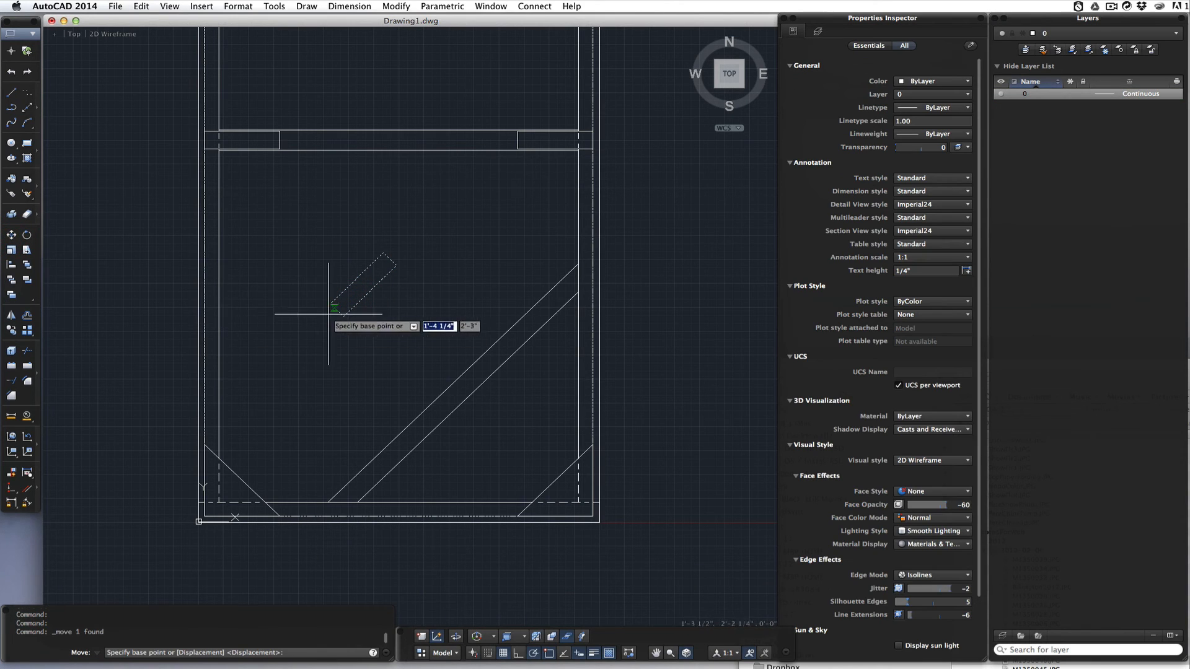
click(332, 308)
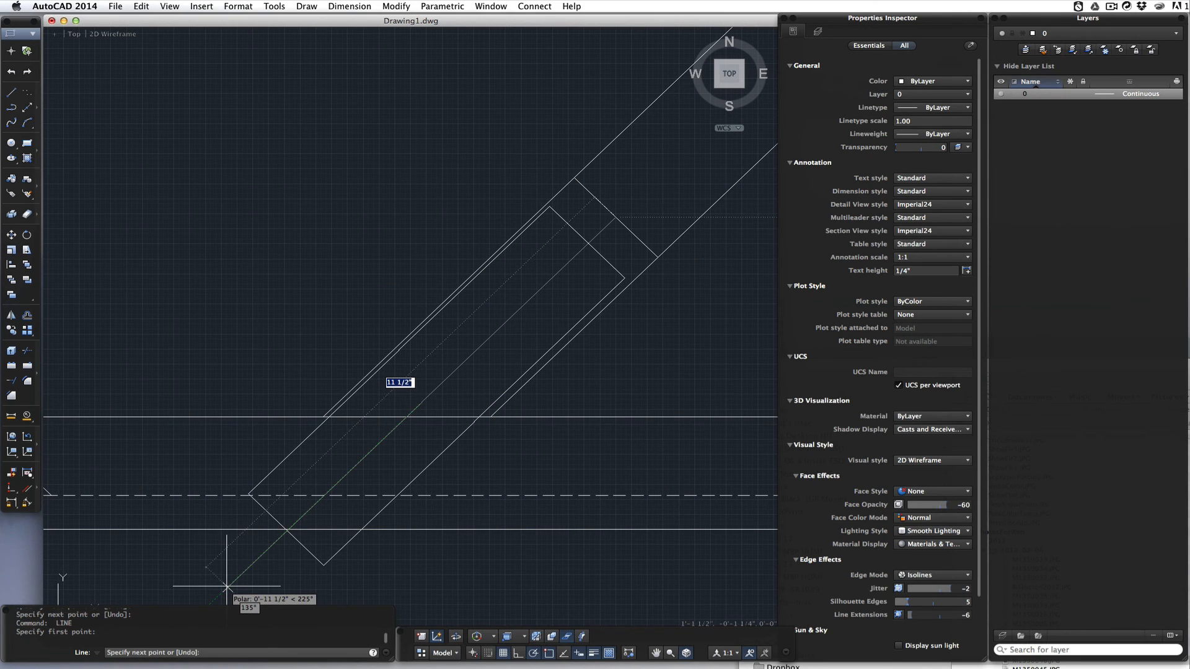
- Move the rotated strap copy onto the brace end, snapping to the 225° helper-line intersection
key(Escape)
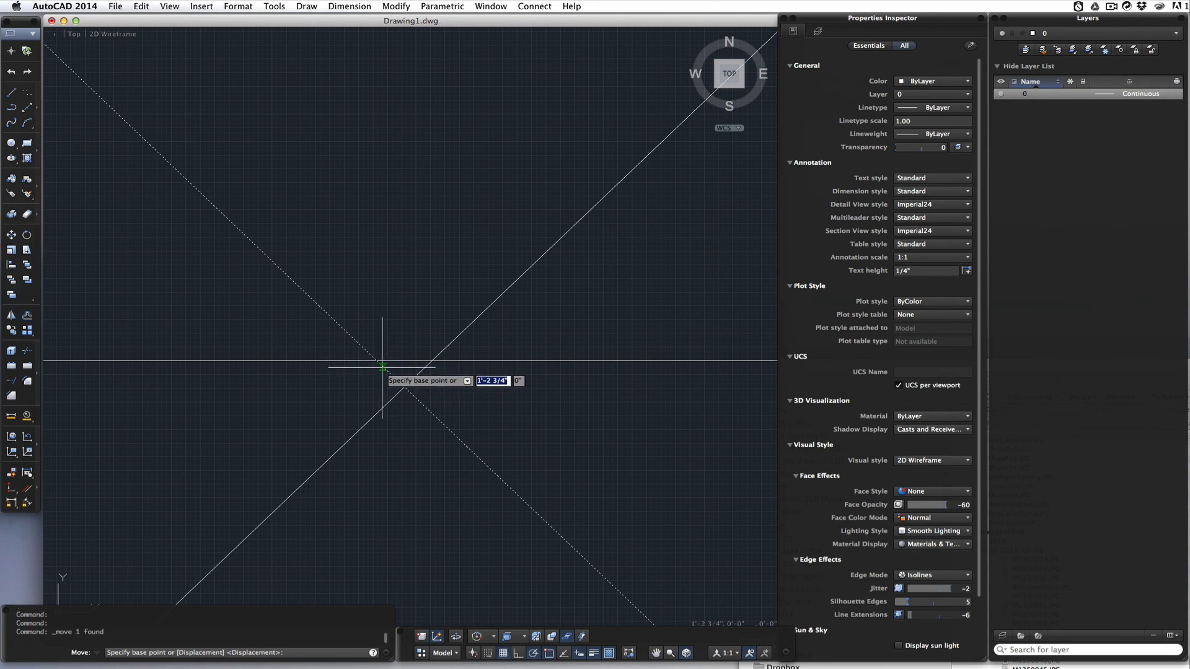
click(381, 366)
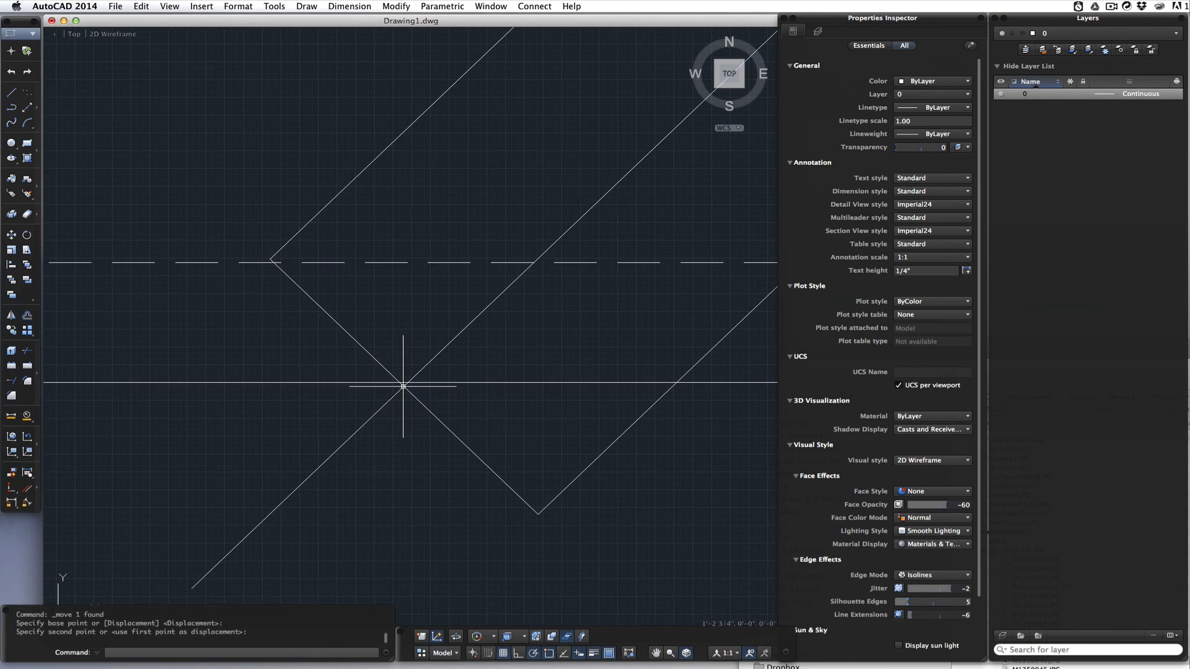
click(609, 279)
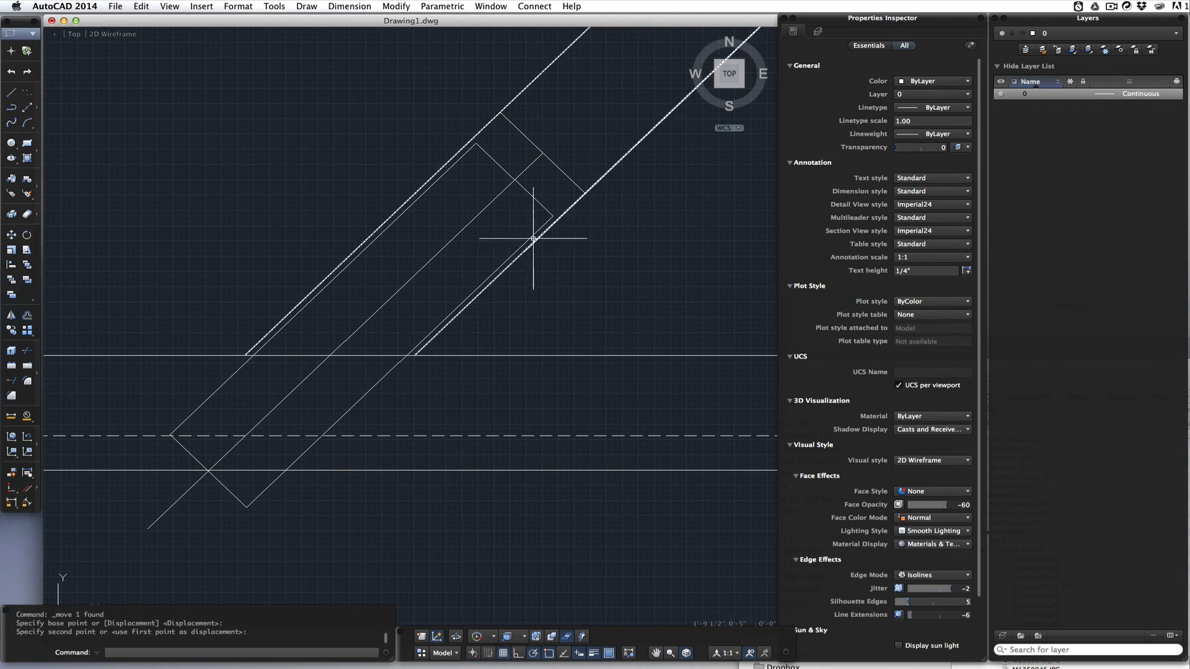
mouse_move(583, 154)
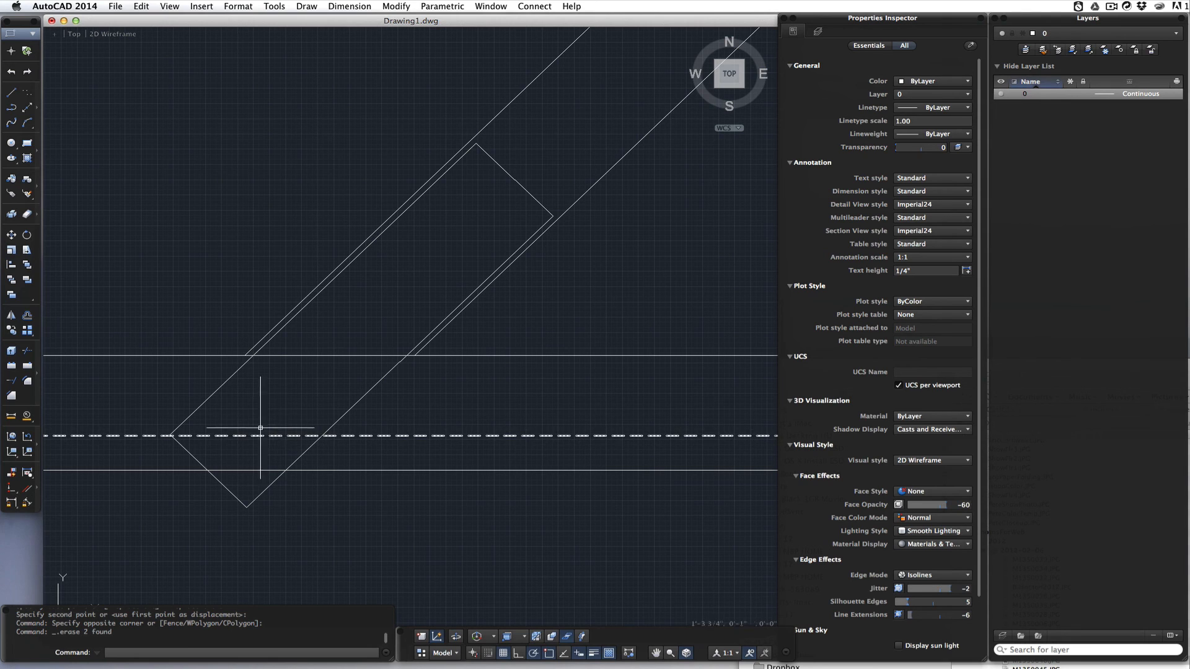
- Select and delete the two construction helper lines around the lower strap
click(27, 349)
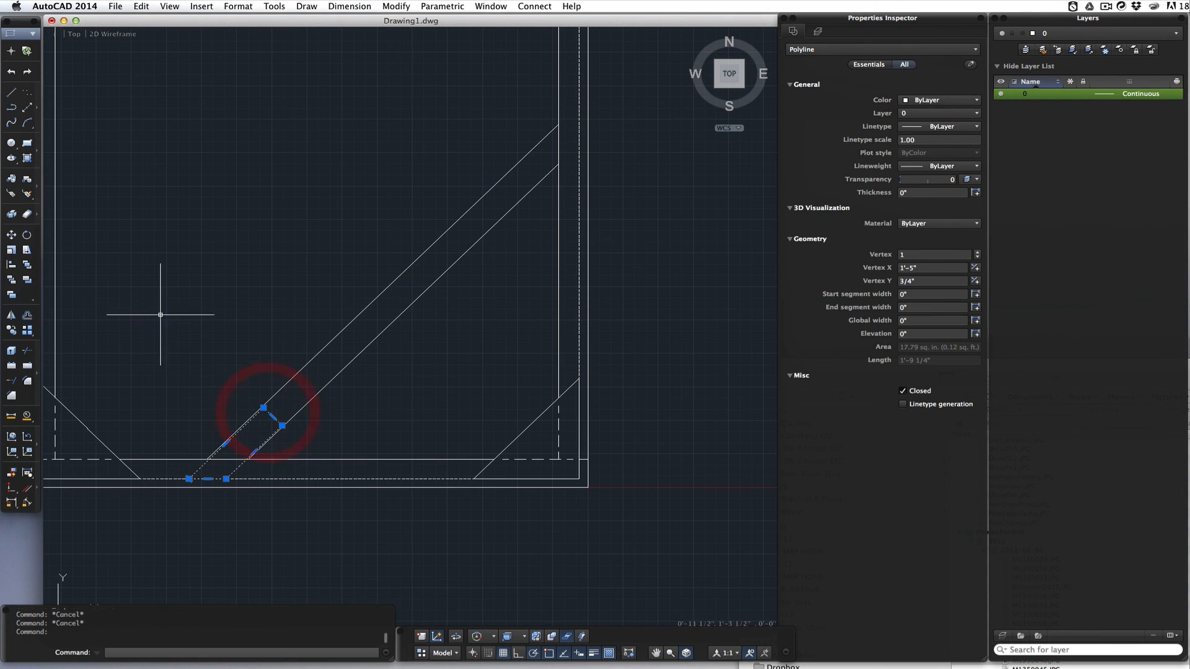
- Mirror the lower strap across a mirror line through the brace midpoint
click(11, 315)
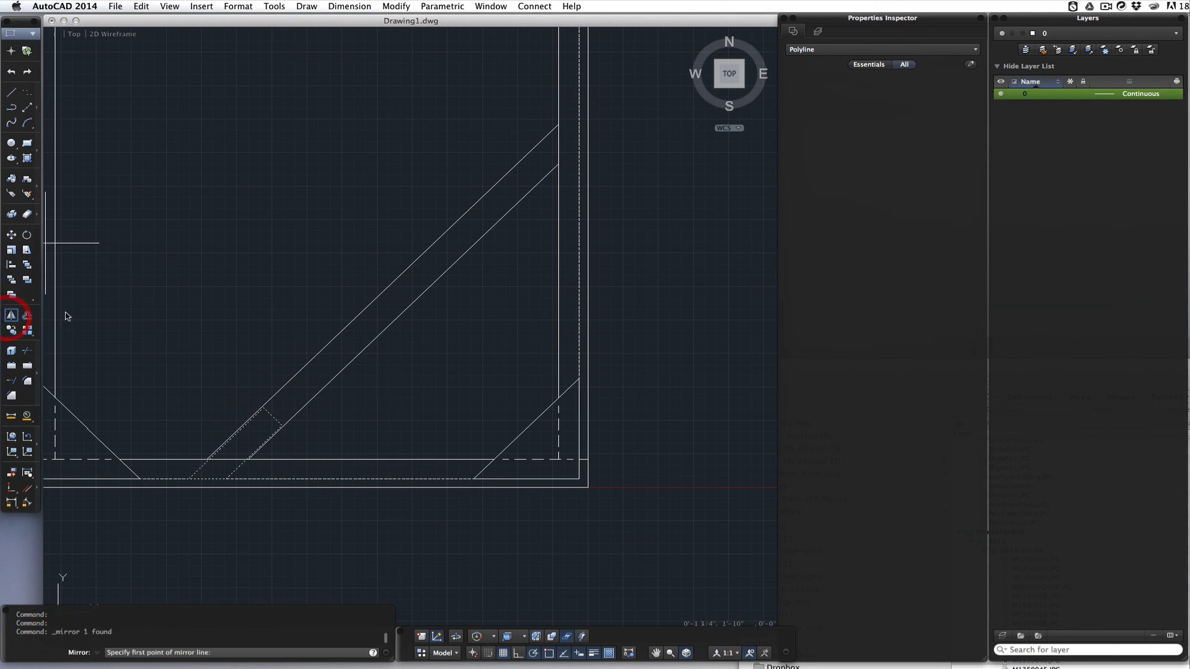
click(382, 292)
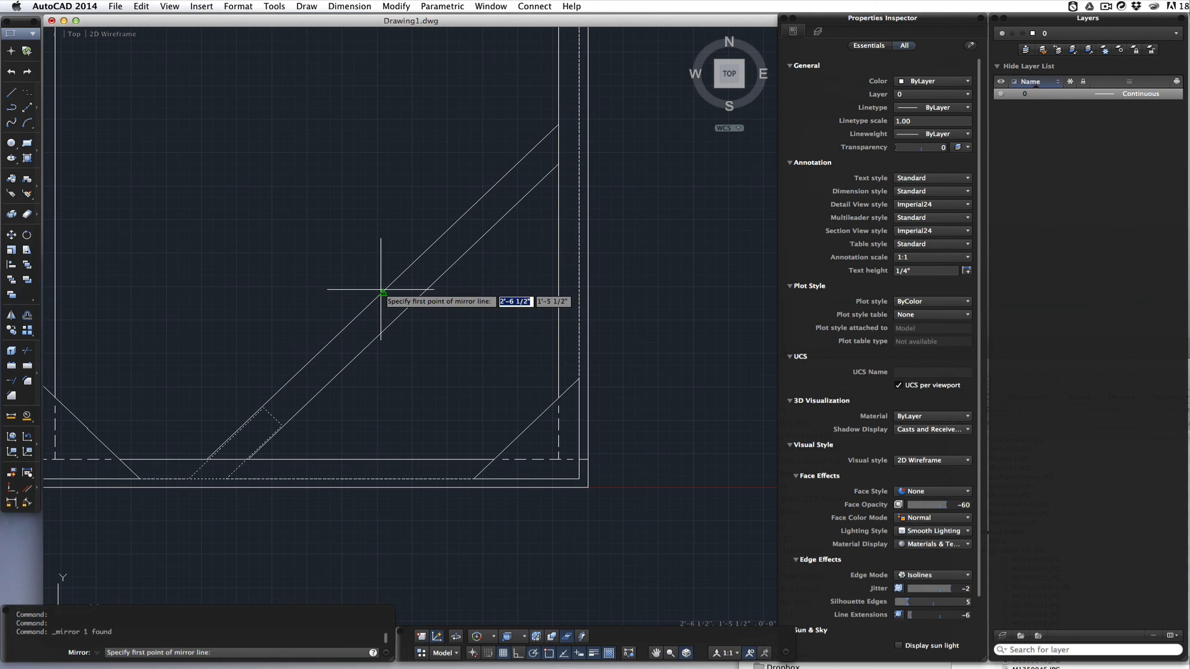
click(382, 291)
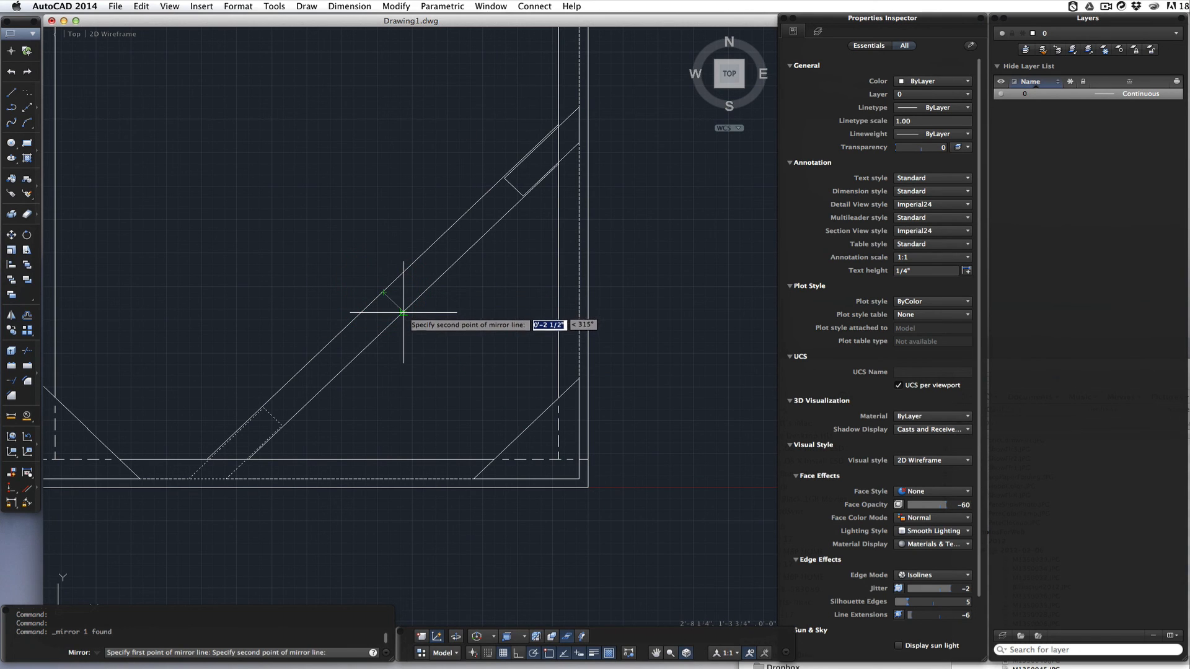
click(403, 312)
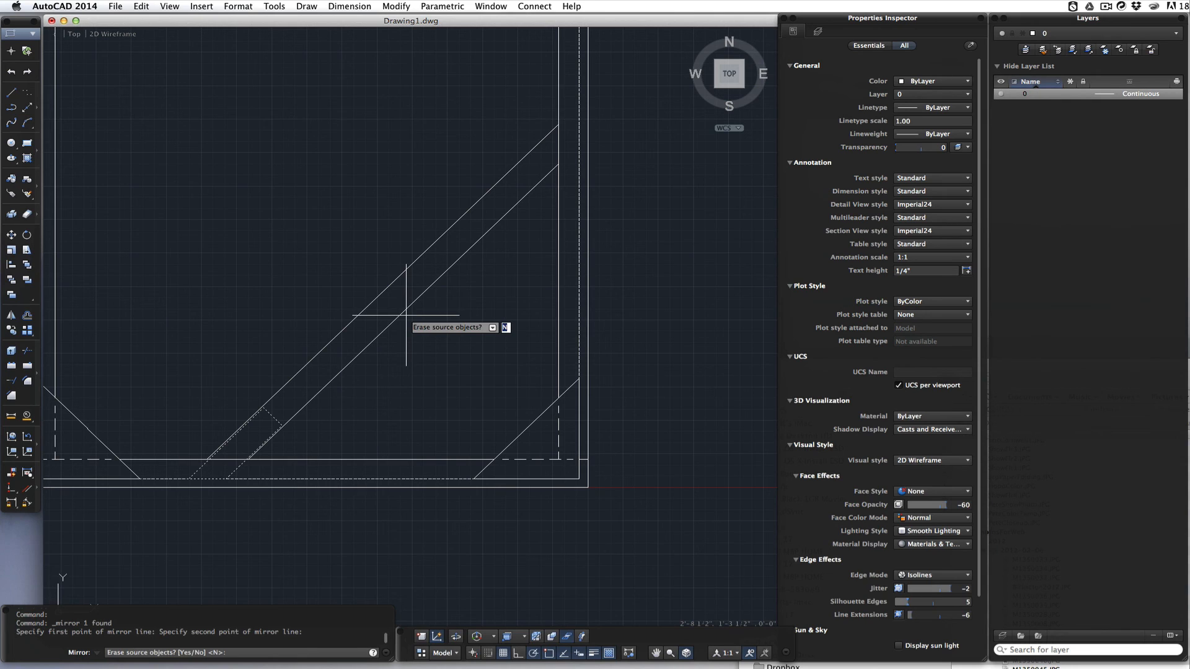